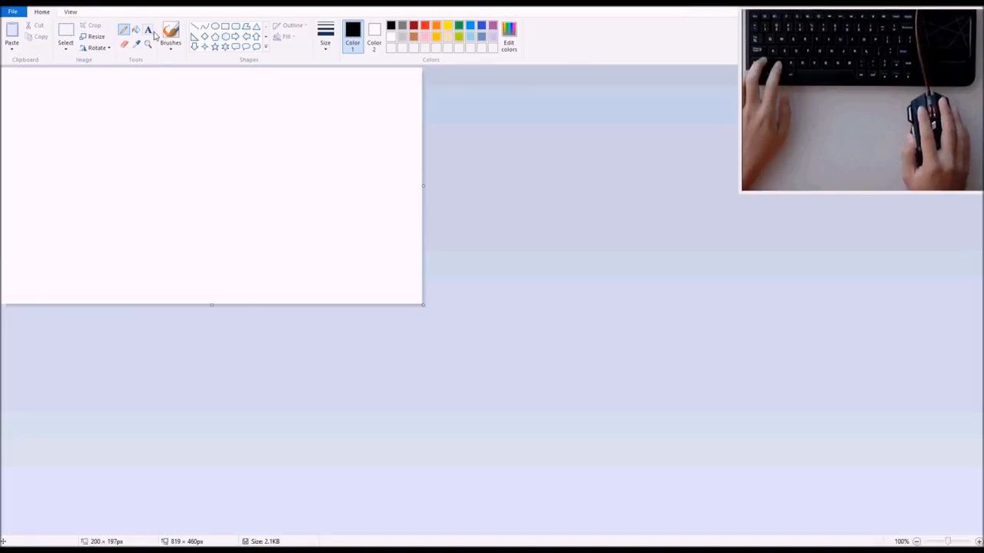
# Step: Select the Oval shape from the Shapes gallery
pyautogui.click(215, 26)
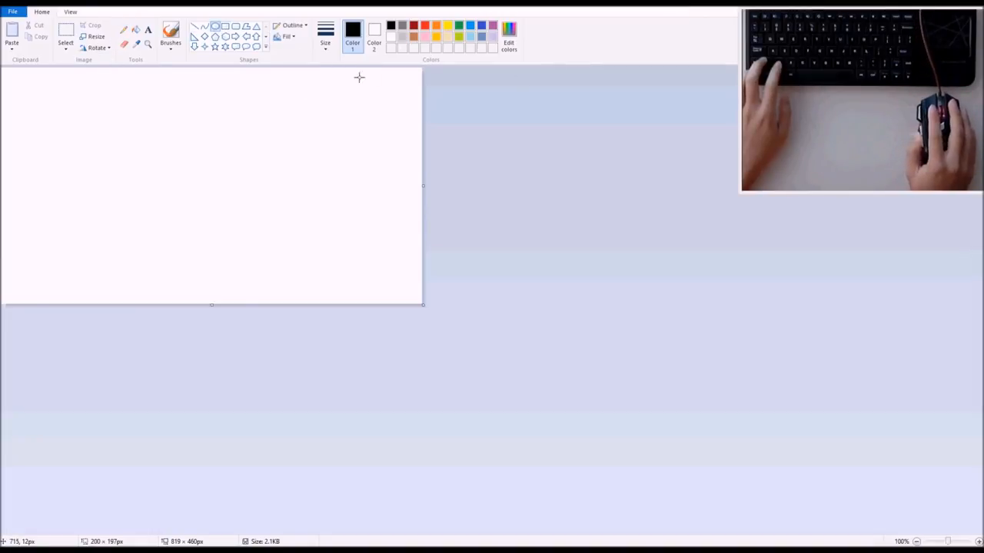
pyautogui.moveTo(226, 129)
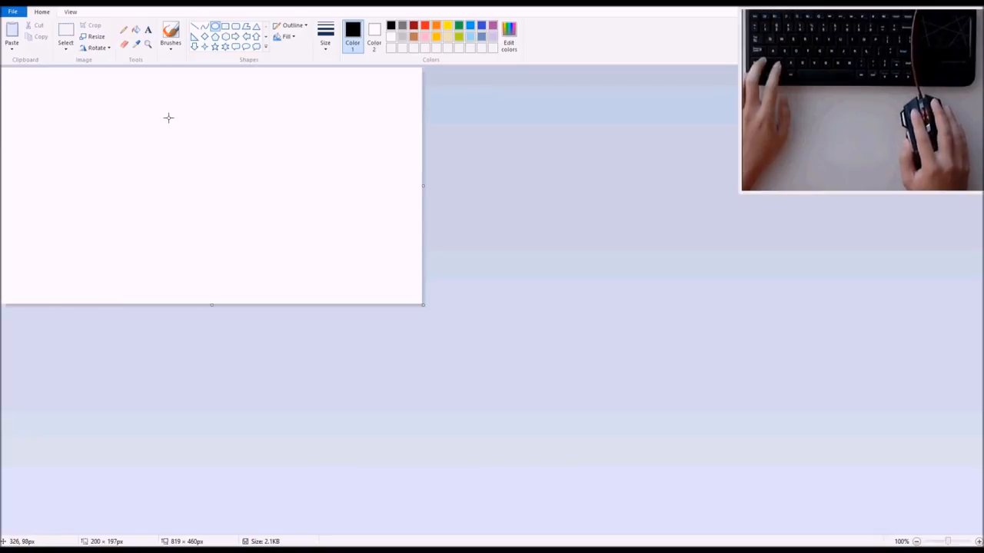
pyautogui.moveTo(673, 48)
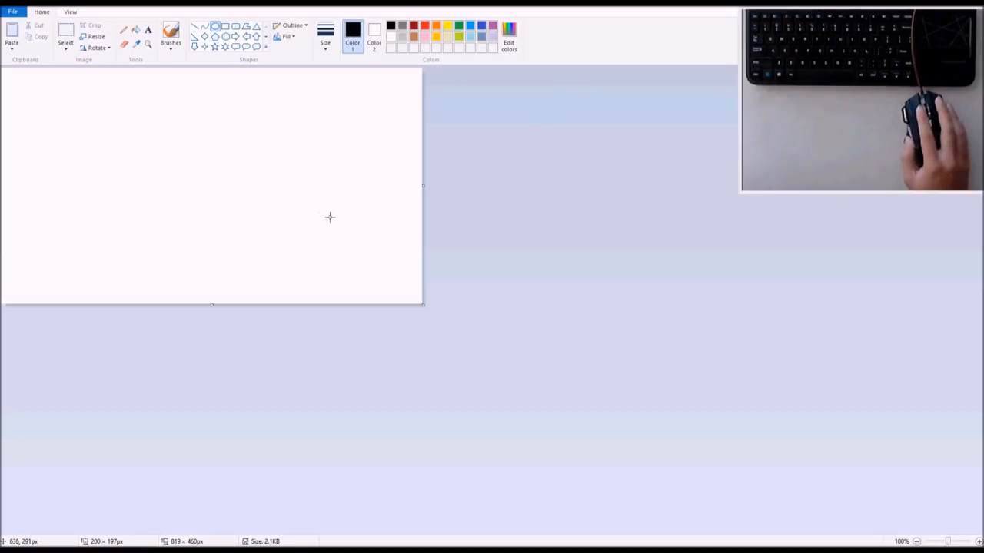
pyautogui.moveTo(319, 220)
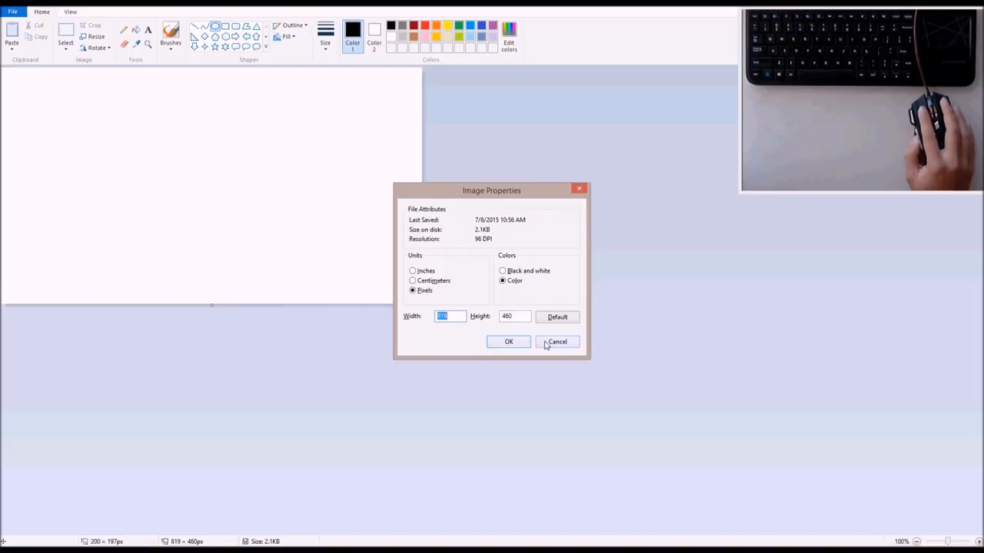
# Step: Cancel Image Properties and sketch a rough freehand circle on the canvas
pyautogui.click(557, 341)
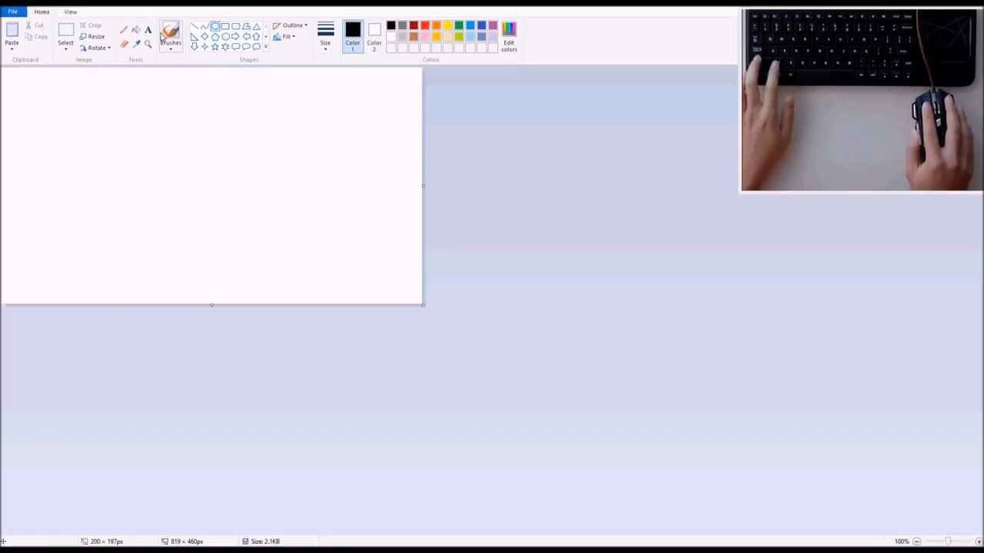
pyautogui.moveTo(242, 119); pyautogui.dragTo(130, 134)
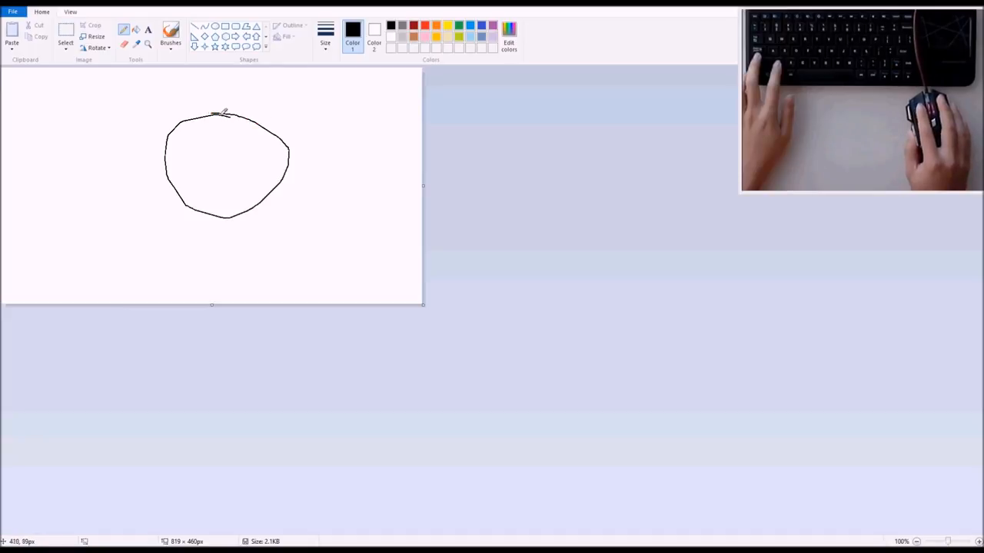
pyautogui.moveTo(264, 71)
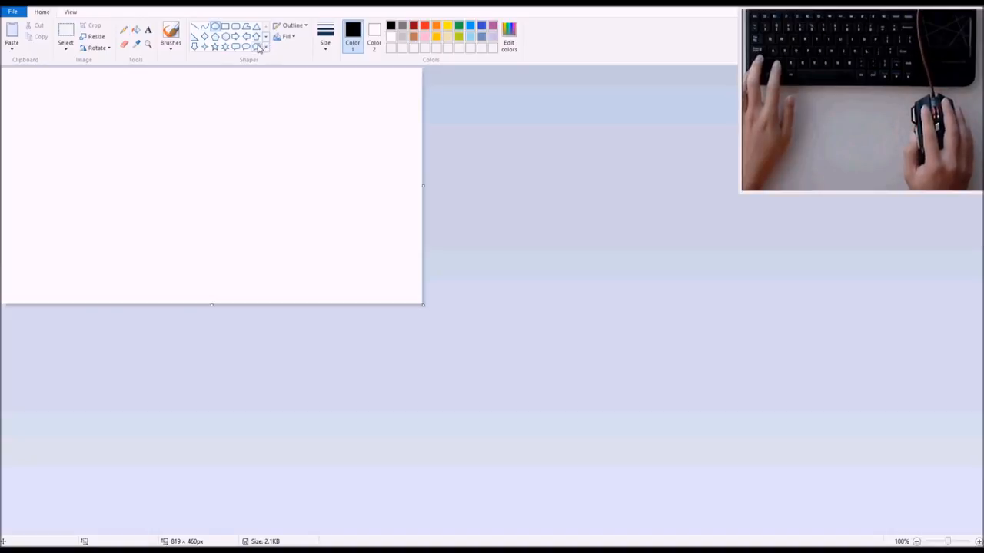
pyautogui.moveTo(253, 67)
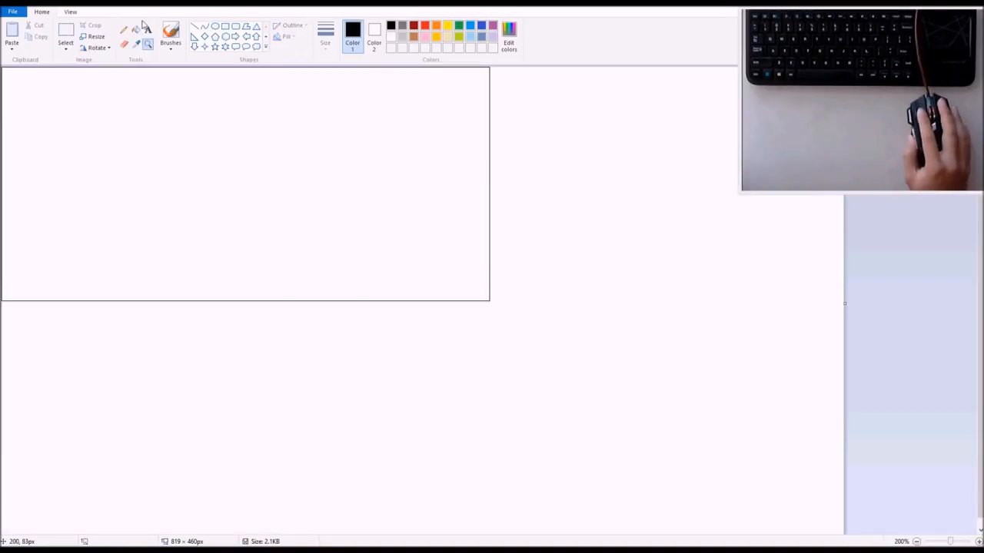
pyautogui.moveTo(148, 44)
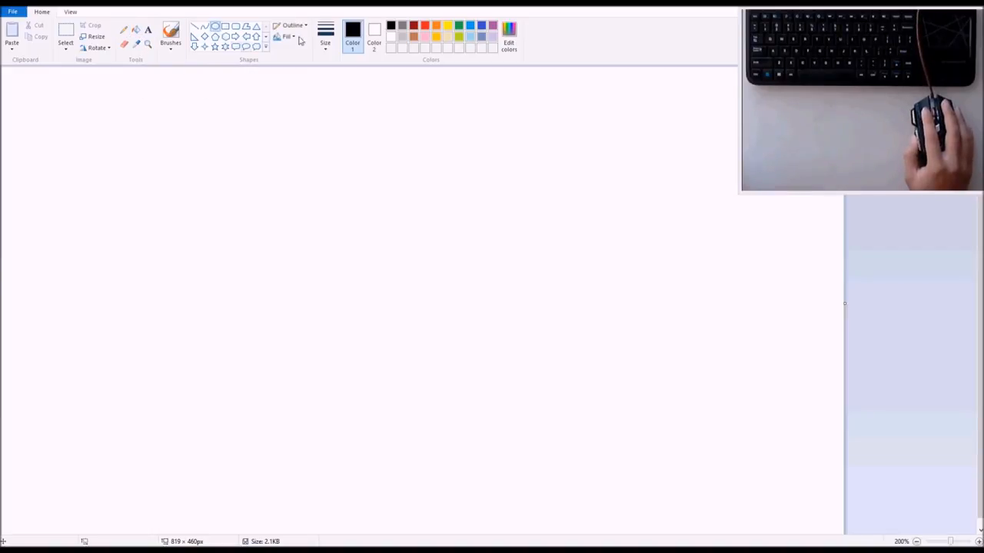
# Step: Choose a thinner line width and make blue the drawing colour
pyautogui.click(325, 35)
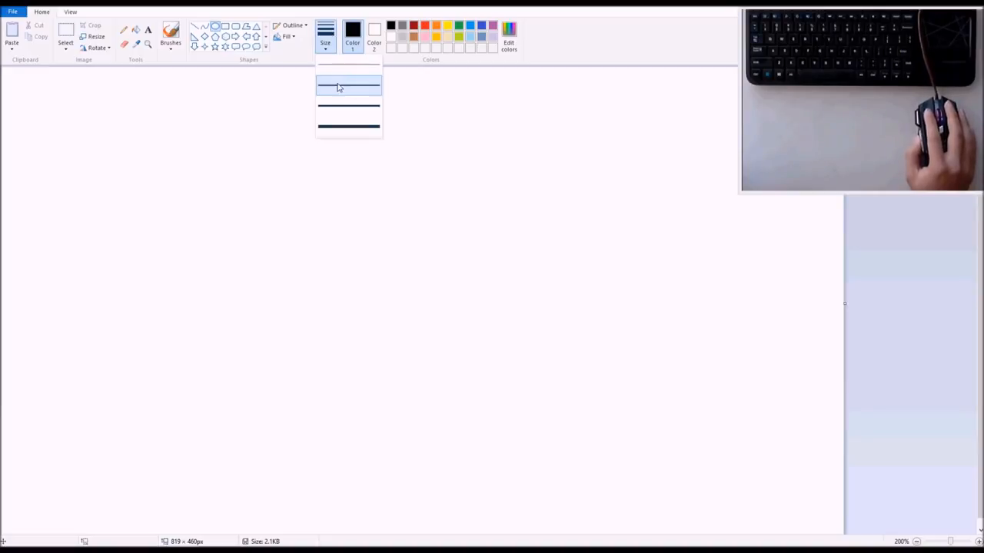
pyautogui.click(348, 84)
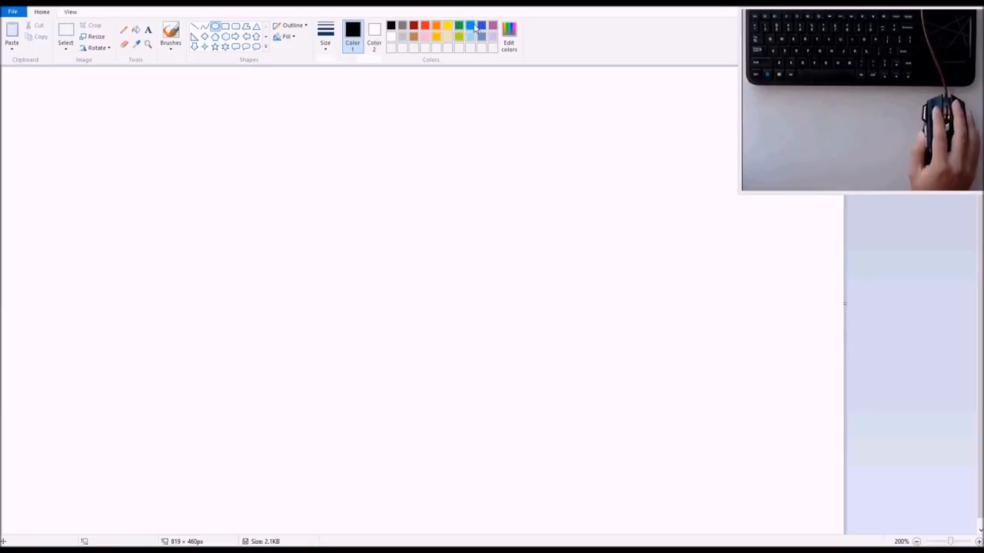
pyautogui.click(471, 26)
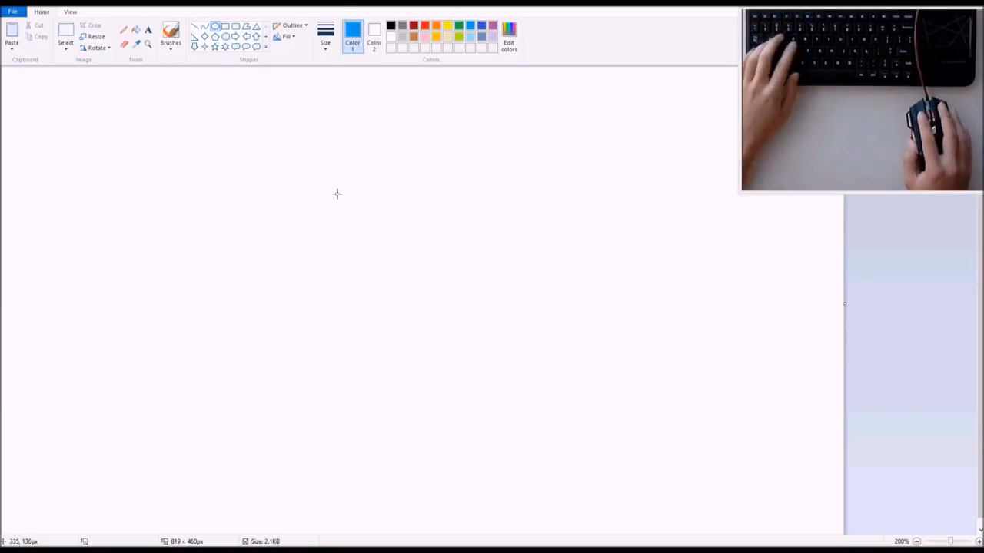
pyautogui.moveTo(306, 179)
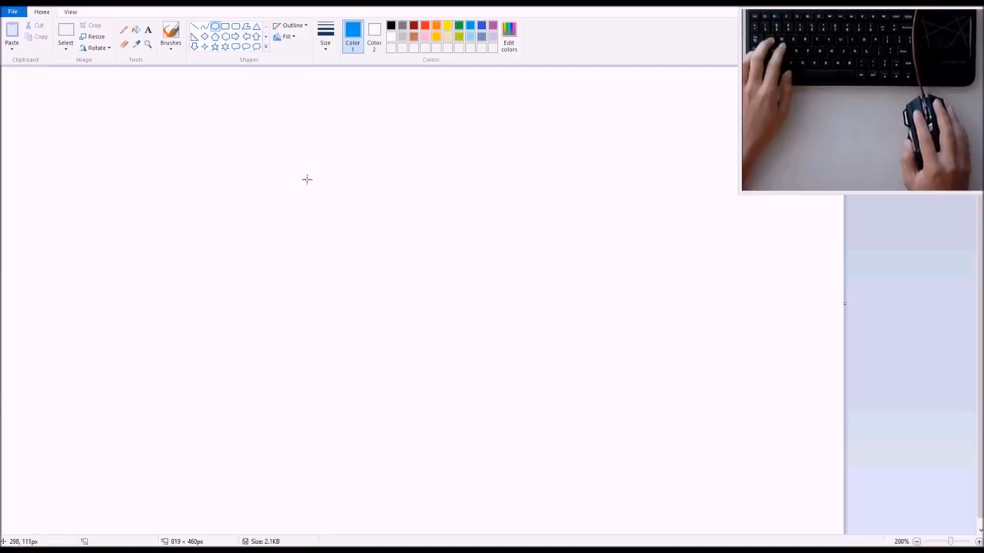
# Step: Draw a large blue test circle near the canvas centre
pyautogui.moveTo(306, 180); pyautogui.dragTo(527, 358)
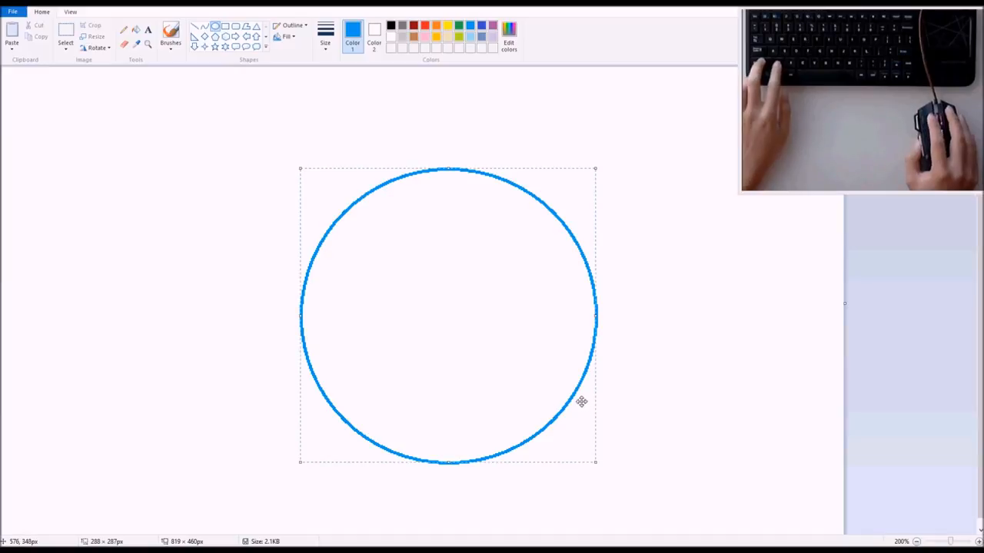
pyautogui.moveTo(582, 402); pyautogui.dragTo(454, 301)
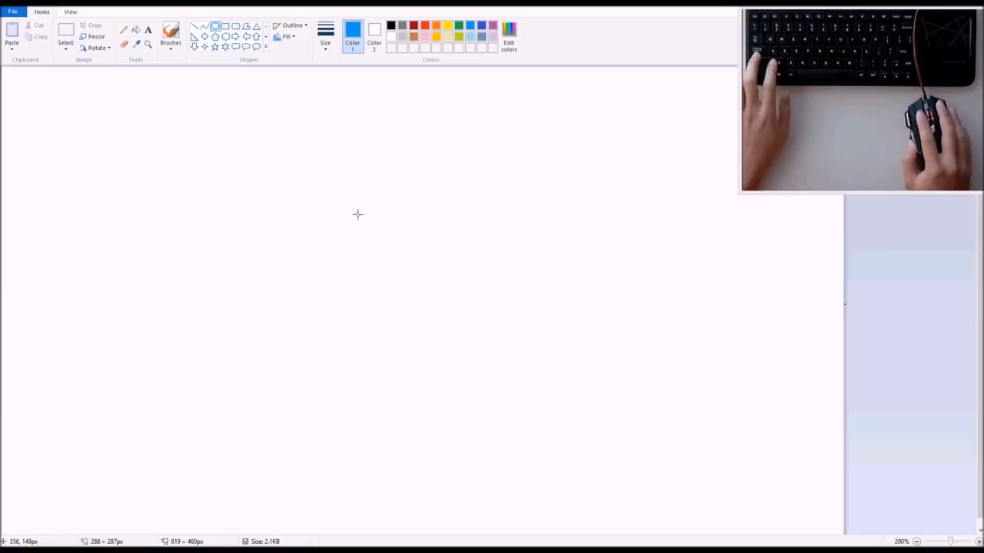
pyautogui.click(325, 32)
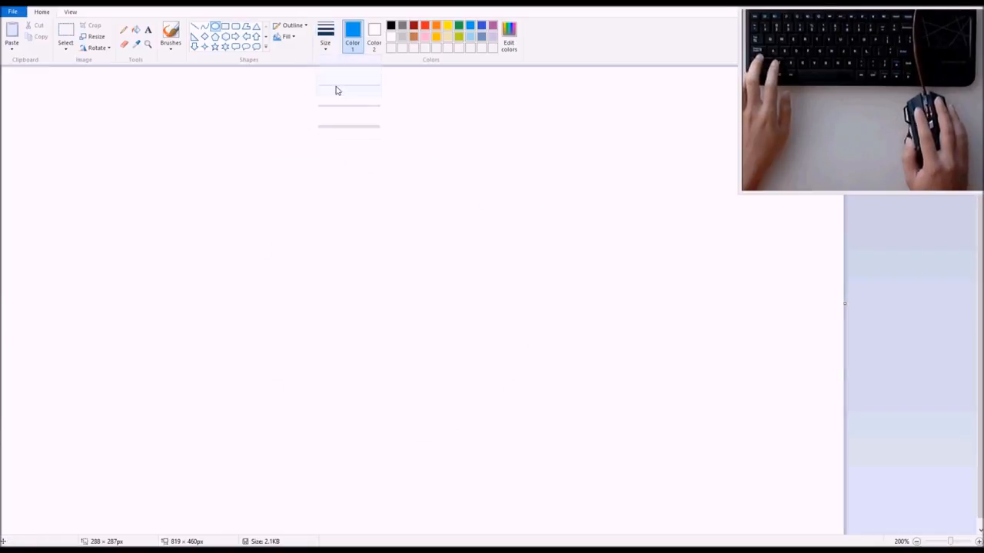
# Step: Draw a thin blue head circle near the middle of the canvas
pyautogui.moveTo(296, 182); pyautogui.dragTo(463, 361)
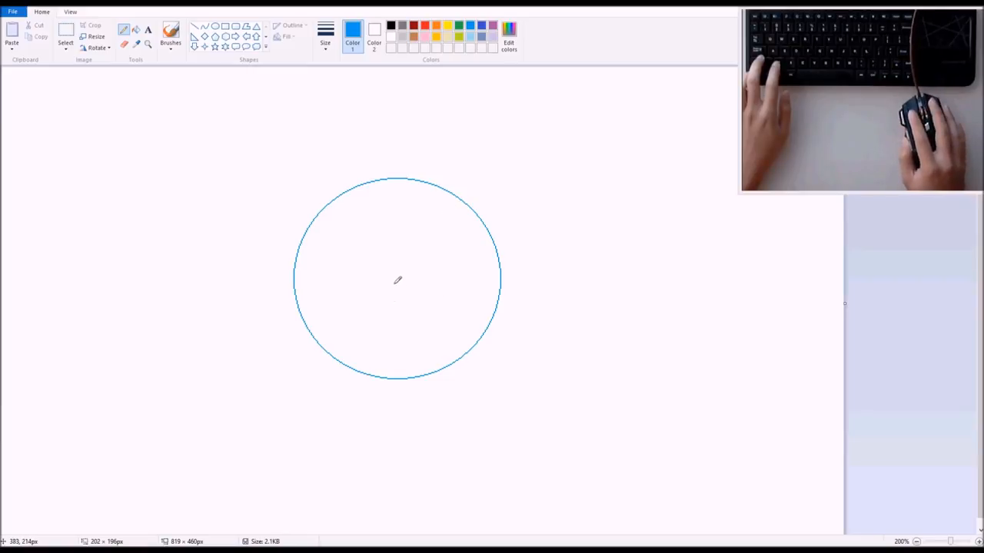
pyautogui.moveTo(358, 276)
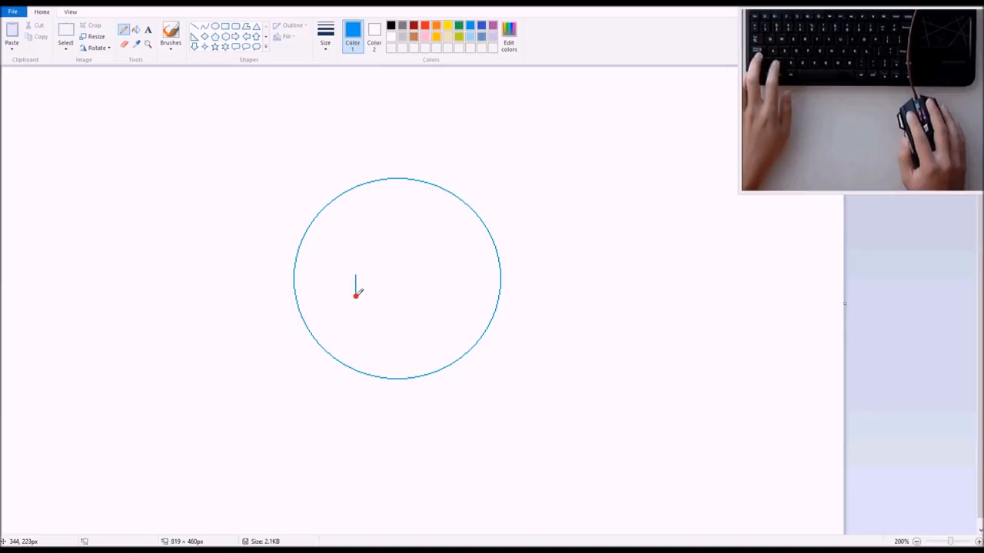
pyautogui.moveTo(367, 280)
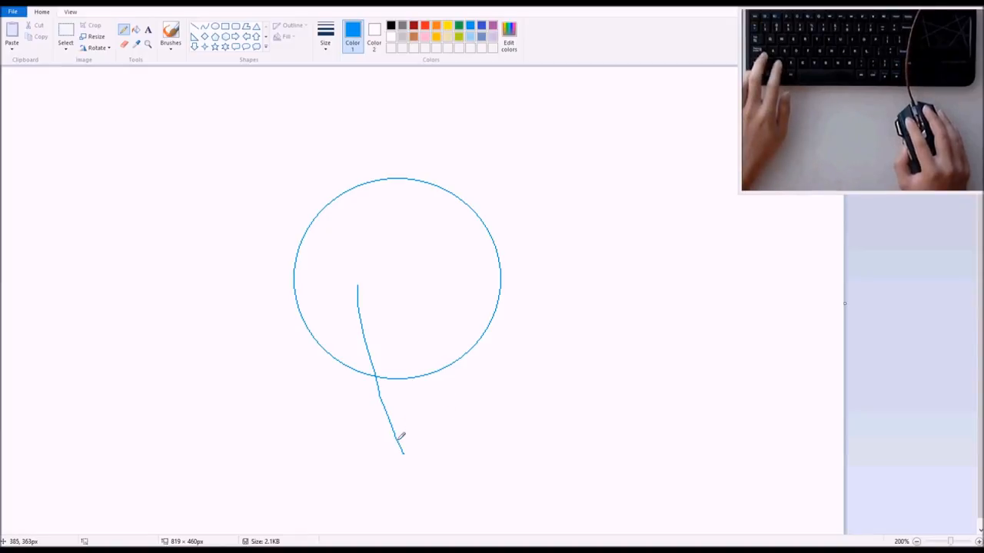
# Step: Extend the centre line, draw jaw lines meeting at the chin, and erase stray strokes
pyautogui.moveTo(399, 442); pyautogui.dragTo(465, 396)
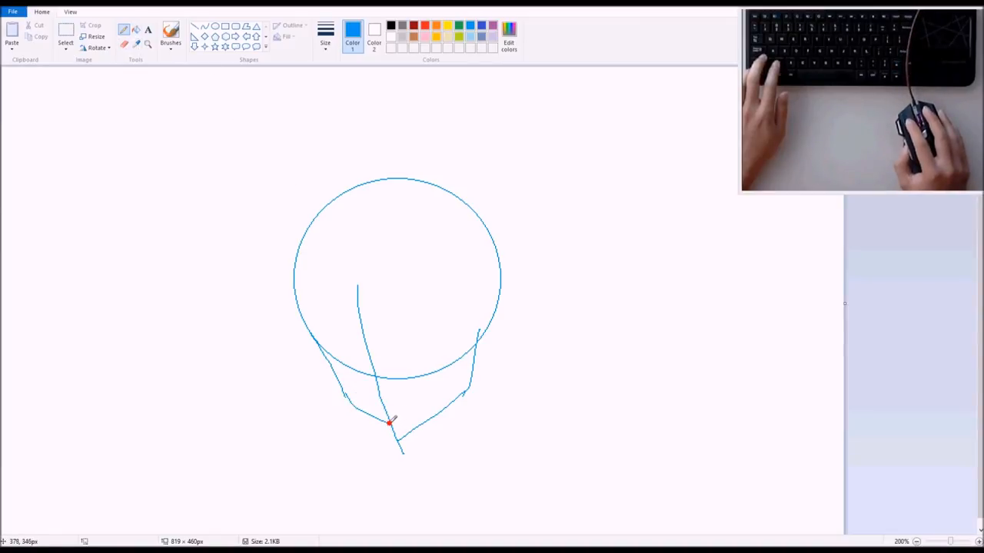
pyautogui.moveTo(388, 423); pyautogui.dragTo(473, 388)
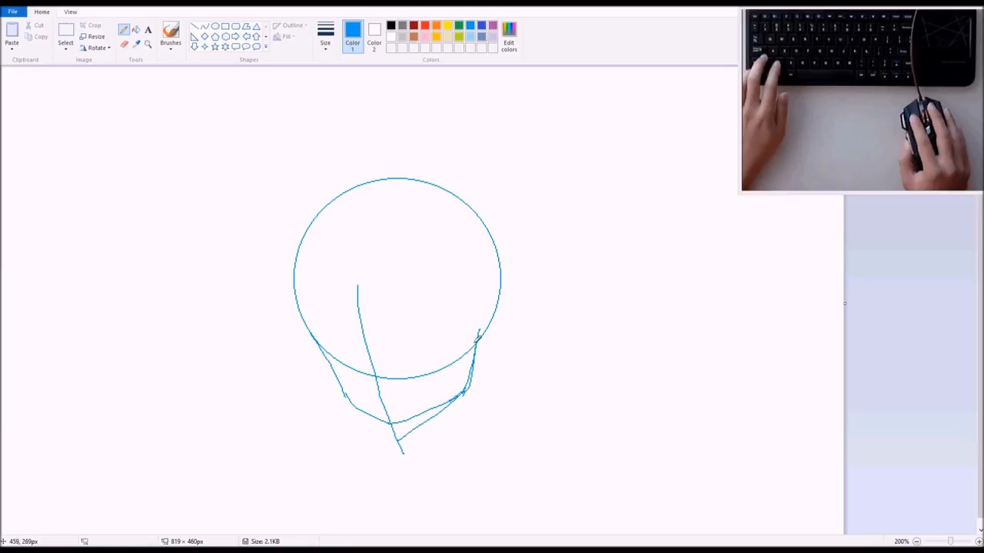
pyautogui.moveTo(477, 334); pyautogui.dragTo(438, 403)
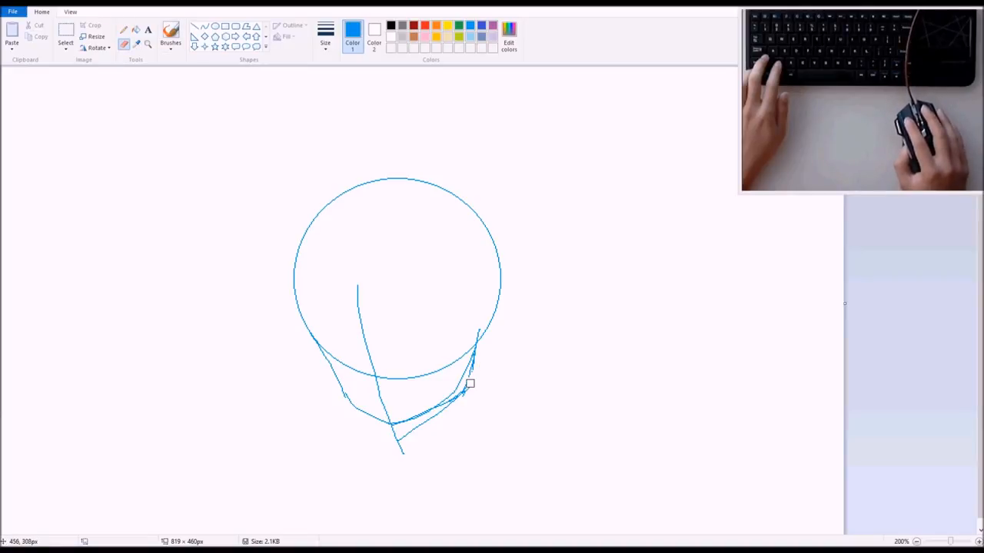
pyautogui.moveTo(469, 385); pyautogui.dragTo(395, 436)
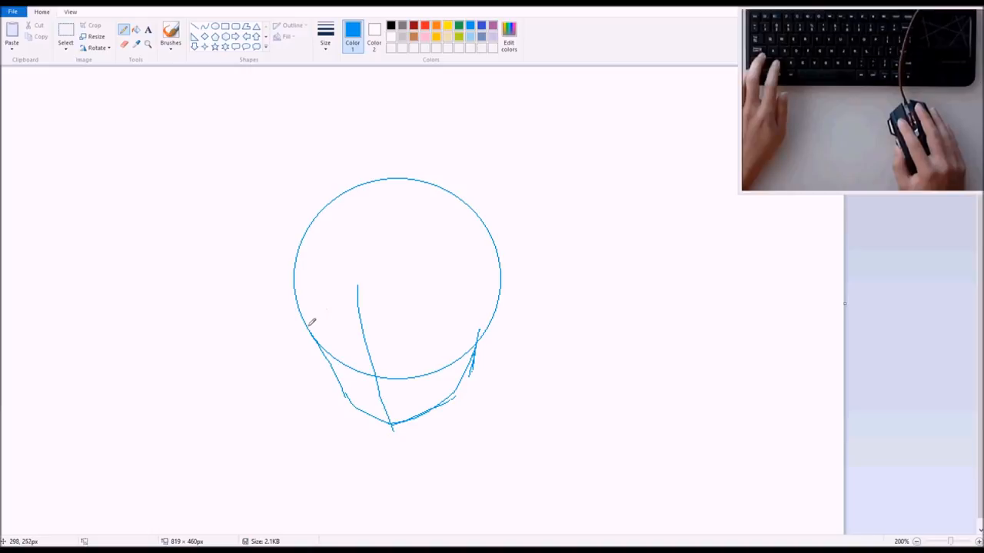
# Step: Pencil a curved eye guideline and rough shapes for both eyes
pyautogui.moveTo(310, 323); pyautogui.dragTo(461, 288)
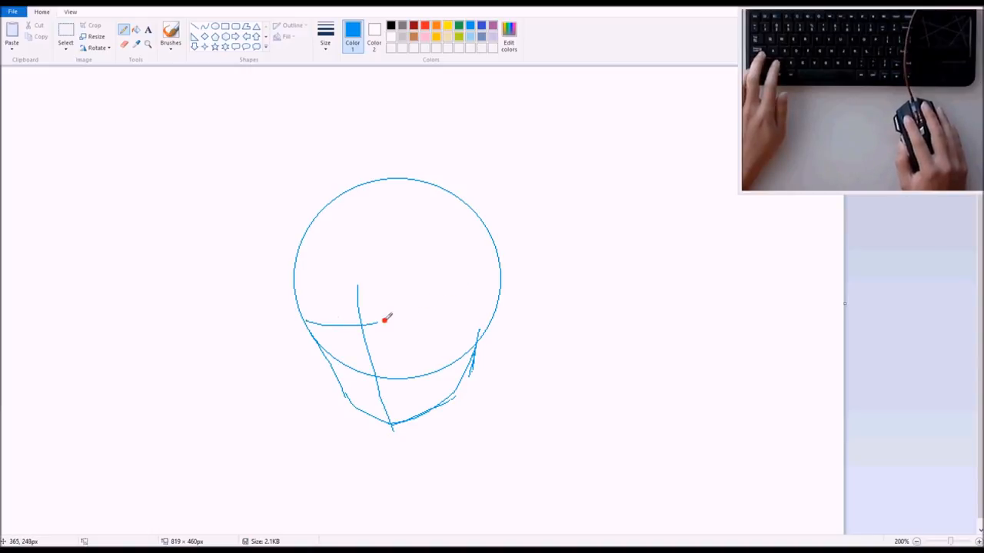
pyautogui.moveTo(376, 319); pyautogui.dragTo(472, 296)
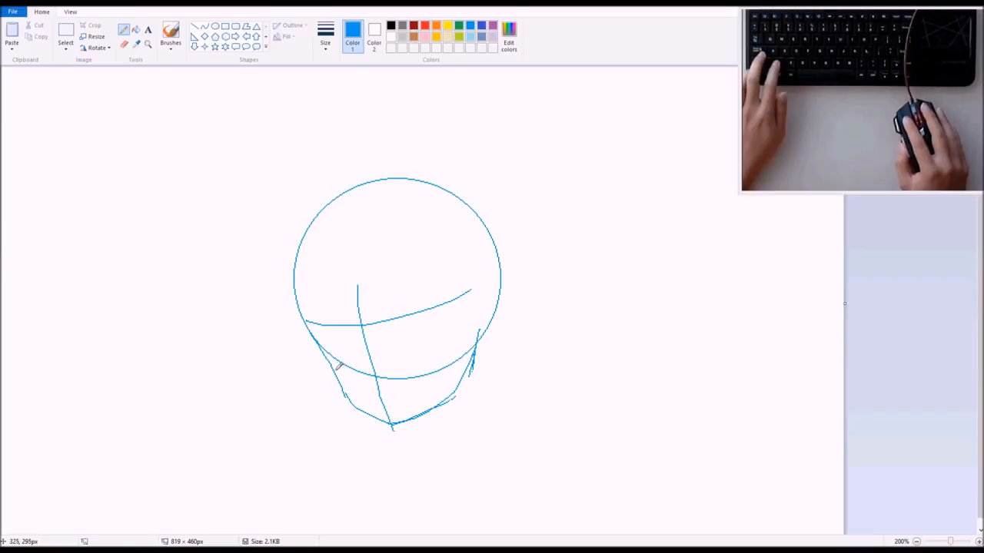
pyautogui.moveTo(334, 370); pyautogui.dragTo(465, 338)
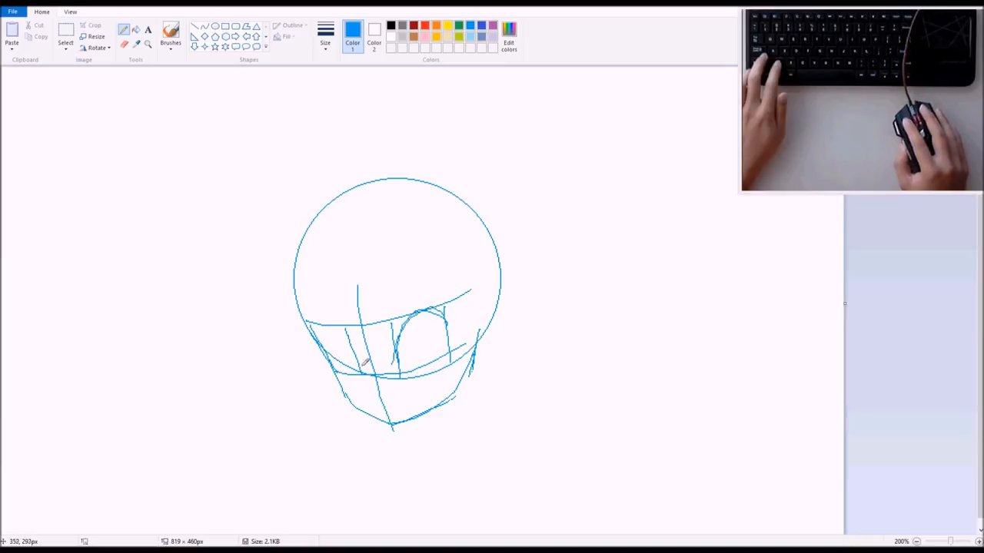
pyautogui.moveTo(369, 361); pyautogui.dragTo(319, 338)
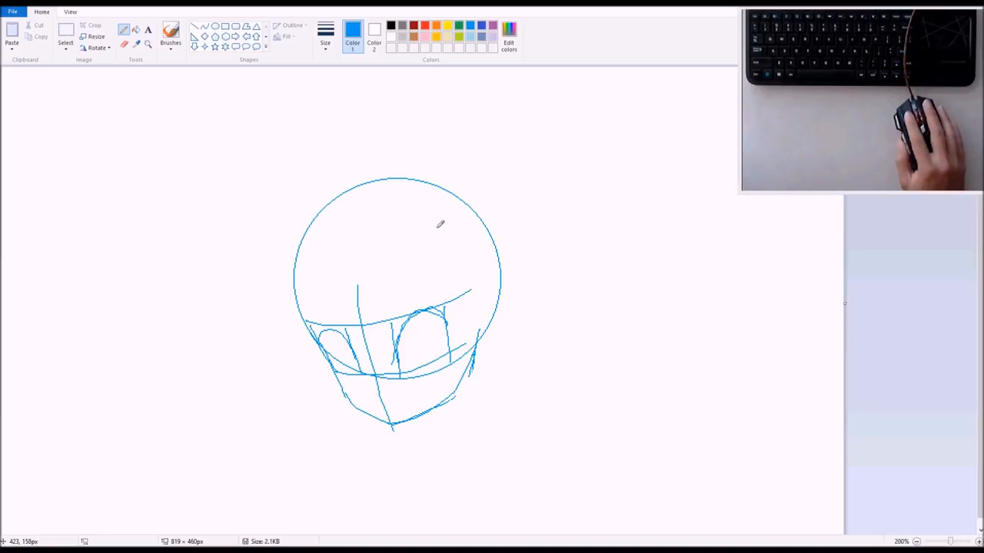
pyautogui.moveTo(444, 208)
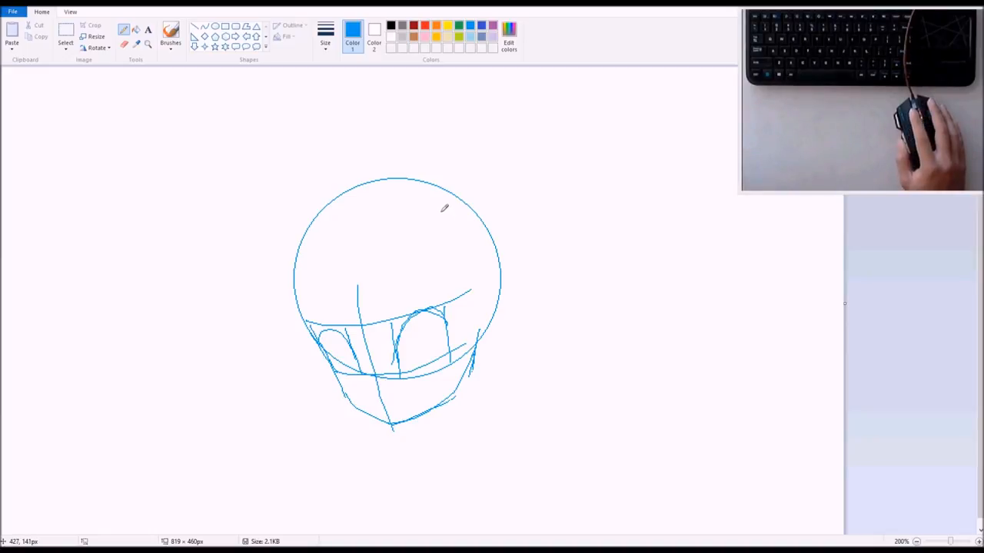
pyautogui.moveTo(448, 204)
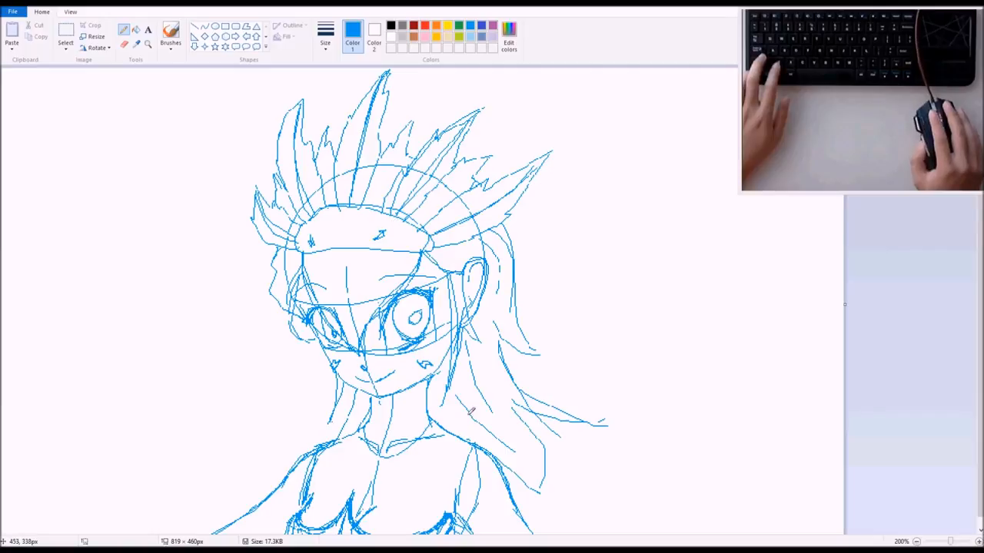
pyautogui.moveTo(521, 212)
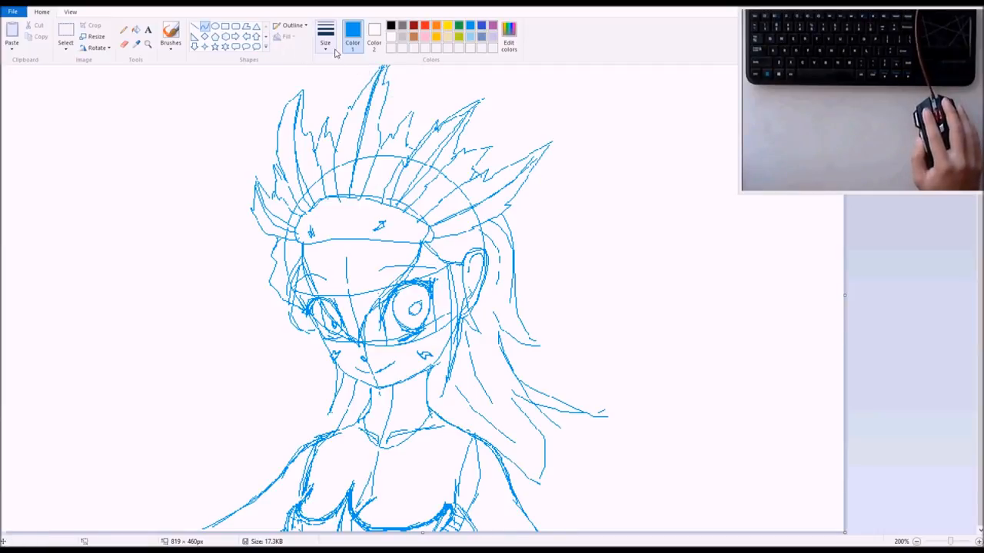
# Step: Choose a thicker line width and try out a curved test line on blank canvas
pyautogui.click(325, 34)
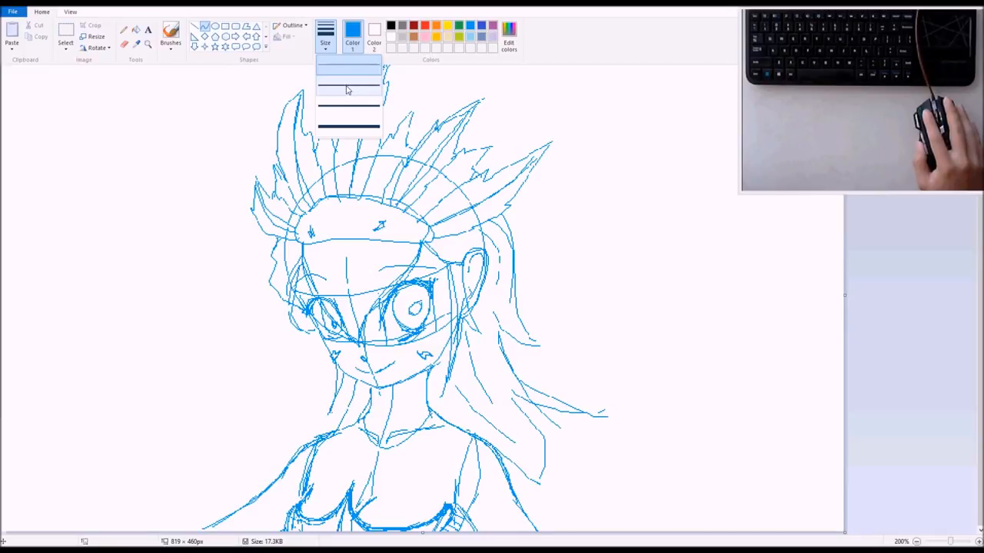
pyautogui.moveTo(348, 90)
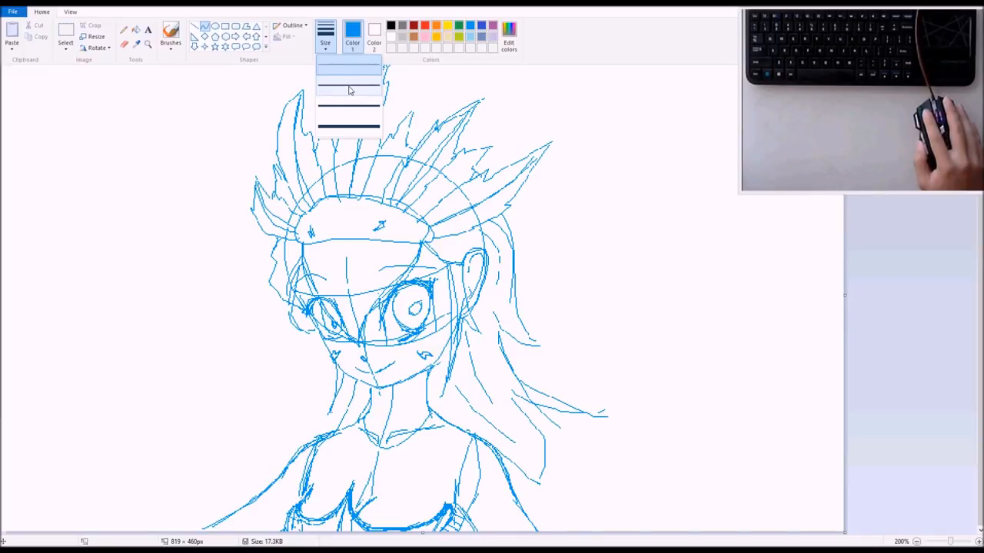
pyautogui.click(348, 90)
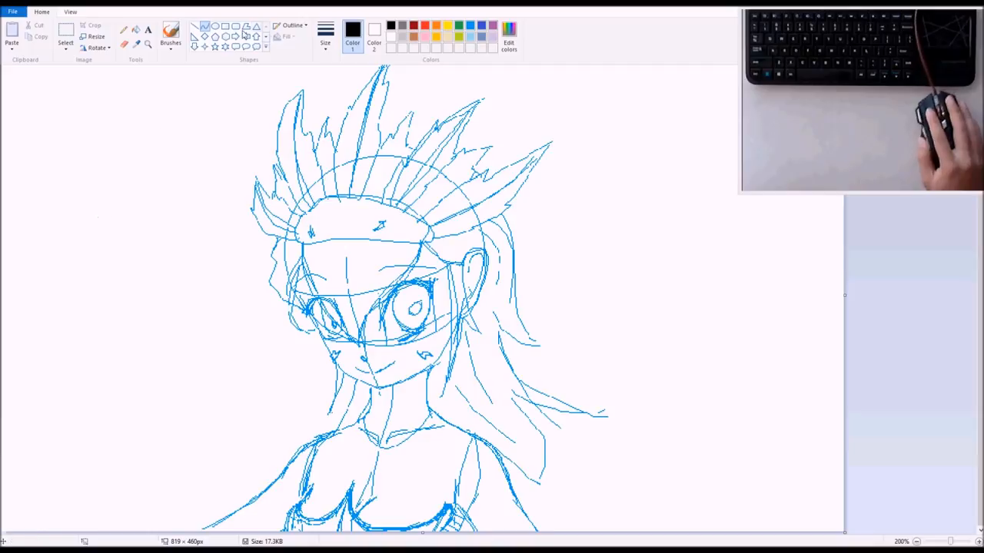
pyautogui.moveTo(205, 26)
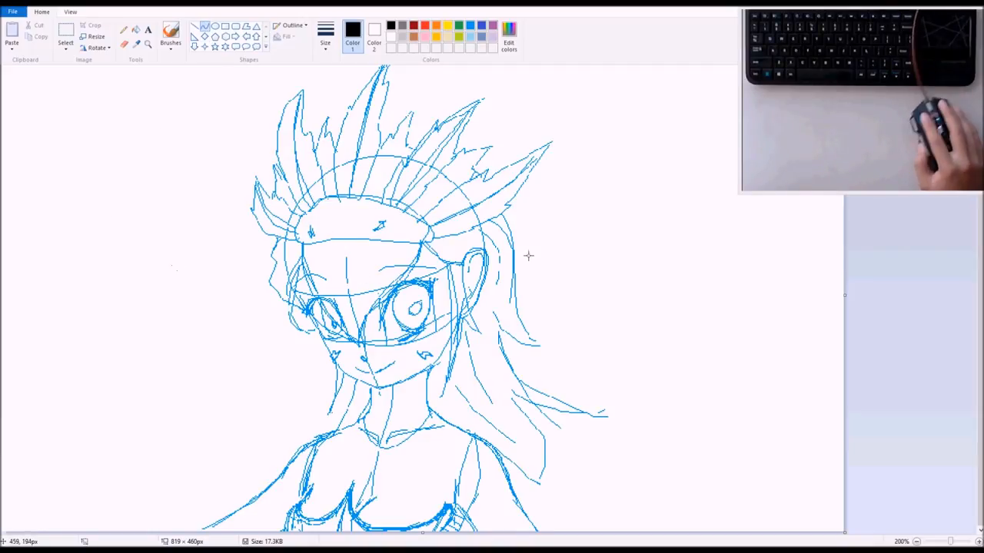
pyautogui.moveTo(160, 293)
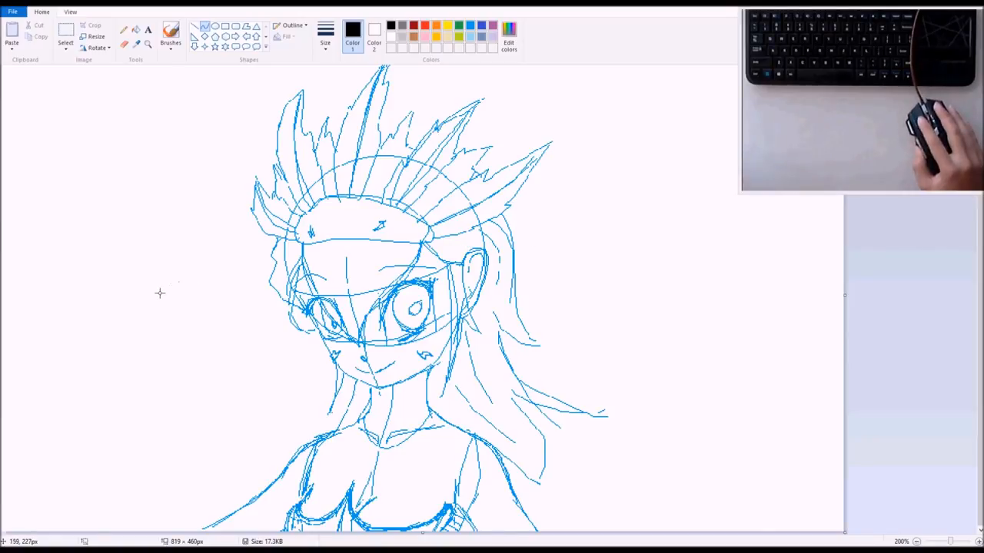
pyautogui.moveTo(140, 292)
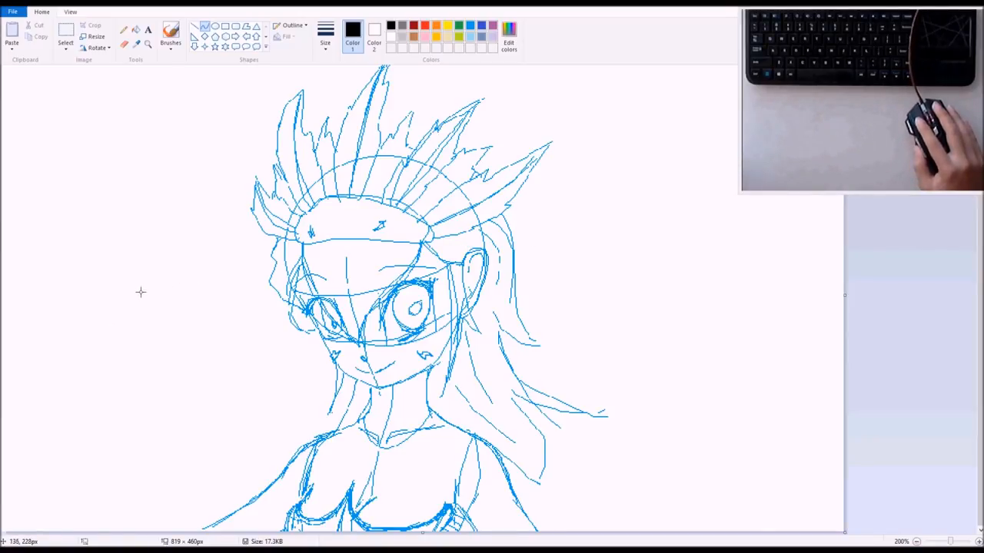
pyautogui.moveTo(116, 311)
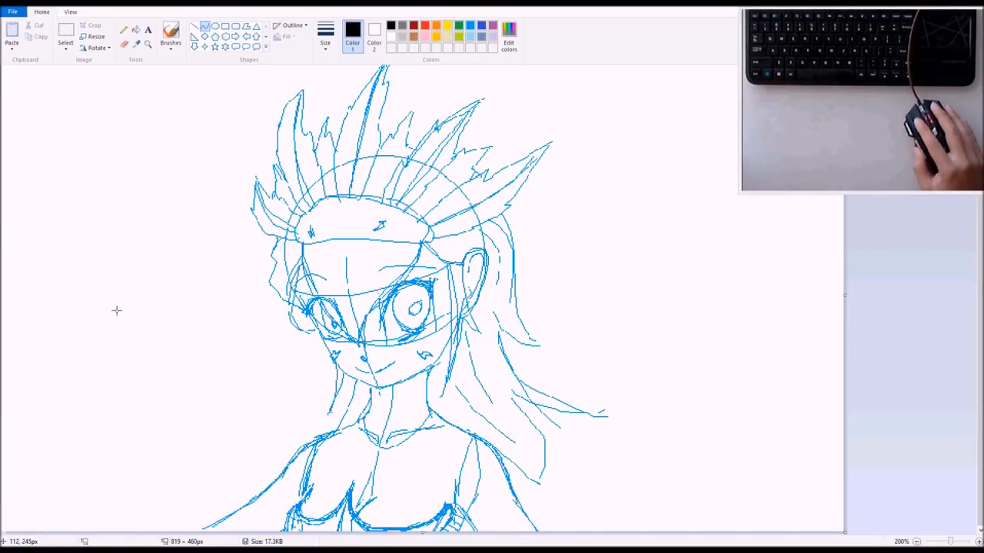
pyautogui.moveTo(117, 317); pyautogui.dragTo(231, 152)
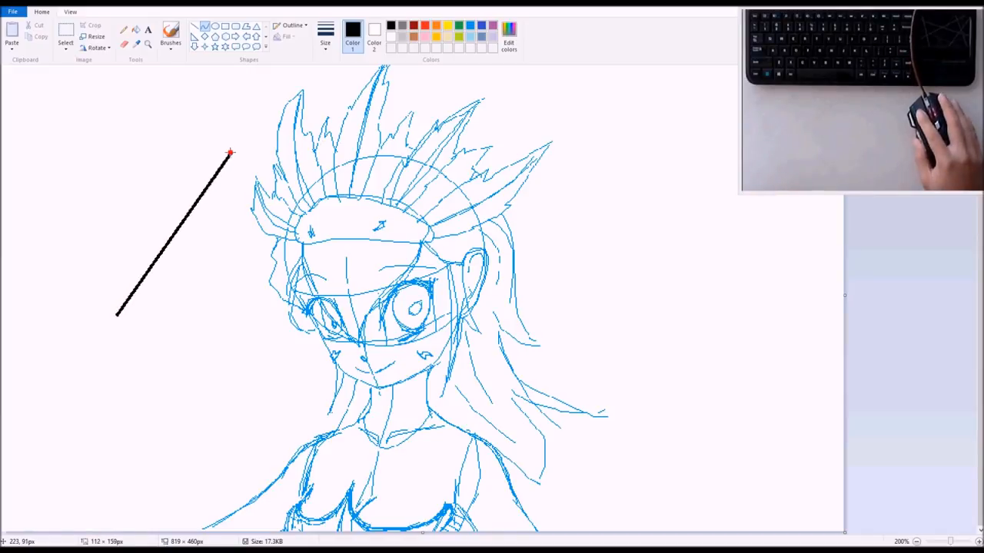
pyautogui.press('ctrl+z')
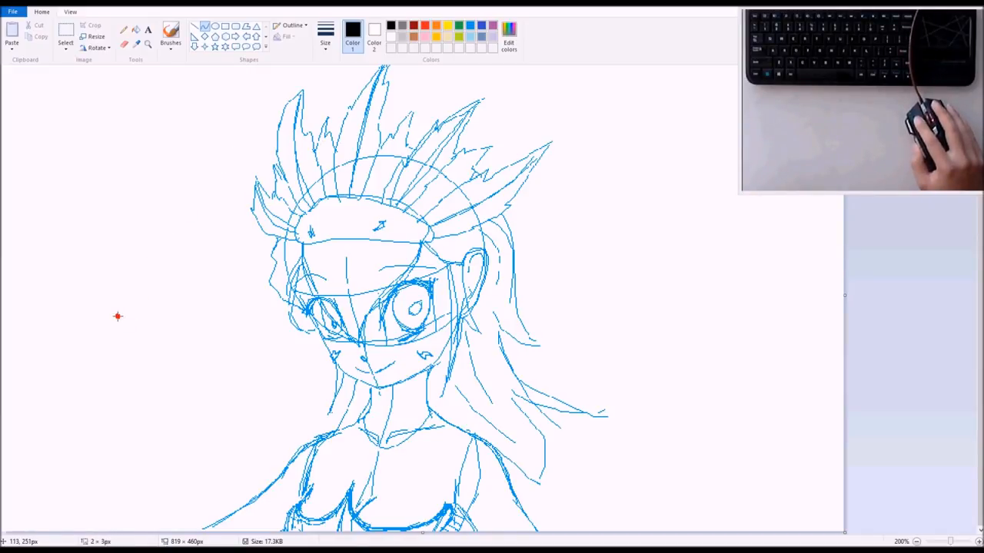
pyautogui.moveTo(116, 317); pyautogui.dragTo(235, 175)
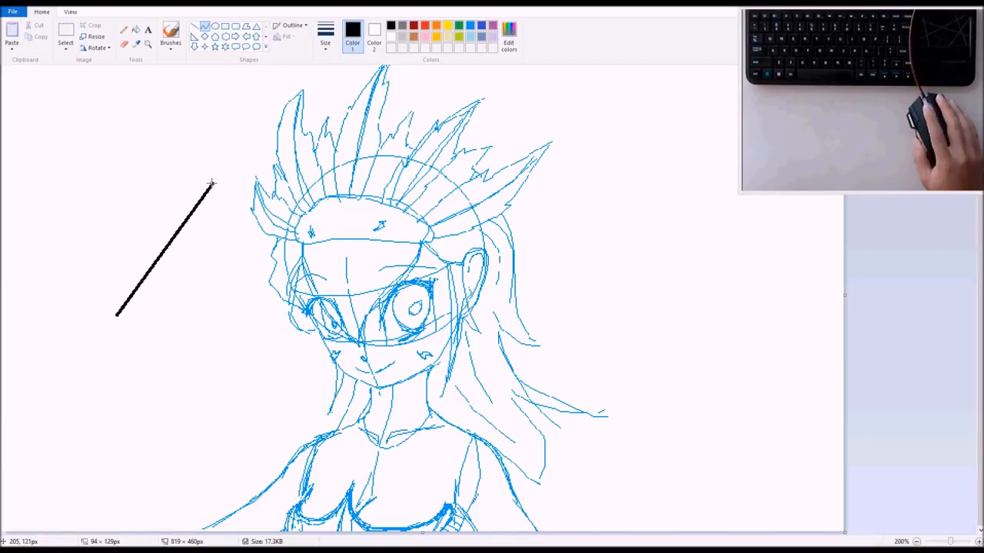
pyautogui.moveTo(138, 225)
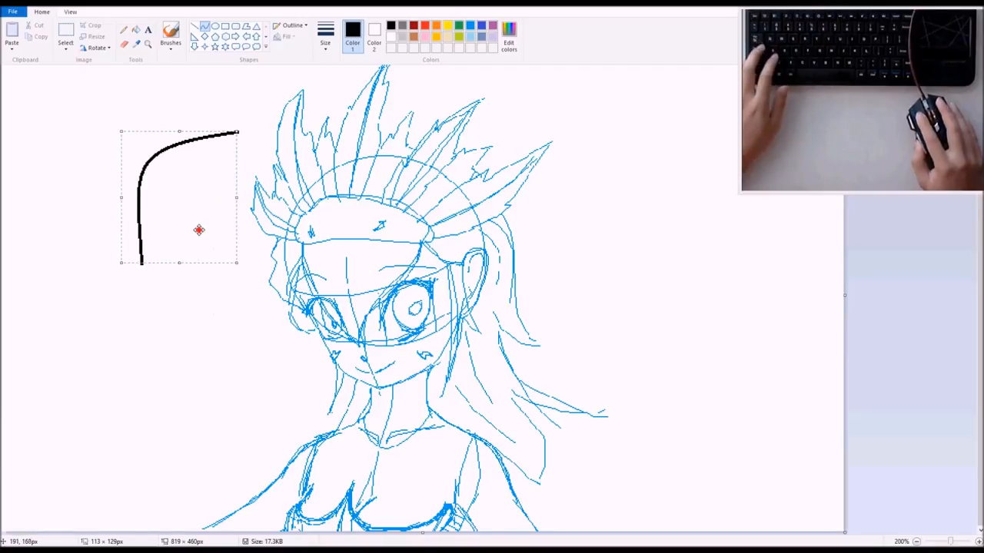
pyautogui.moveTo(199, 230); pyautogui.dragTo(148, 263)
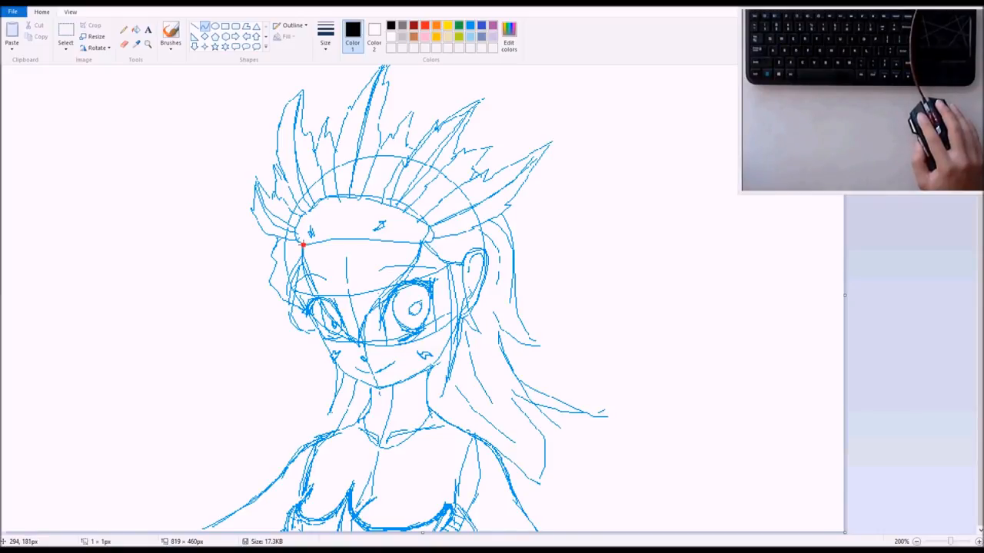
# Step: Ink the headband's left edge, top curve and lower edge in thick black
pyautogui.moveTo(302, 244); pyautogui.dragTo(350, 200)
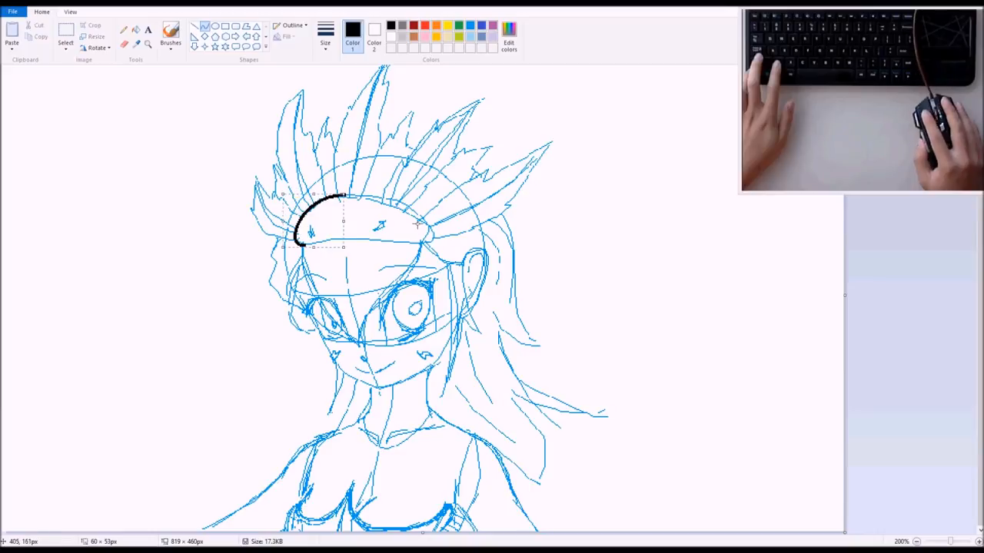
pyautogui.moveTo(346, 198); pyautogui.dragTo(423, 219)
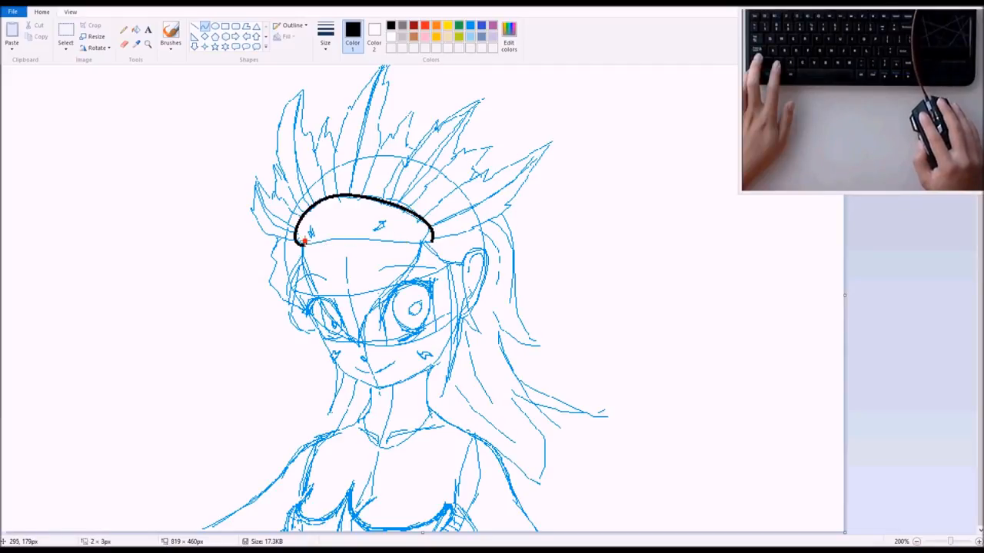
pyautogui.moveTo(296, 246); pyautogui.dragTo(392, 246)
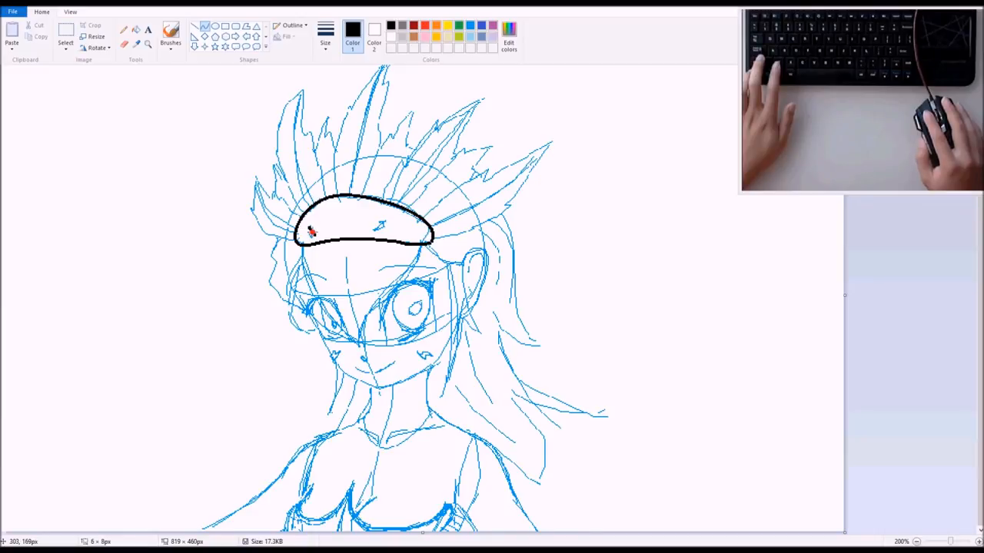
pyautogui.moveTo(311, 231)
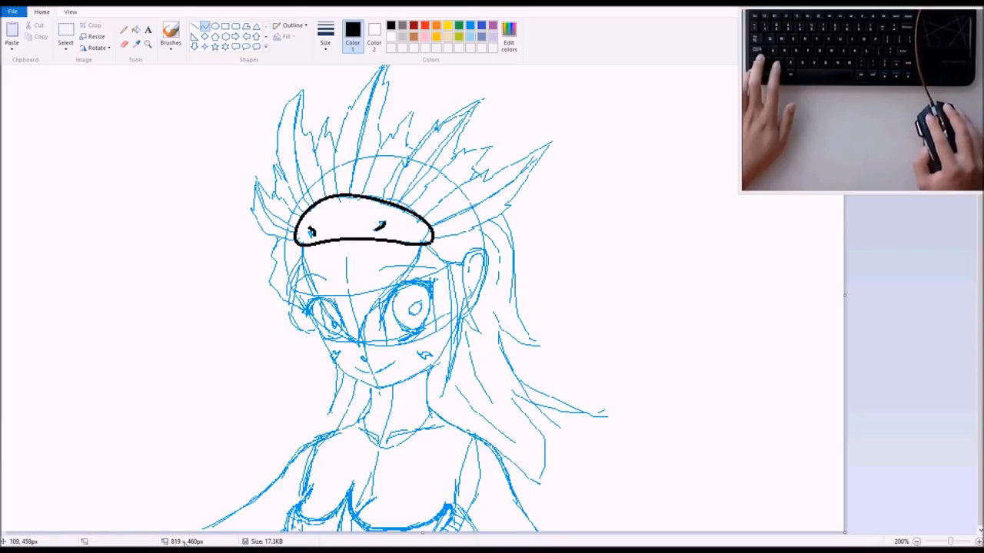
pyautogui.moveTo(276, 431)
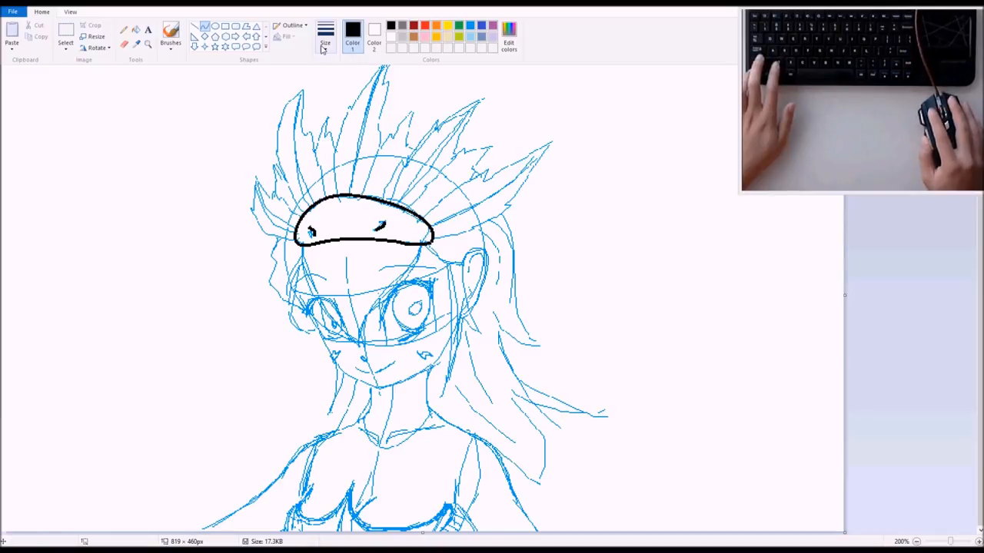
# Step: Ink a black line from the headband's left corner down to the nose point
pyautogui.click(325, 31)
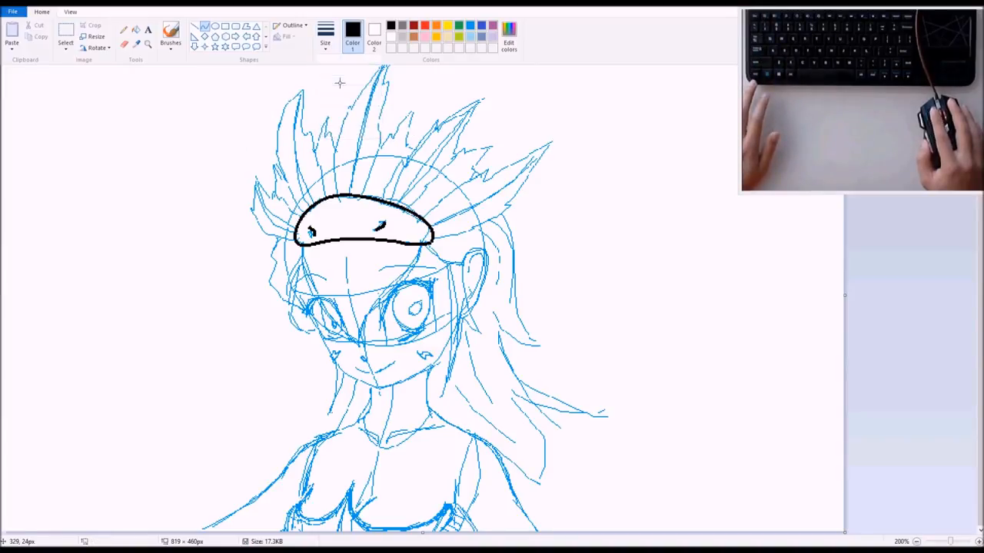
pyautogui.moveTo(290, 170); pyautogui.dragTo(377, 150)
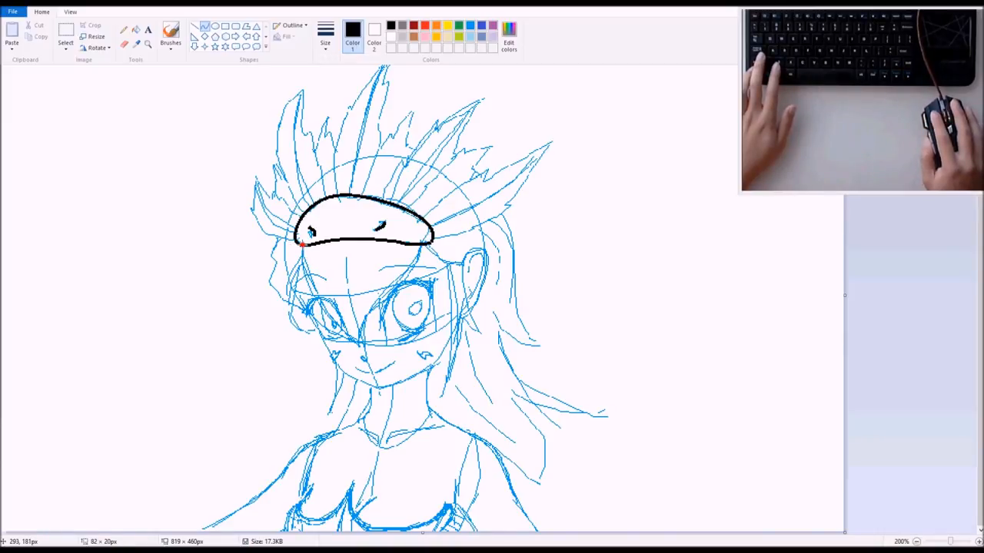
pyautogui.moveTo(301, 245); pyautogui.dragTo(359, 346)
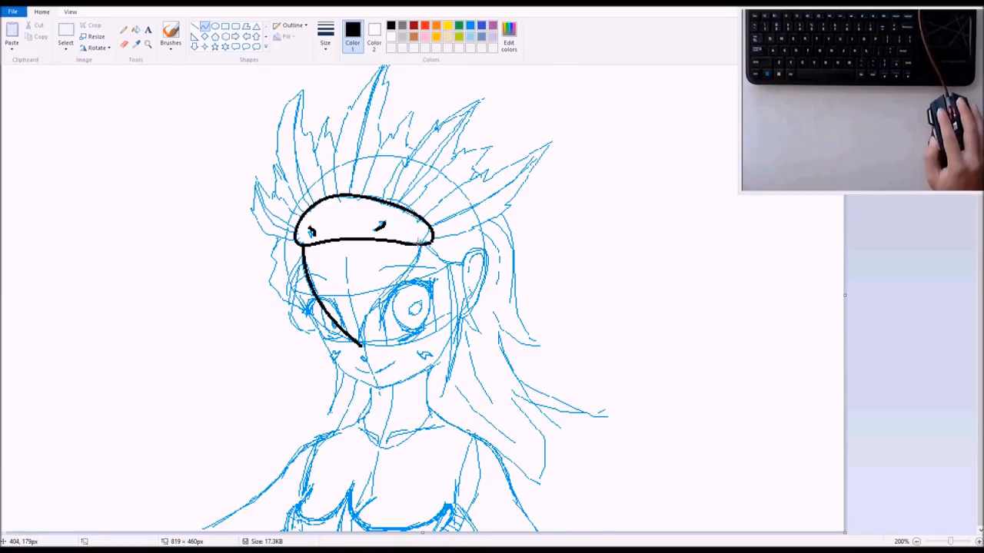
# Step: Draw and bend a black line from the headband's right end to the nose point
pyautogui.moveTo(419, 242); pyautogui.dragTo(361, 346)
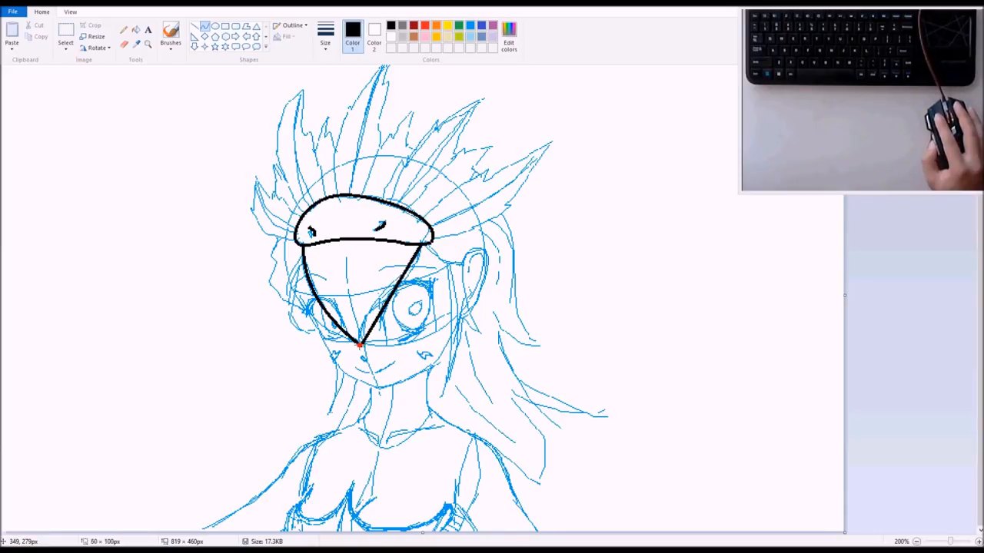
pyautogui.moveTo(361, 346); pyautogui.dragTo(415, 265)
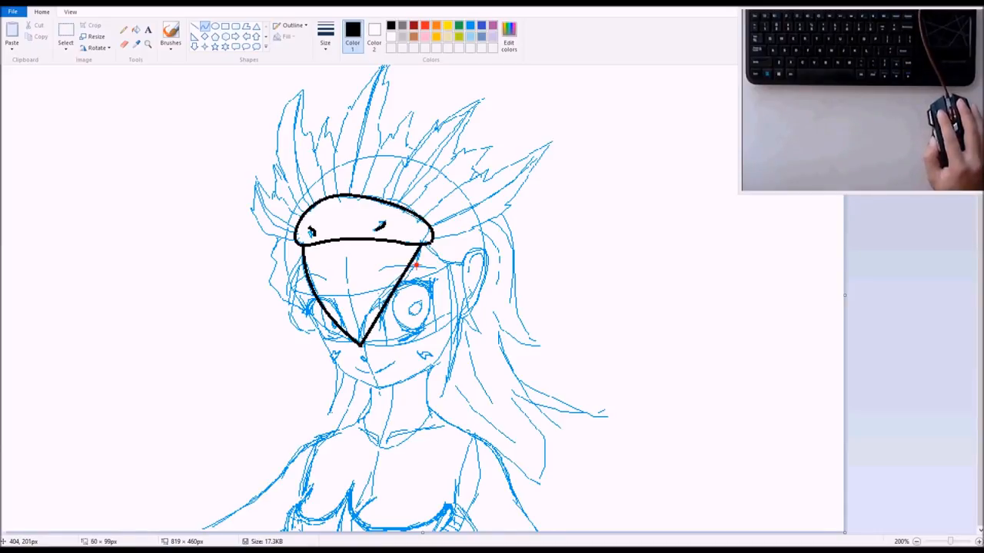
pyautogui.moveTo(419, 261); pyautogui.dragTo(365, 342)
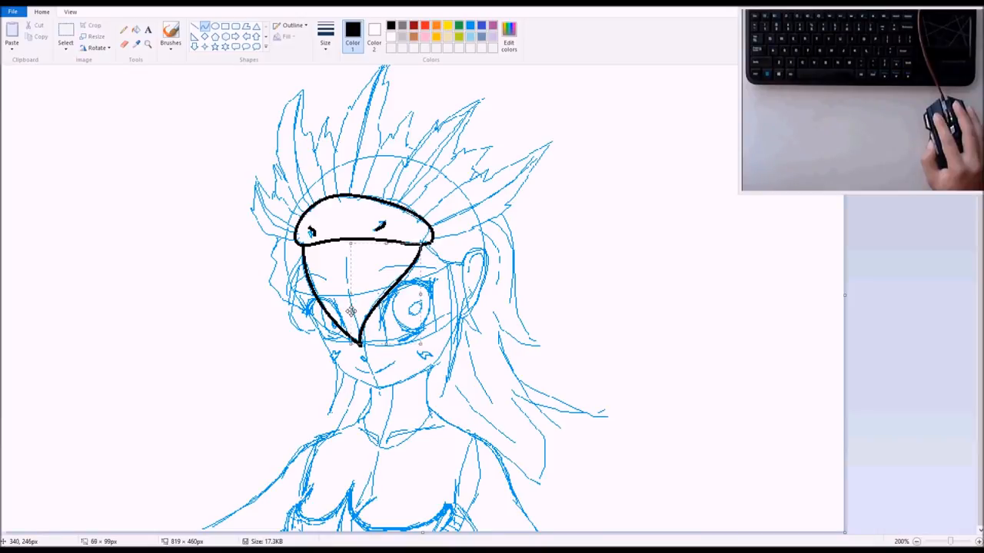
pyautogui.moveTo(759, 339)
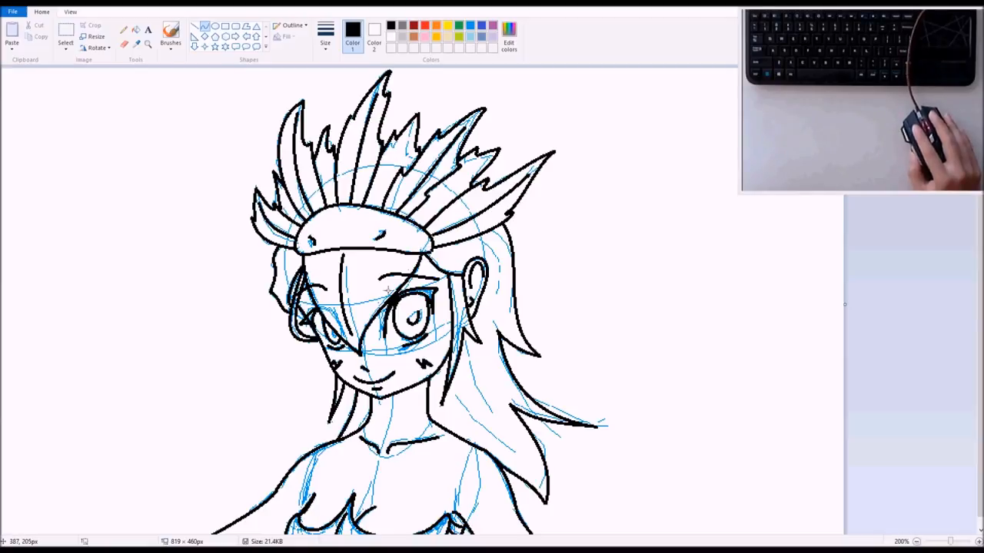
pyautogui.moveTo(271, 112)
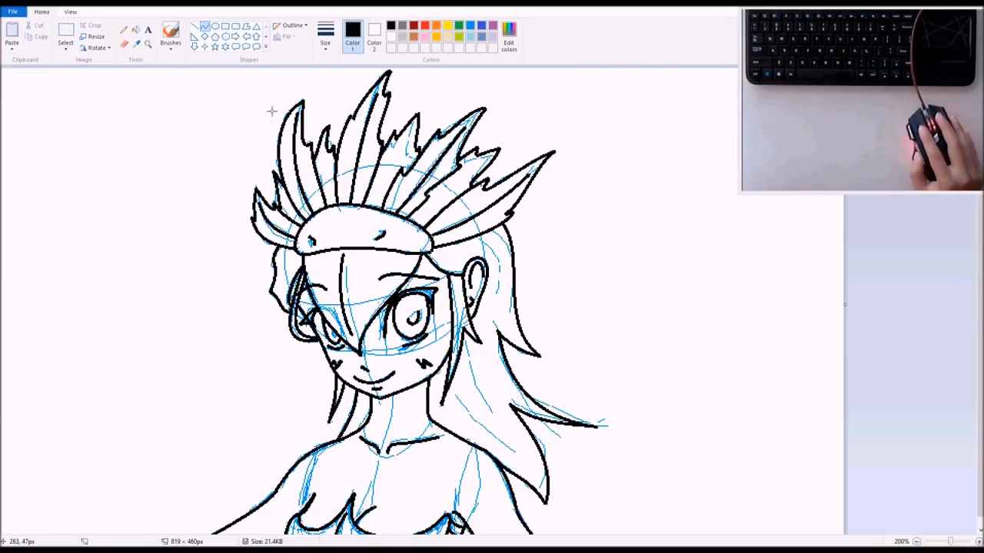
pyautogui.moveTo(136, 31)
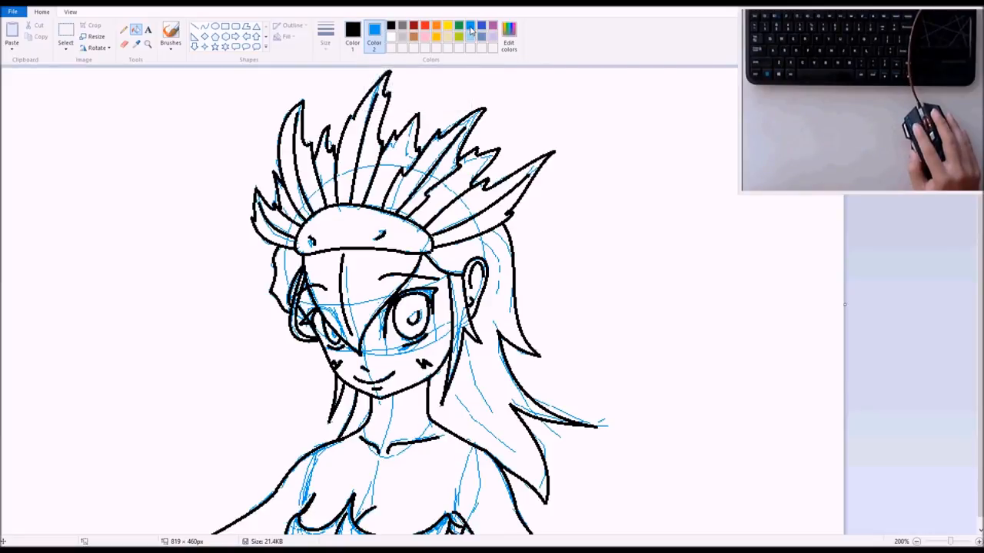
# Step: Erase blue sketch lines among the feathers and inside the headband
pyautogui.click(352, 29)
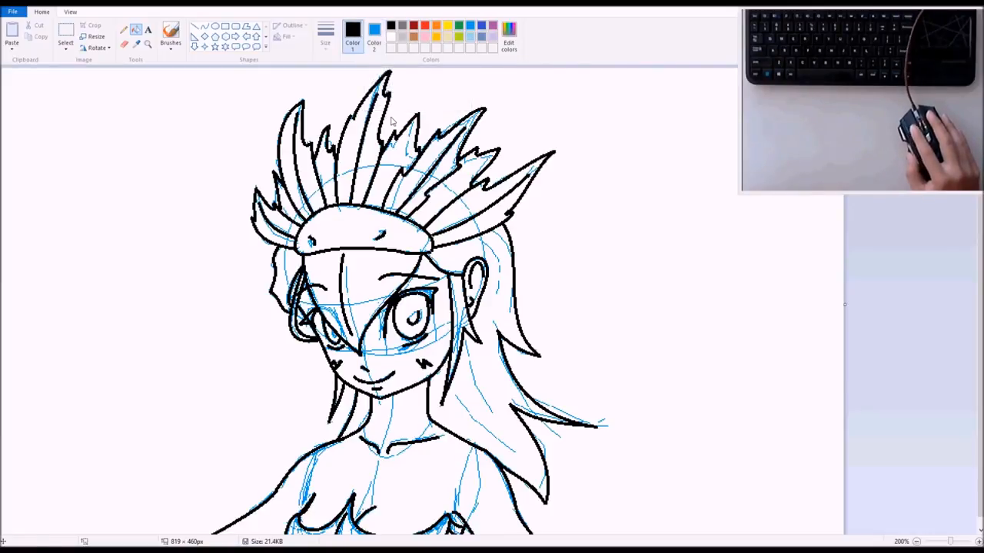
pyautogui.moveTo(480, 85)
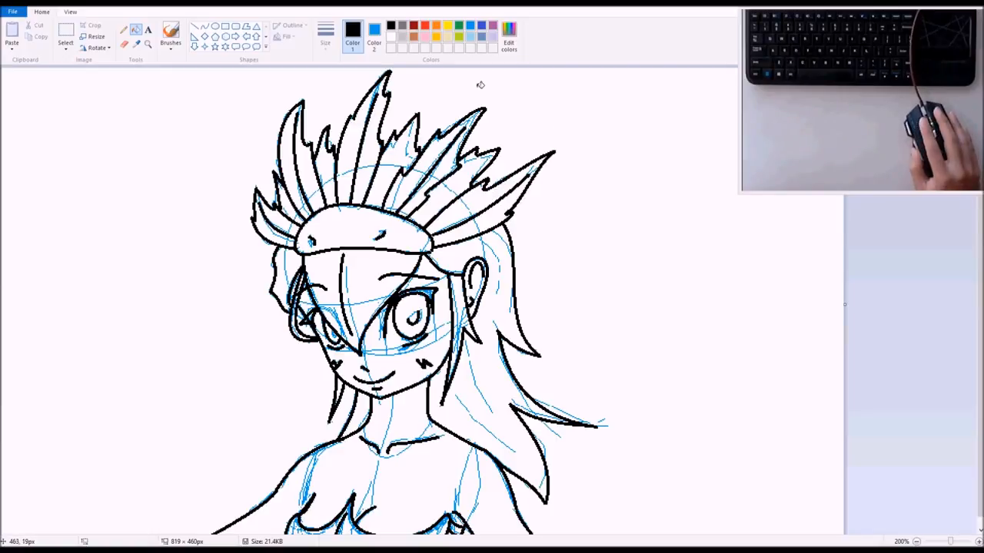
pyautogui.moveTo(395, 37)
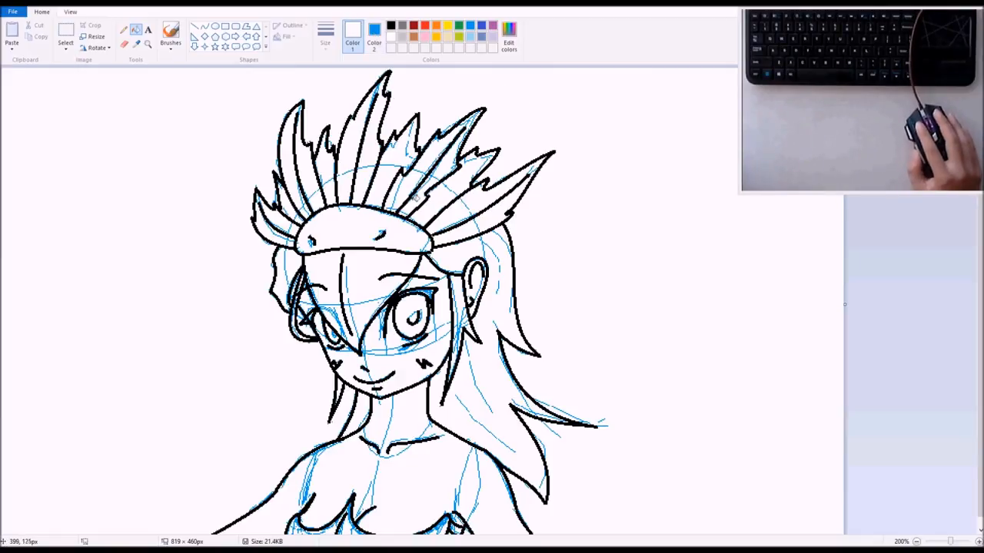
pyautogui.moveTo(659, 151)
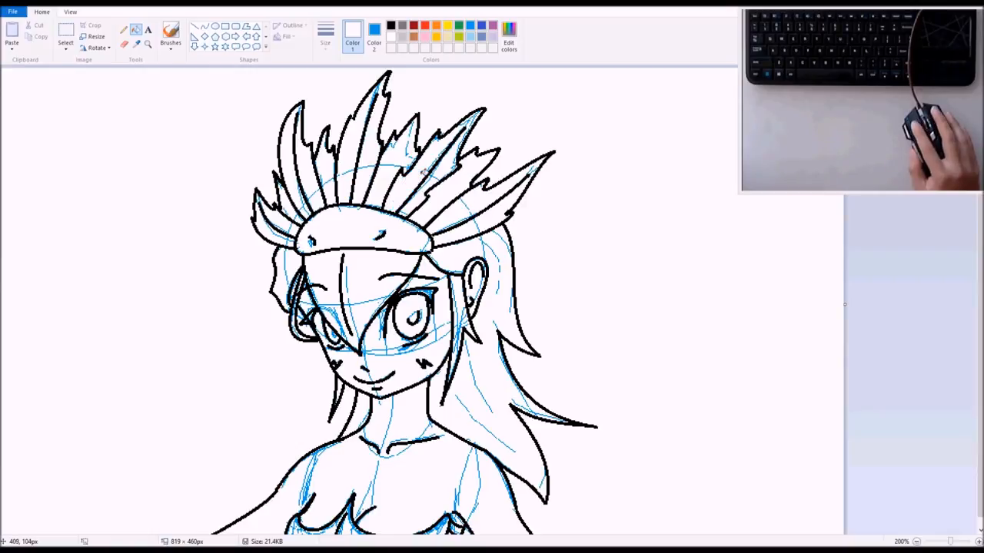
pyautogui.click(427, 161)
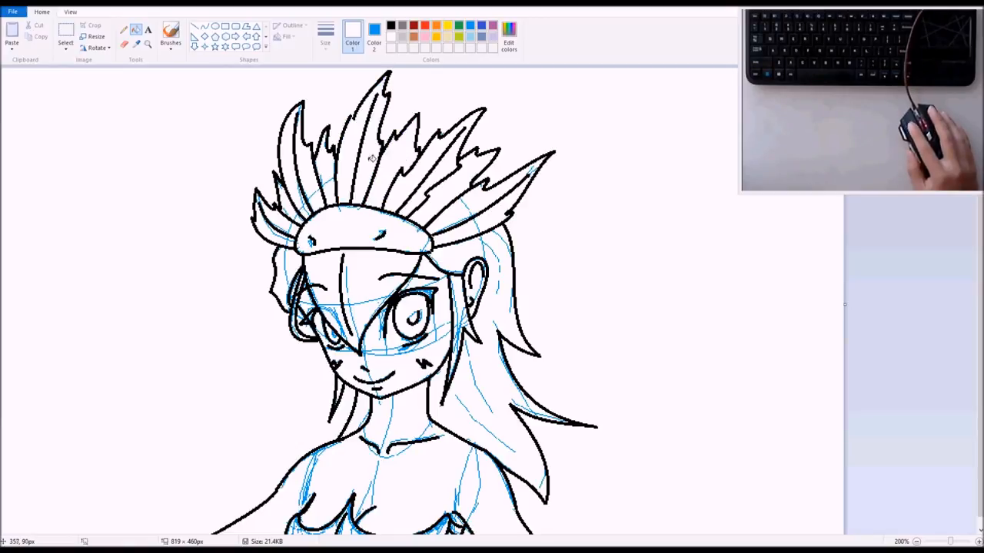
pyautogui.moveTo(330, 161)
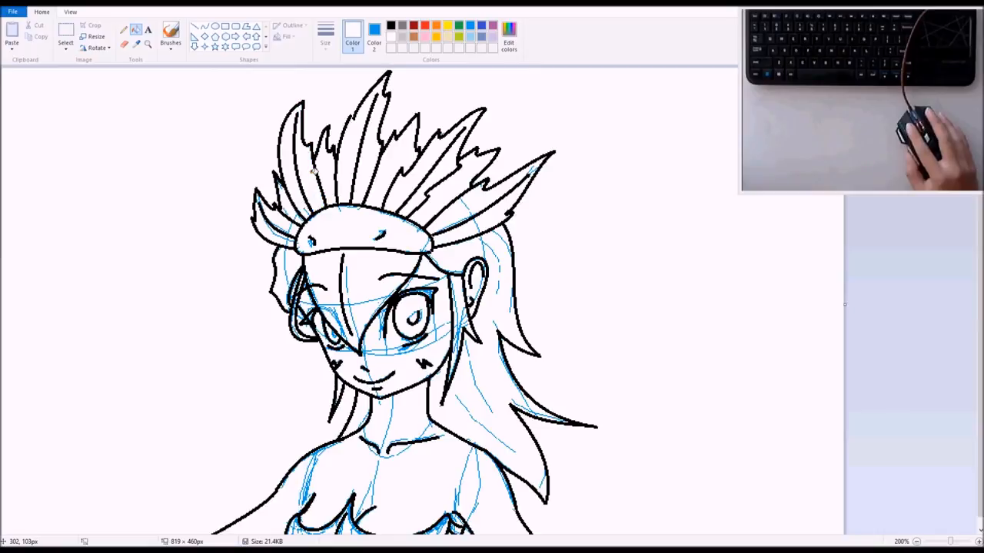
pyautogui.click(284, 196)
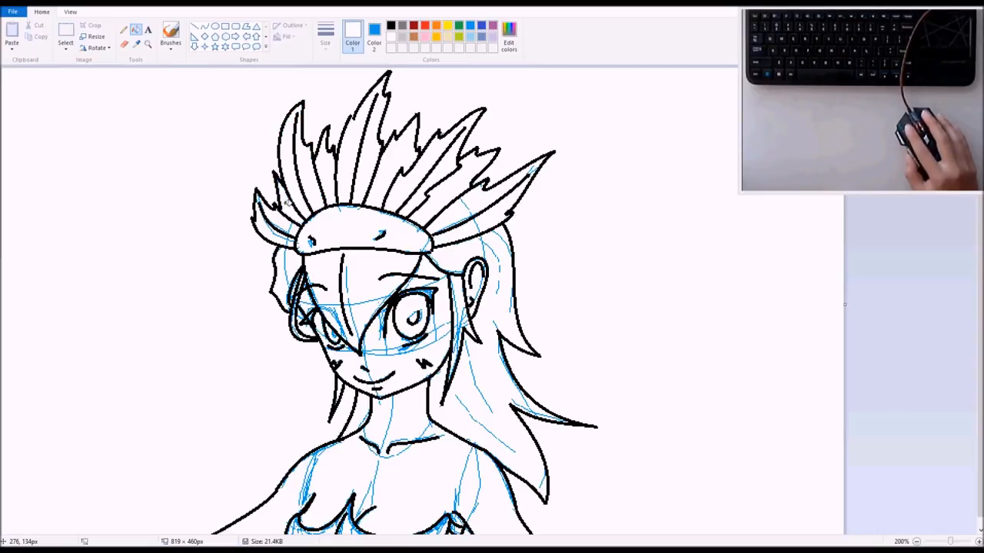
pyautogui.click(269, 219)
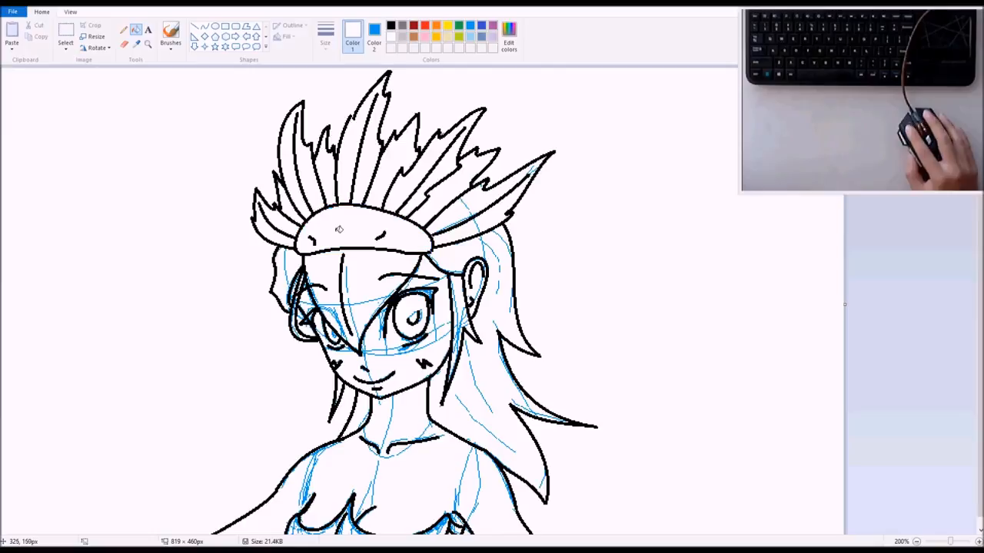
pyautogui.click(332, 267)
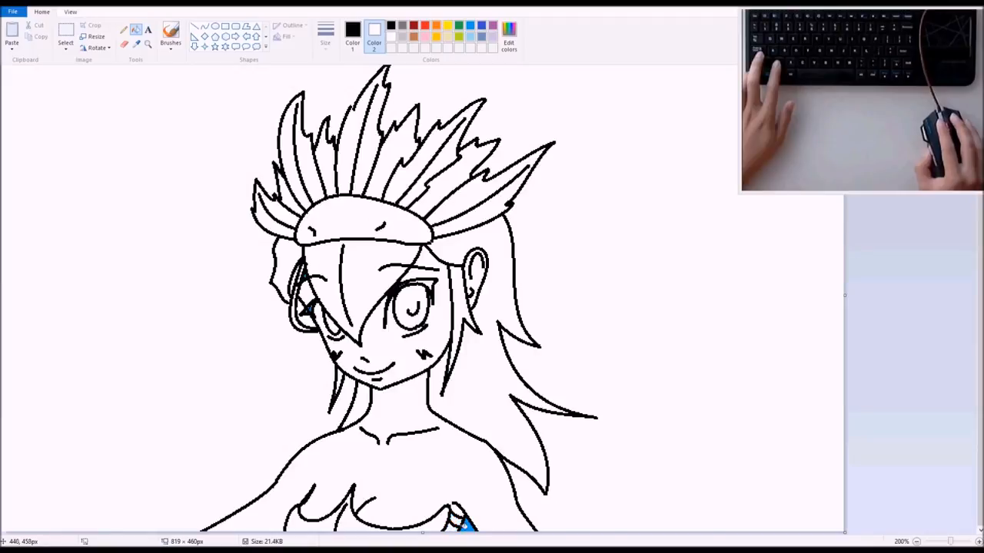
pyautogui.moveTo(408, 136)
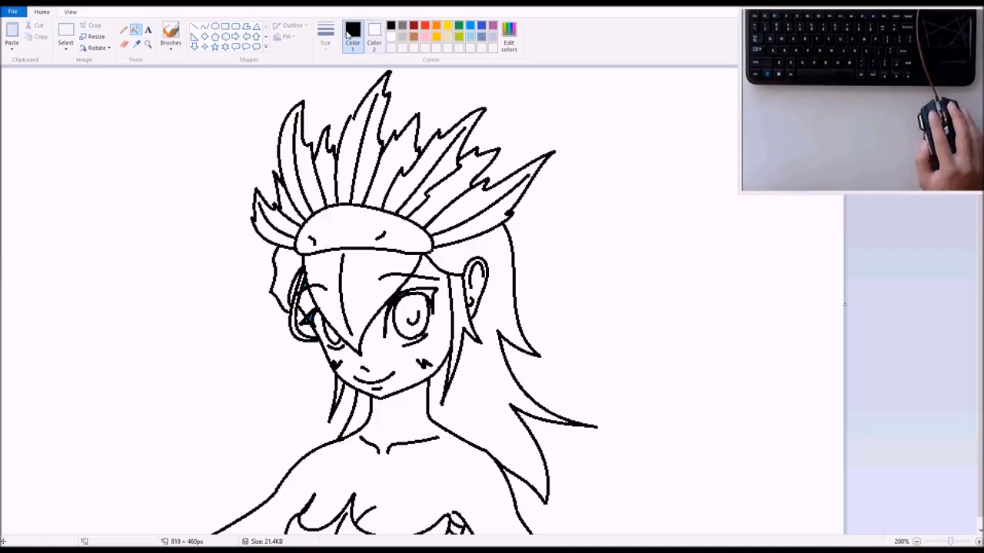
# Step: Zoom in on the head and redraw the lower-right hair strand tips with black curves
pyautogui.click(169, 32)
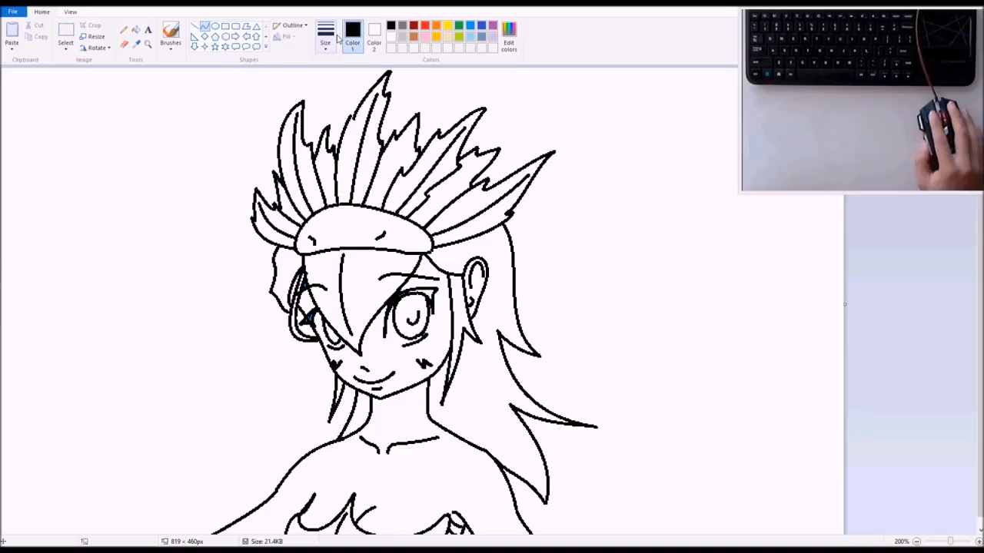
pyautogui.click(325, 35)
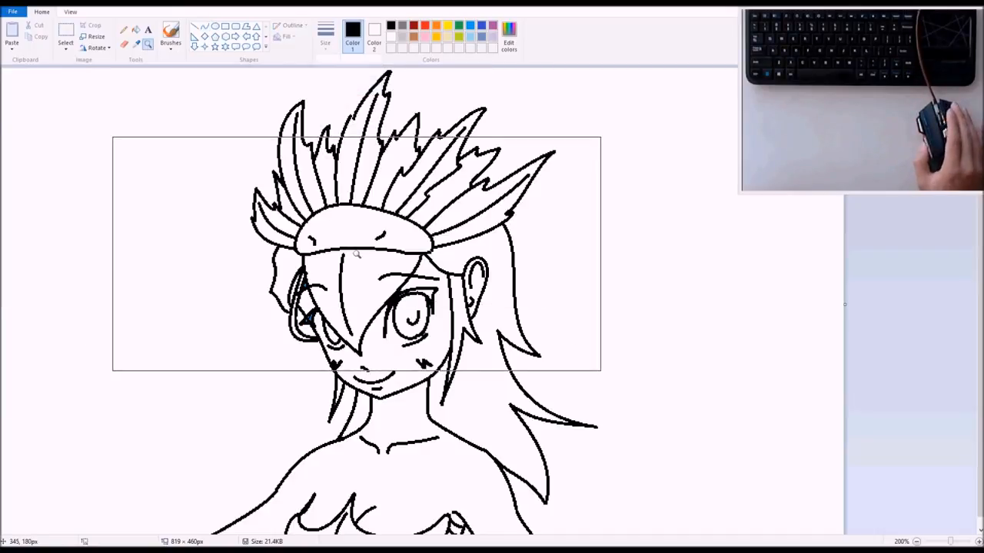
pyautogui.moveTo(356, 255); pyautogui.dragTo(492, 317)
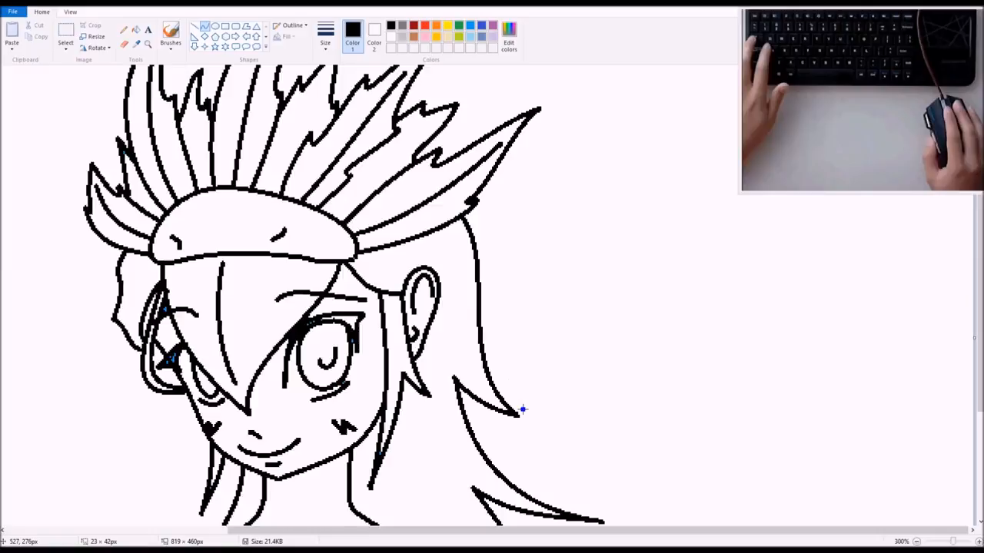
pyautogui.moveTo(530, 420)
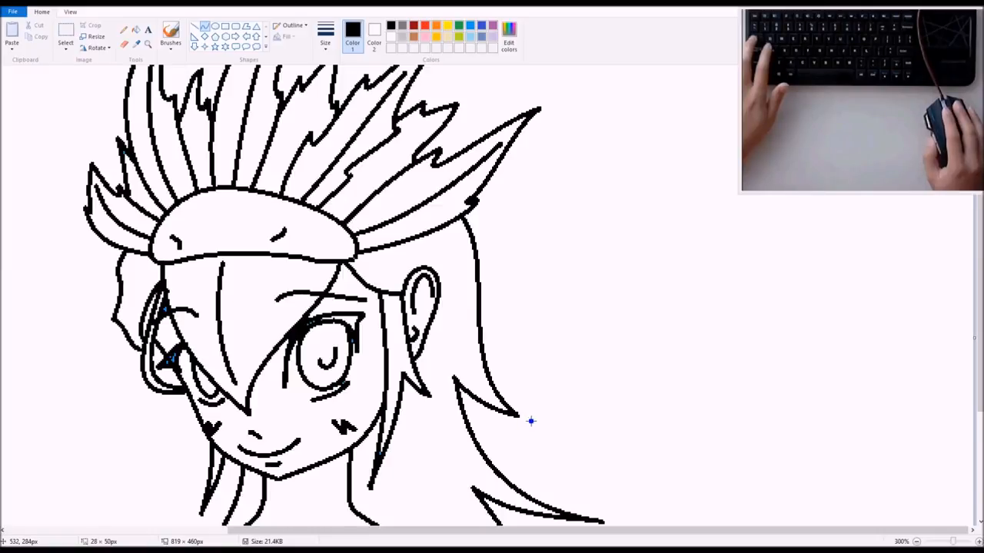
pyautogui.moveTo(537, 422)
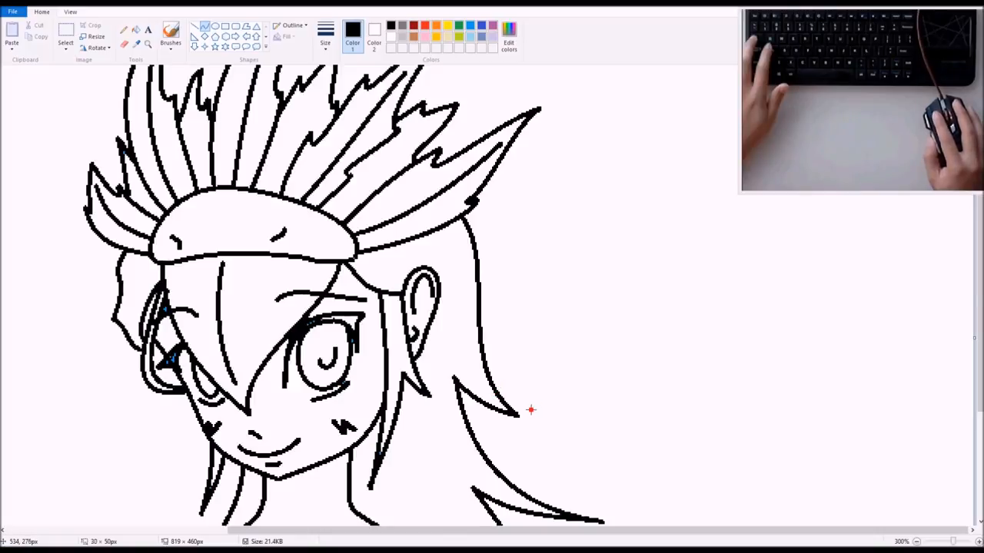
pyautogui.moveTo(515, 419)
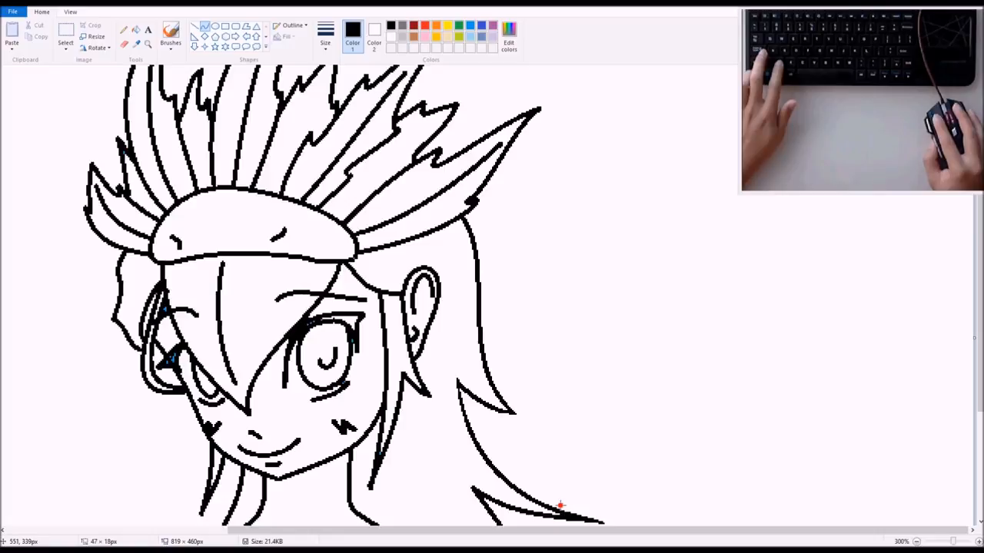
pyautogui.moveTo(561, 505); pyautogui.dragTo(609, 522)
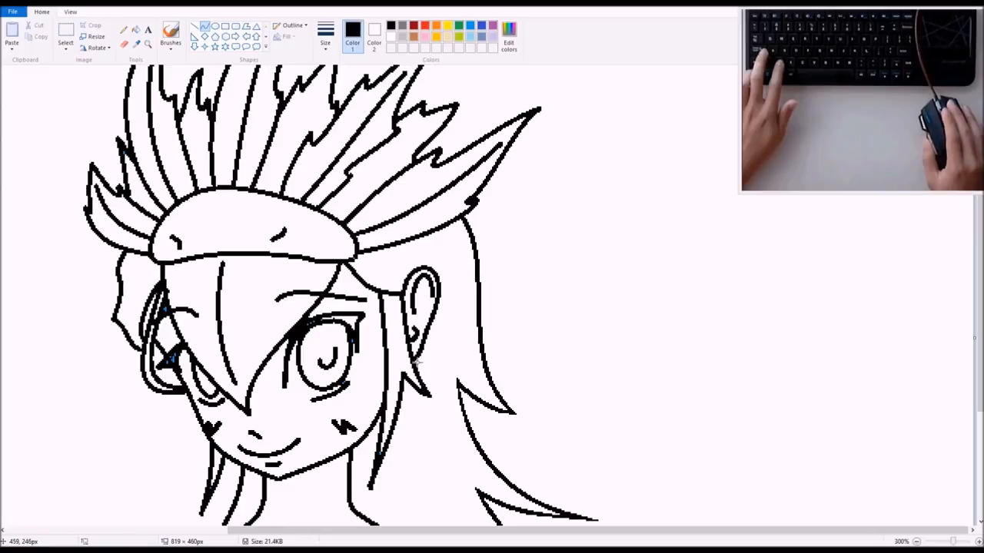
pyautogui.moveTo(426, 384)
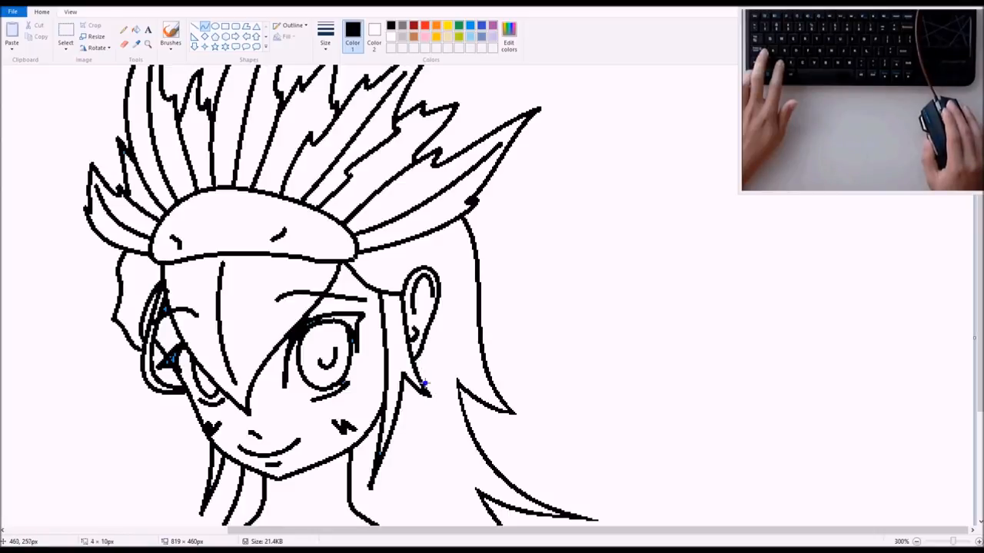
pyautogui.moveTo(438, 407)
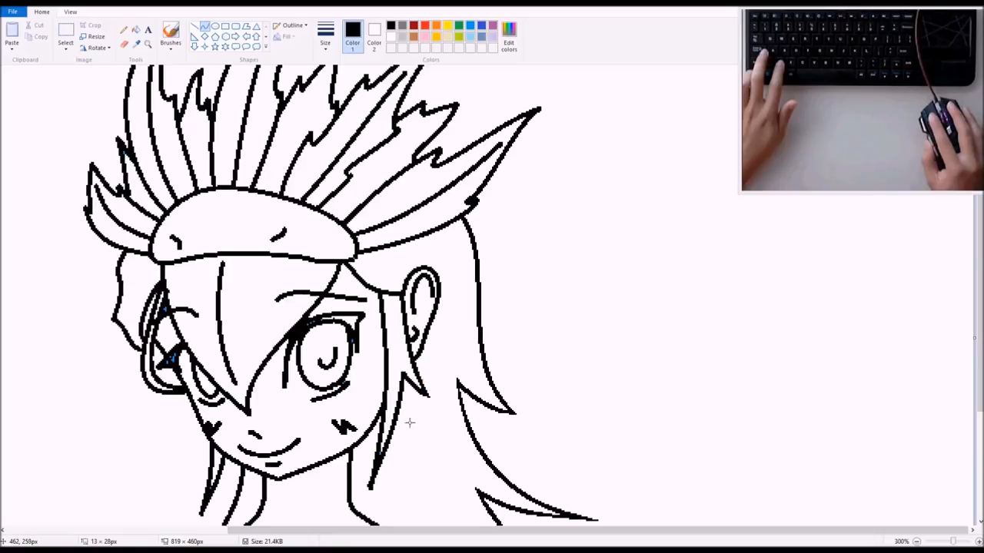
pyautogui.moveTo(433, 402)
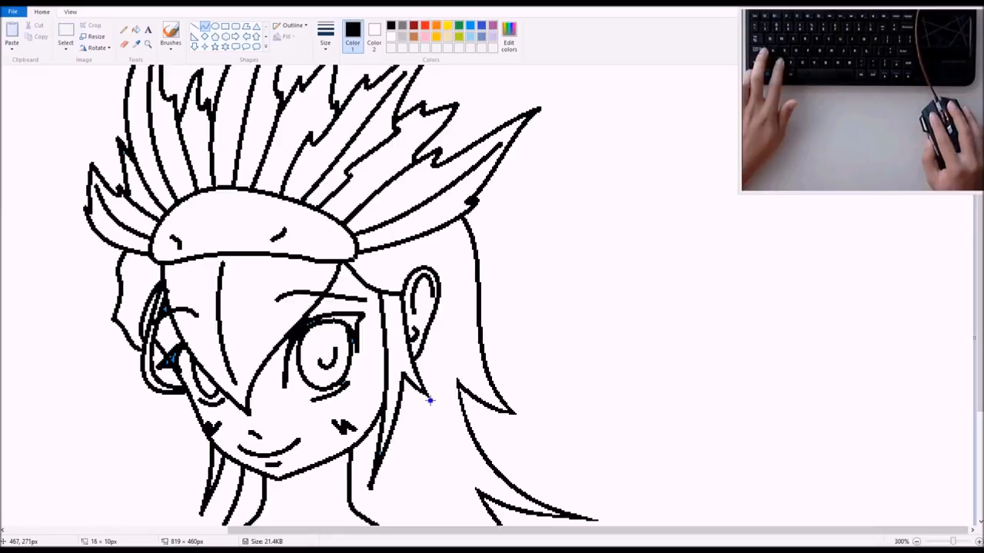
pyautogui.moveTo(423, 400)
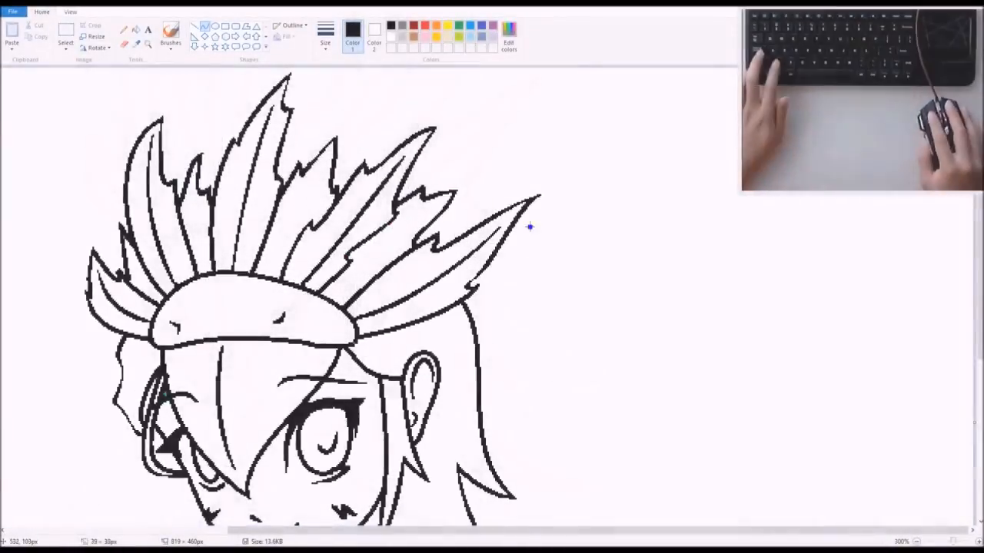
pyautogui.scroll(-3)
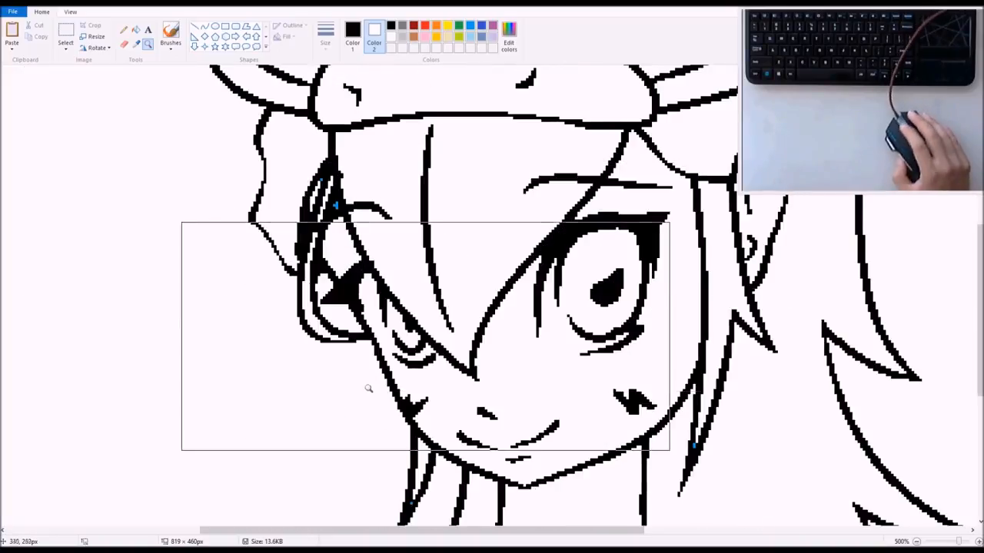
pyautogui.scroll(-3)
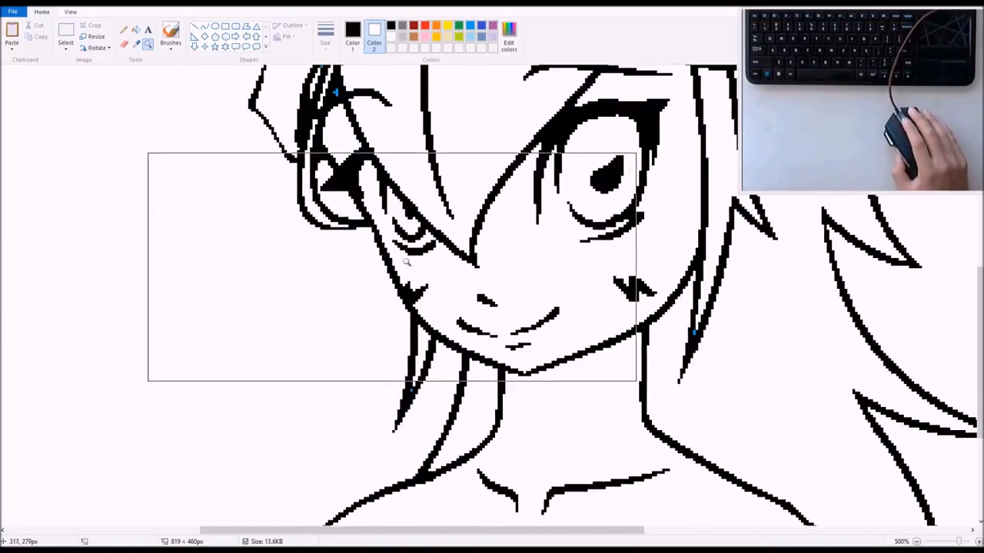
pyautogui.click(913, 541)
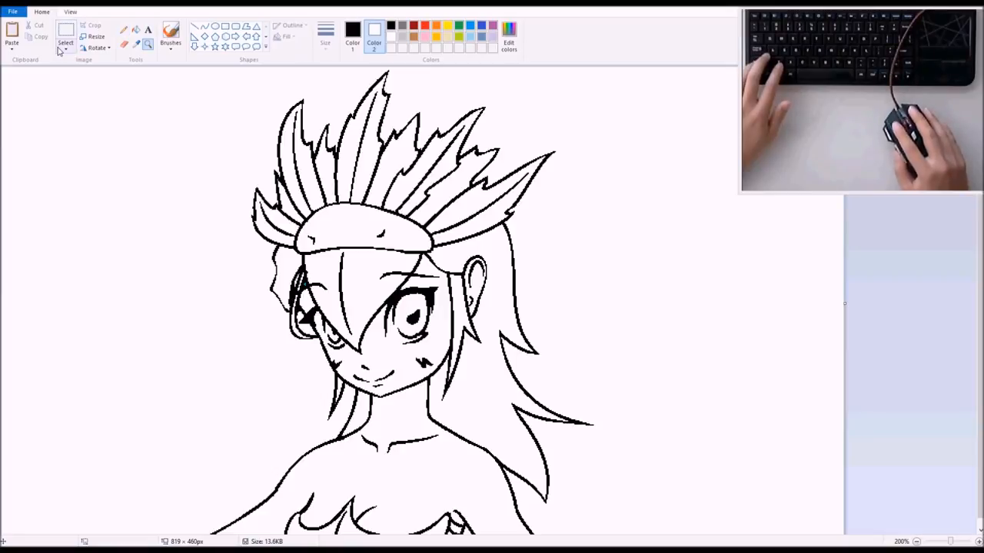
# Step: Fill the white background with light gray, then set Color 1 back to black
pyautogui.click(66, 39)
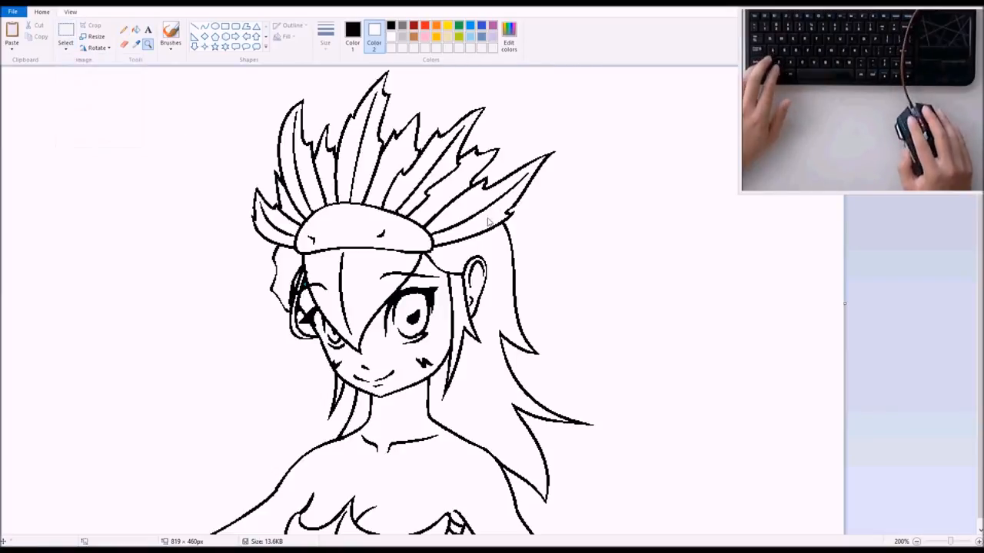
pyautogui.click(65, 39)
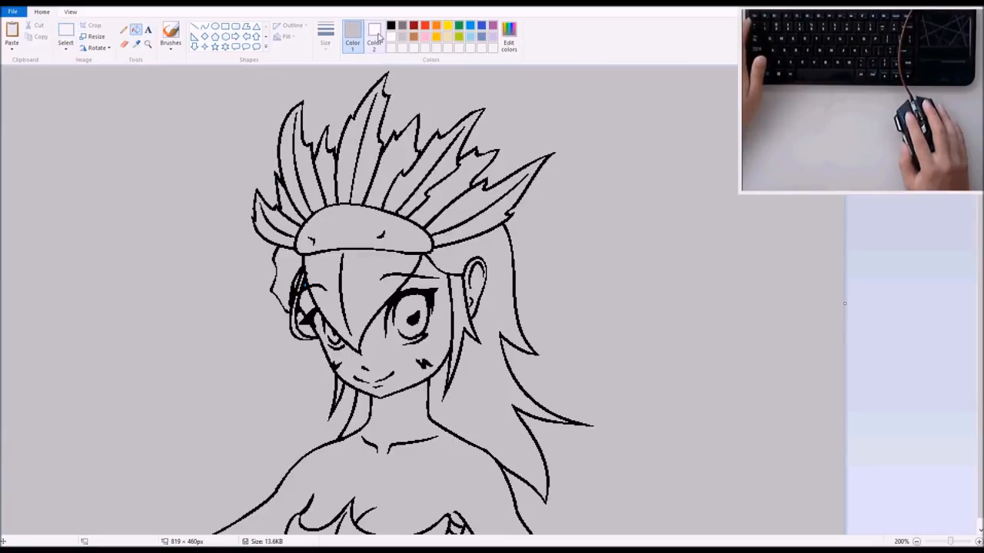
pyautogui.click(352, 31)
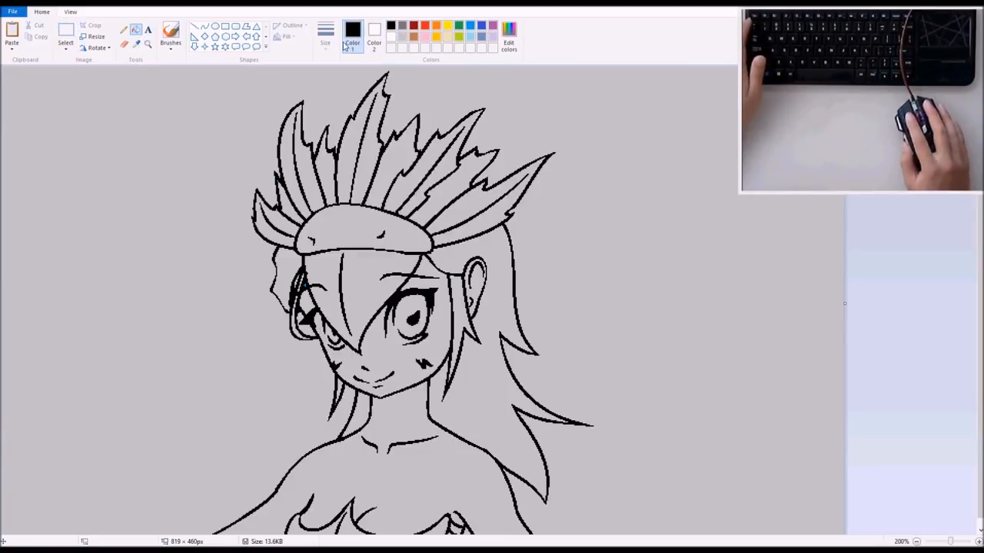
pyautogui.click(374, 31)
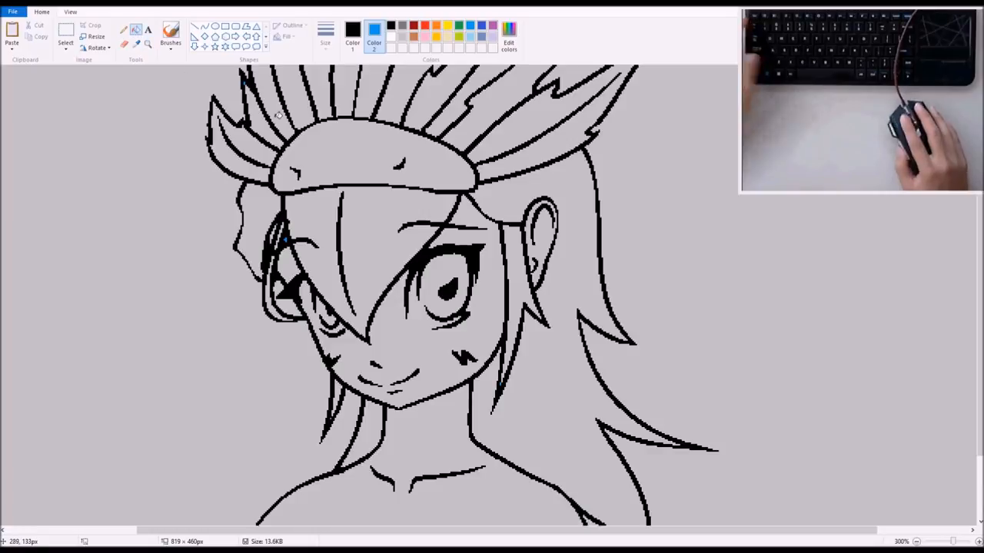
pyautogui.moveTo(253, 85)
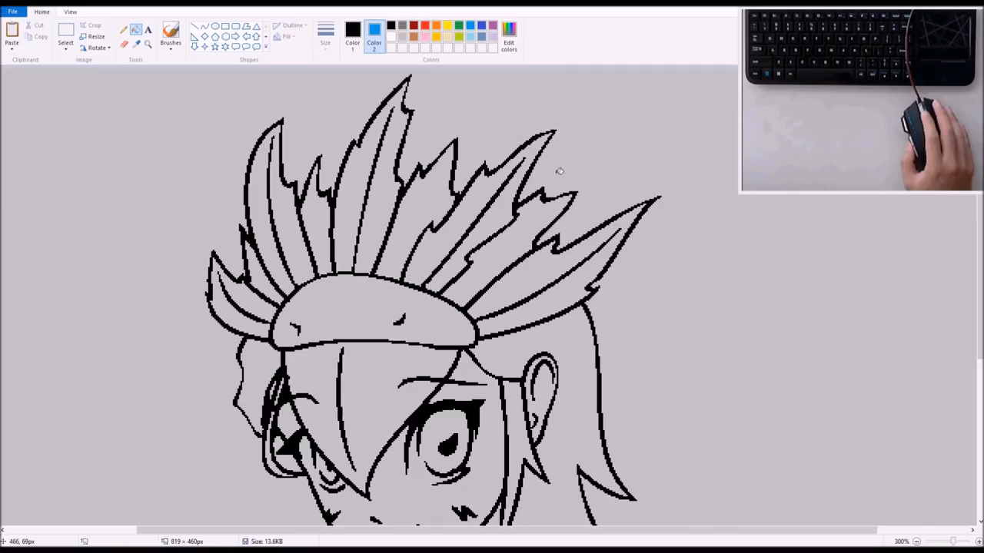
# Step: Scroll down the zoomed canvas to inspect the gray background fill
pyautogui.scroll(-3)
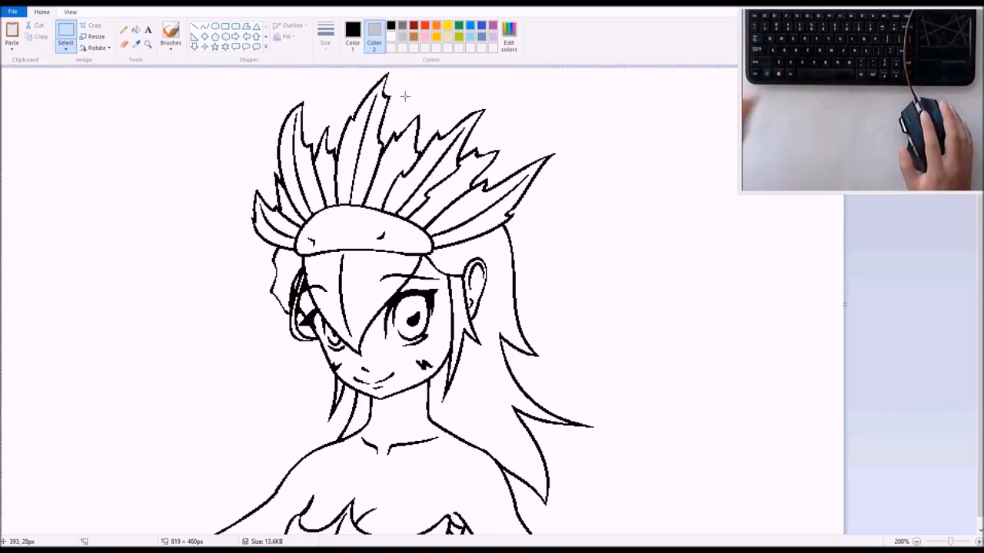
pyautogui.moveTo(536, 26)
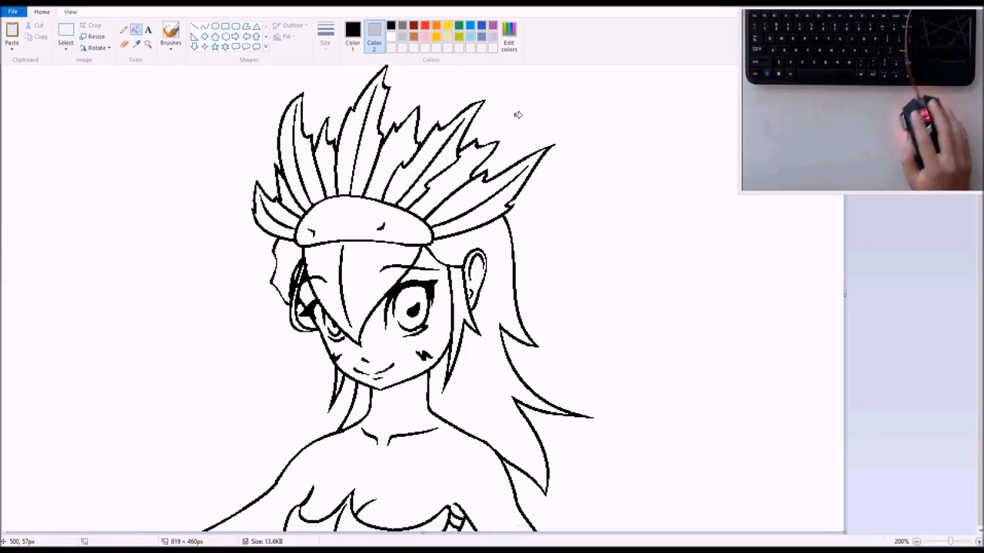
pyautogui.moveTo(508, 31)
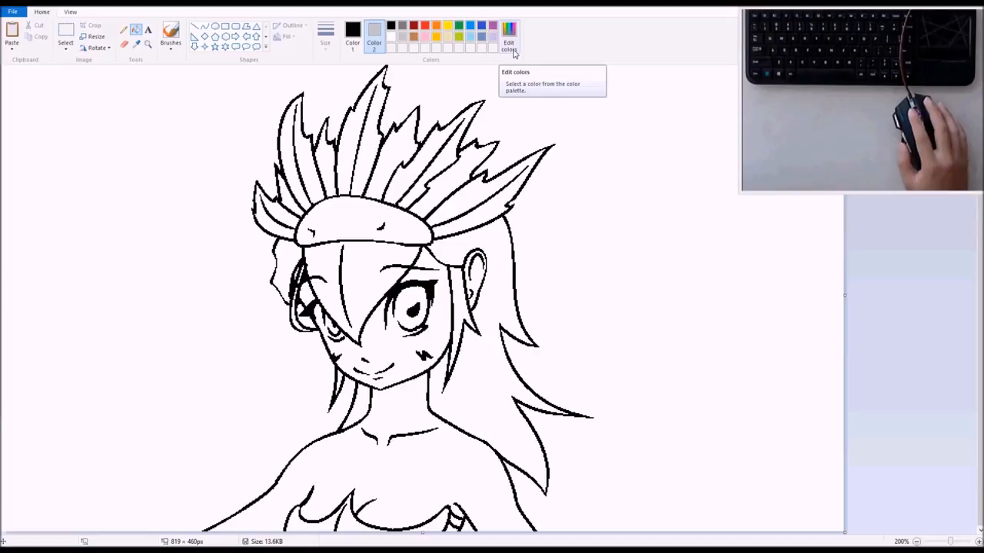
pyautogui.moveTo(246, 175)
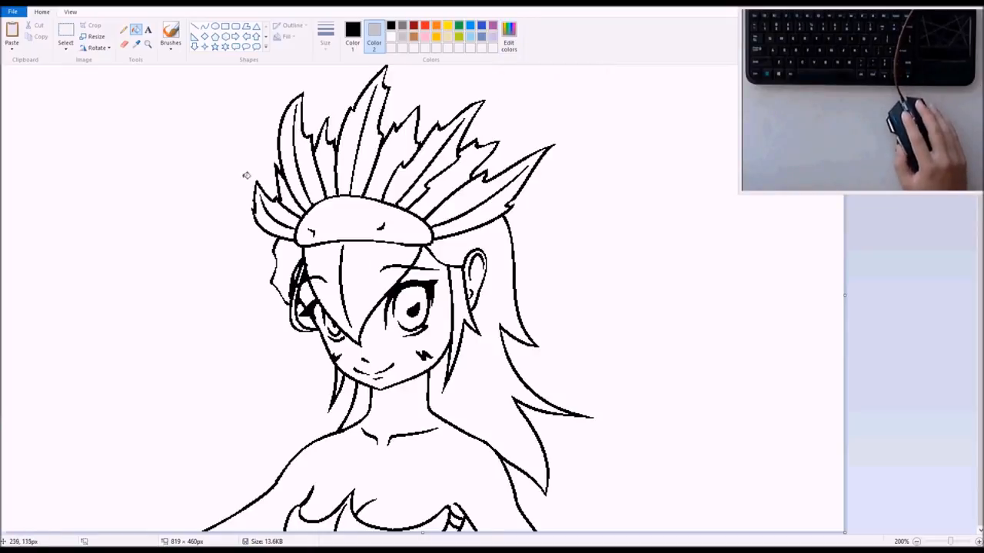
pyautogui.moveTo(552, 172)
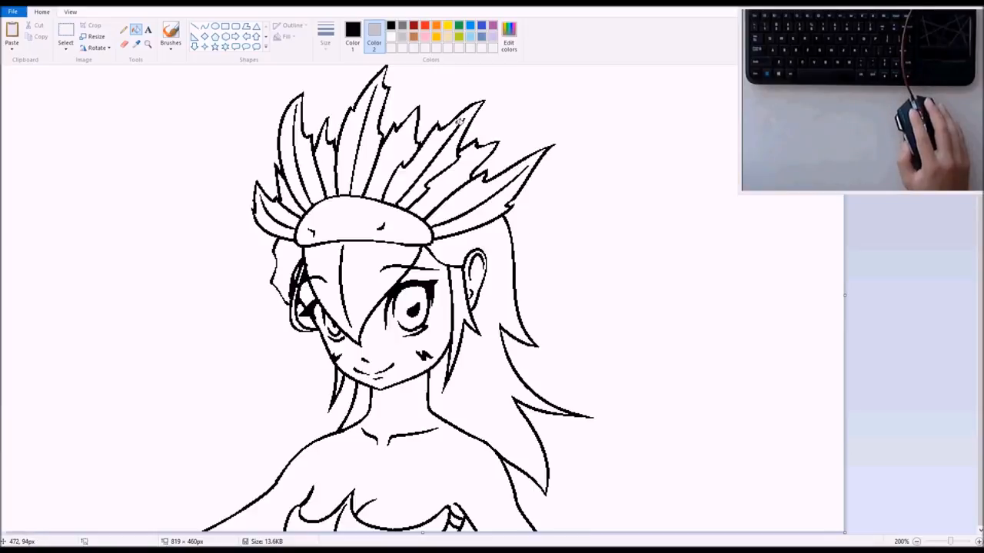
pyautogui.moveTo(508, 39)
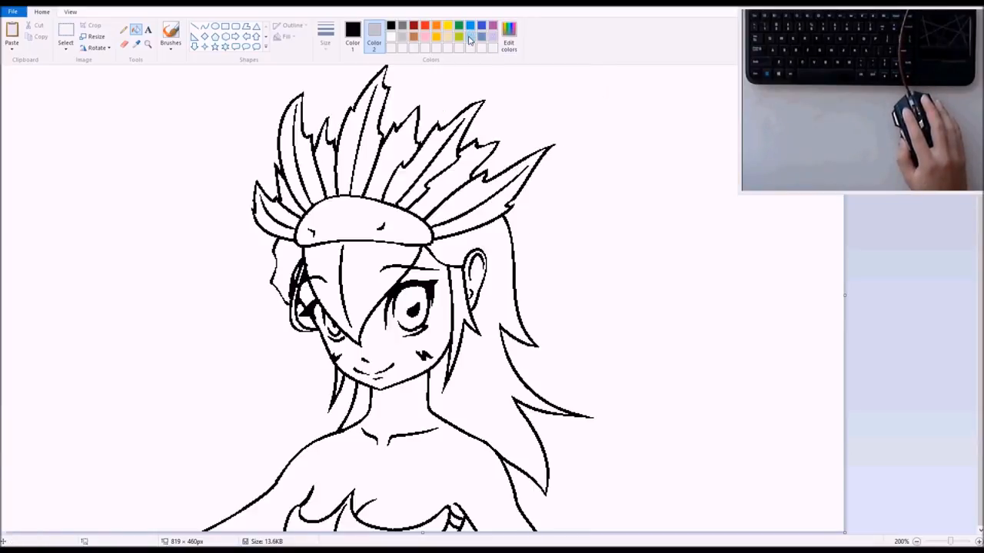
# Step: Fill the headband with bright blue and the crest feathers with light blue
pyautogui.click(362, 216)
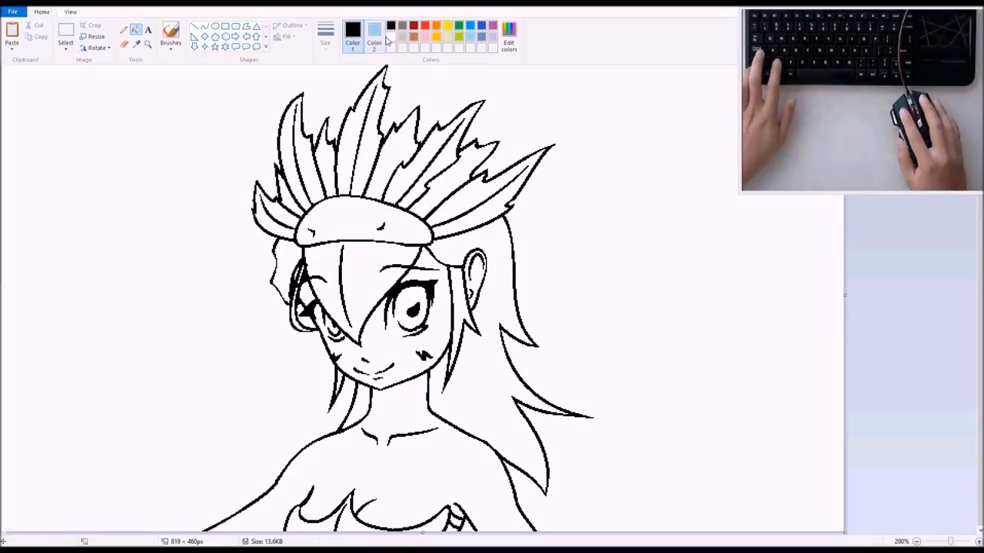
pyautogui.click(390, 26)
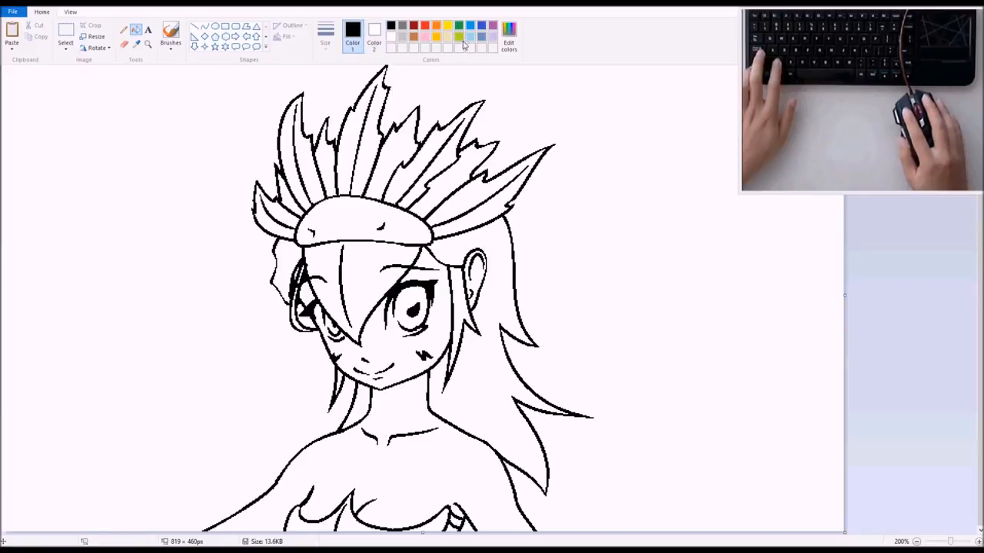
pyautogui.click(356, 225)
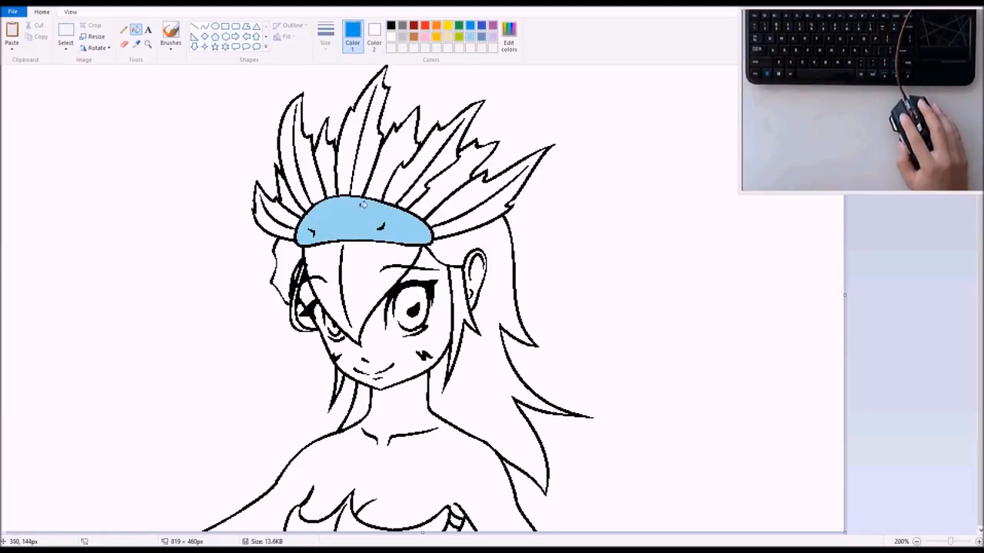
pyautogui.click(361, 222)
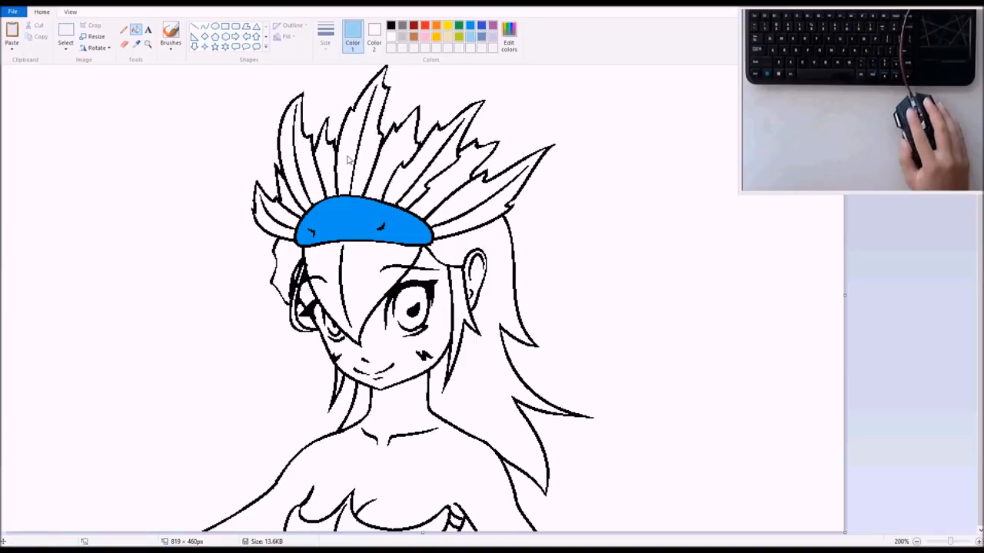
pyautogui.click(276, 208)
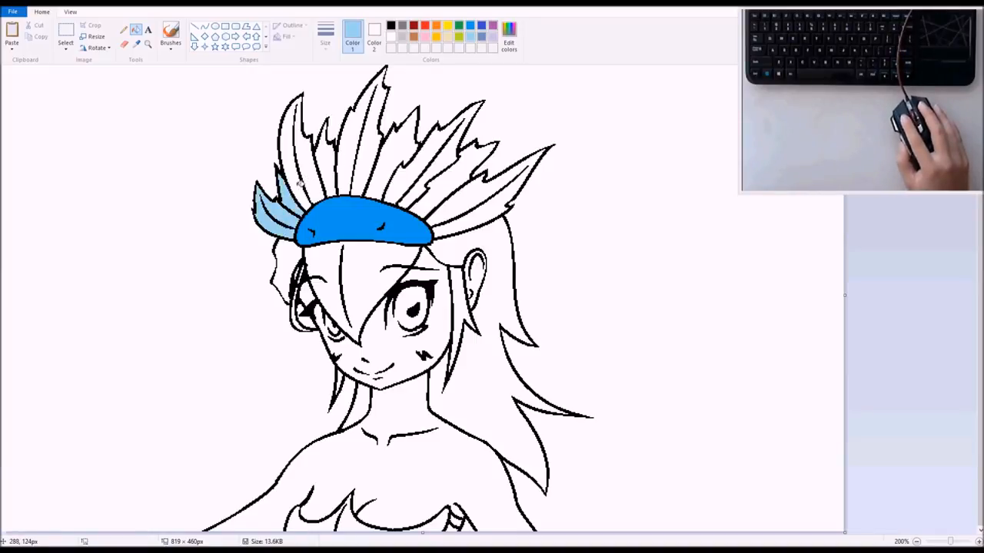
pyautogui.click(322, 138)
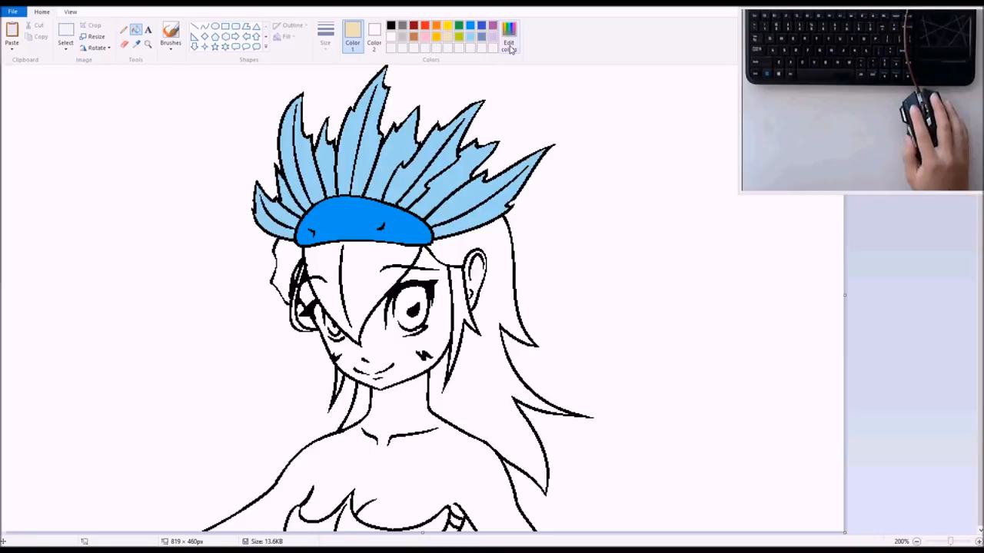
# Step: Mix a pale peach skin tone in Edit colors and add it to custom colours
pyautogui.click(508, 44)
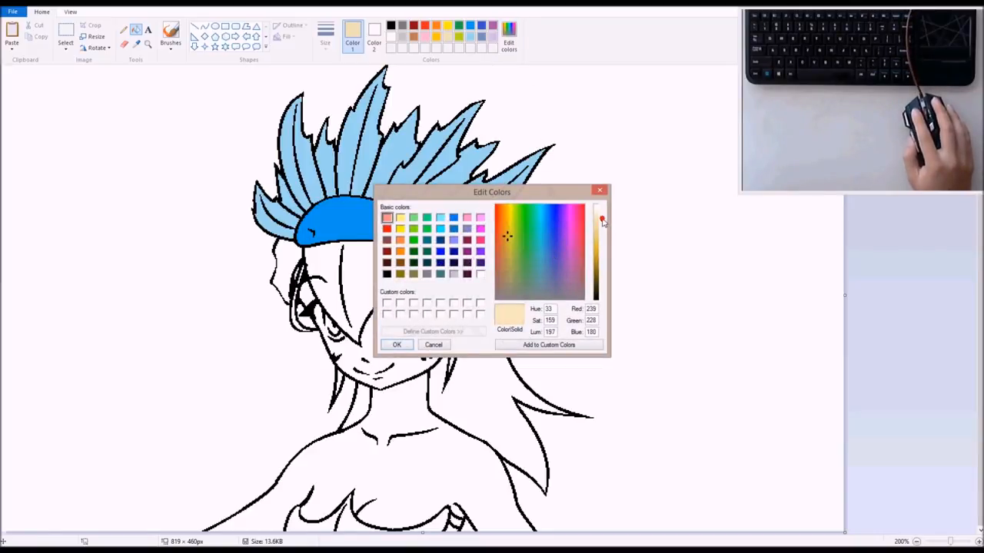
pyautogui.click(507, 214)
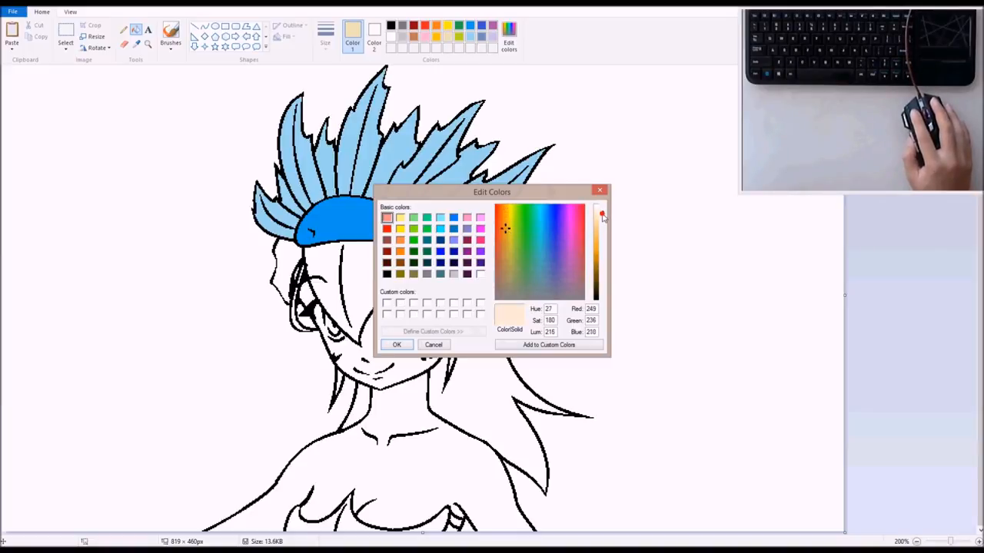
pyautogui.moveTo(602, 219); pyautogui.dragTo(602, 242)
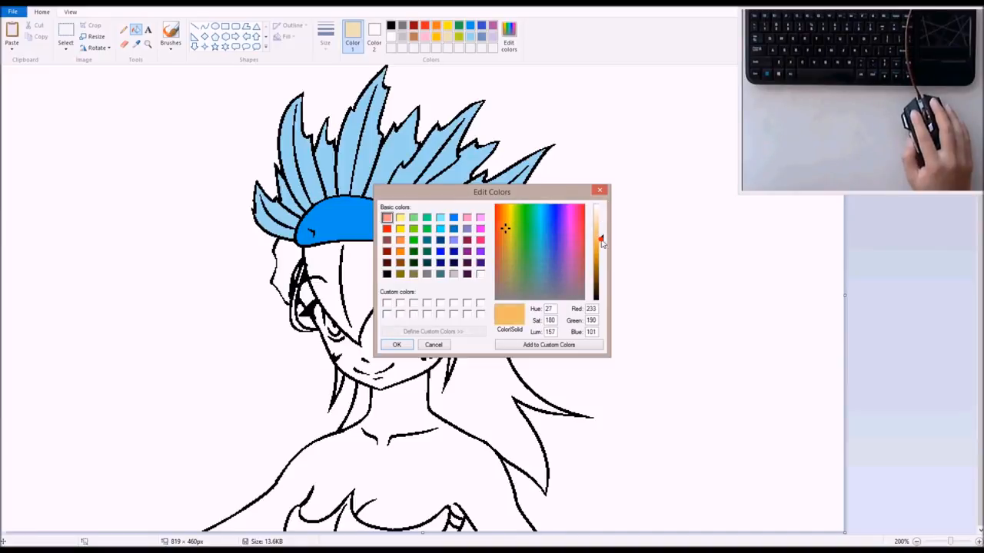
pyautogui.moveTo(602, 242); pyautogui.dragTo(602, 219)
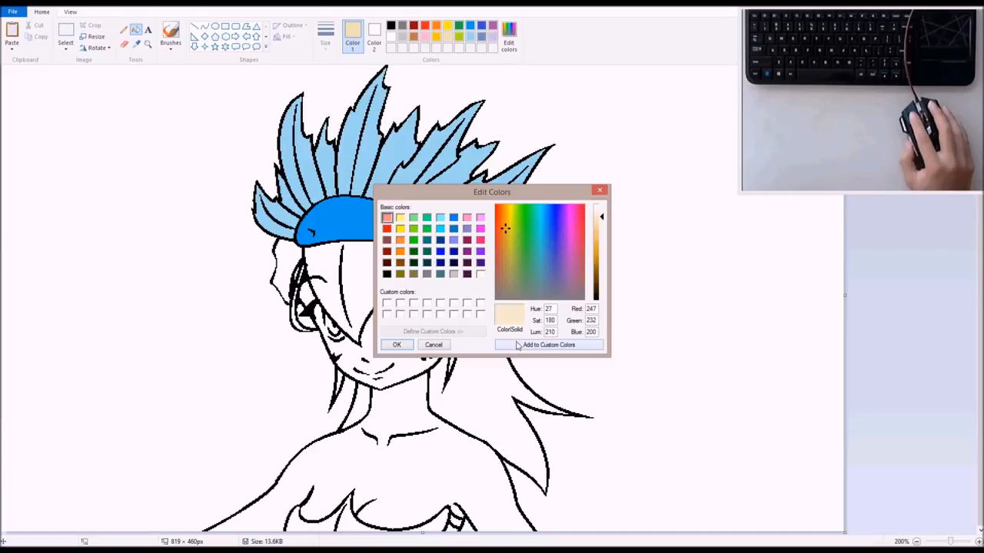
pyautogui.click(504, 239)
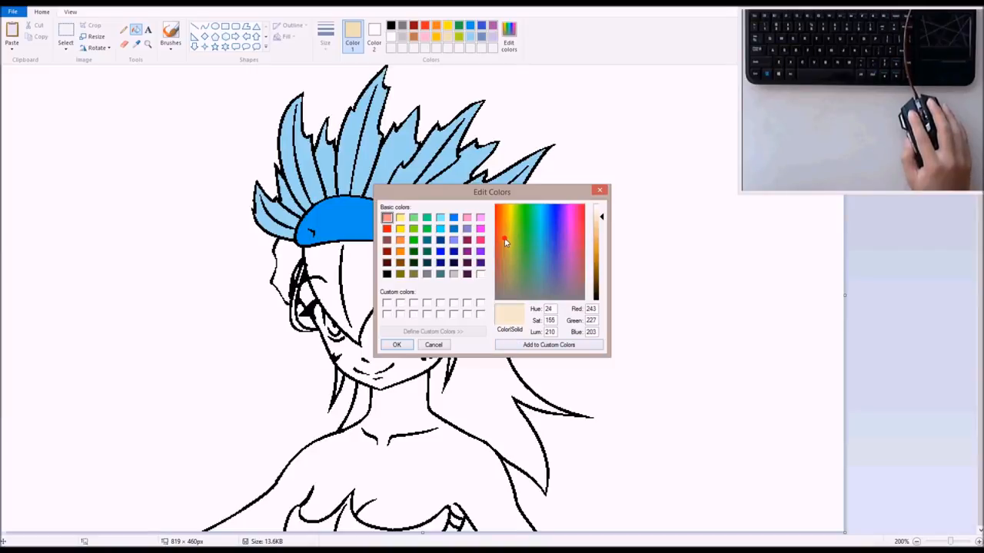
pyautogui.click(505, 237)
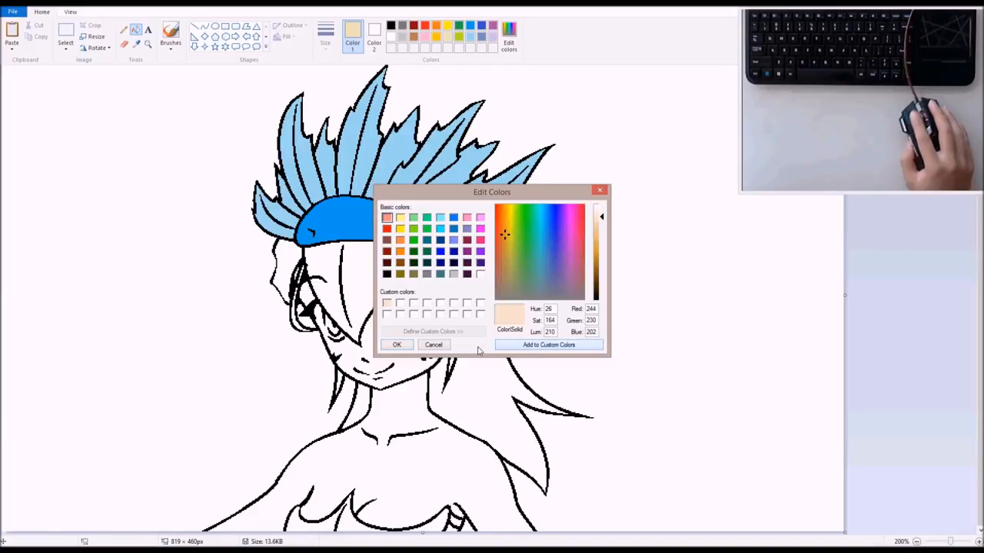
pyautogui.click(397, 345)
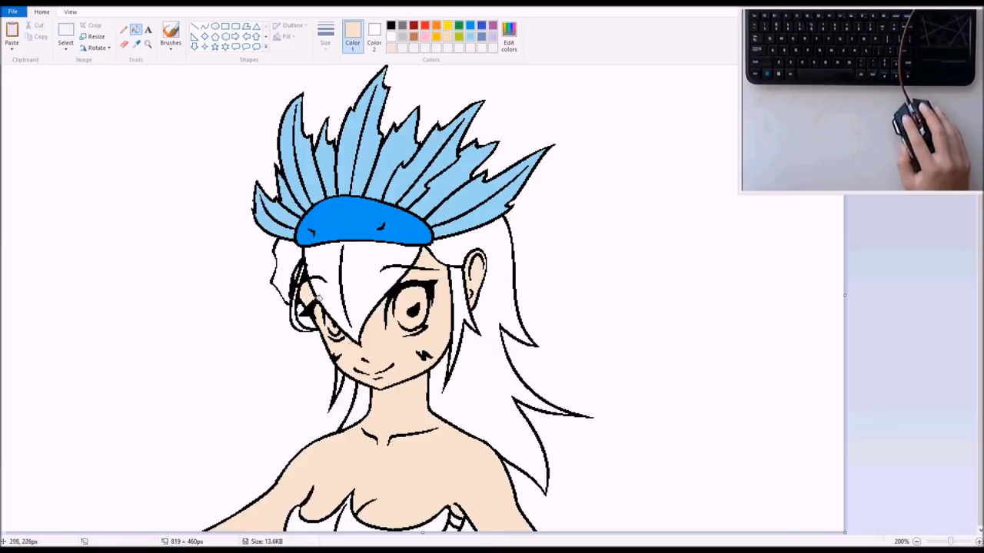
pyautogui.moveTo(484, 376)
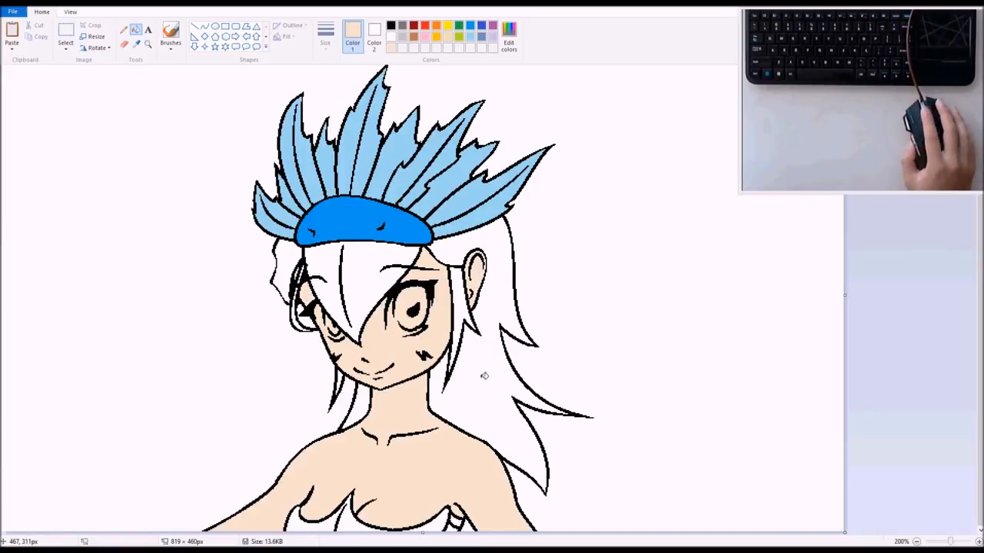
pyautogui.moveTo(558, 251)
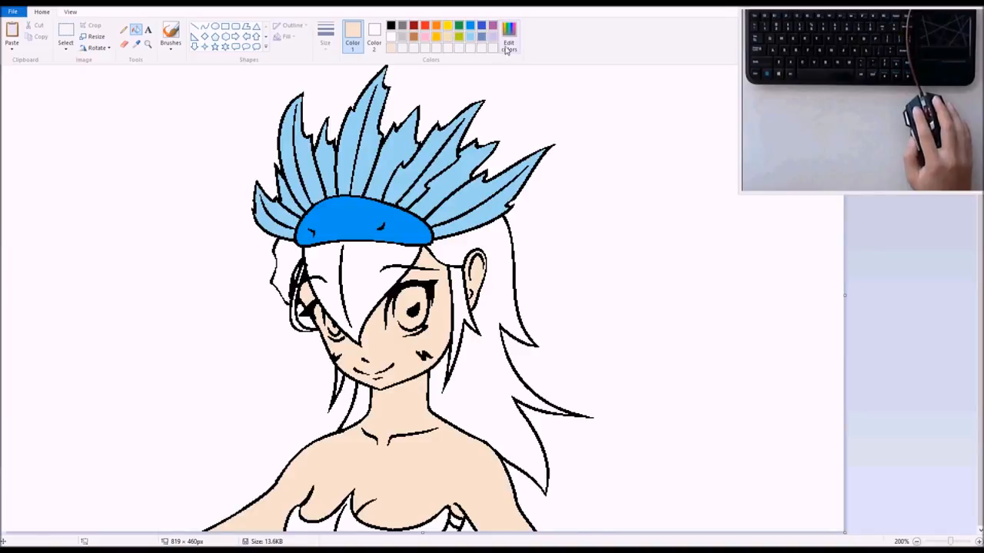
# Step: Mix a soft pale yellow and fill the front lock of hair with it
pyautogui.click(508, 34)
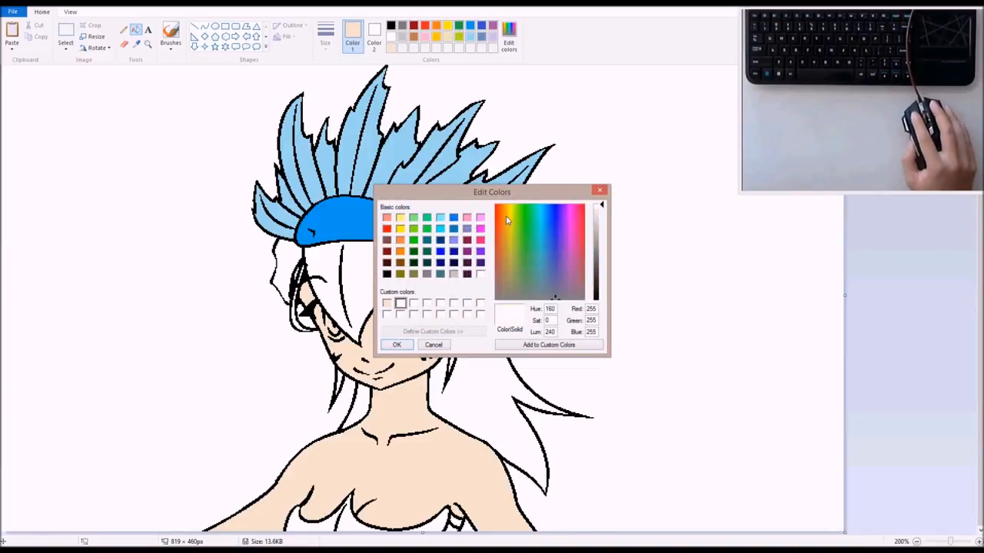
pyautogui.click(510, 217)
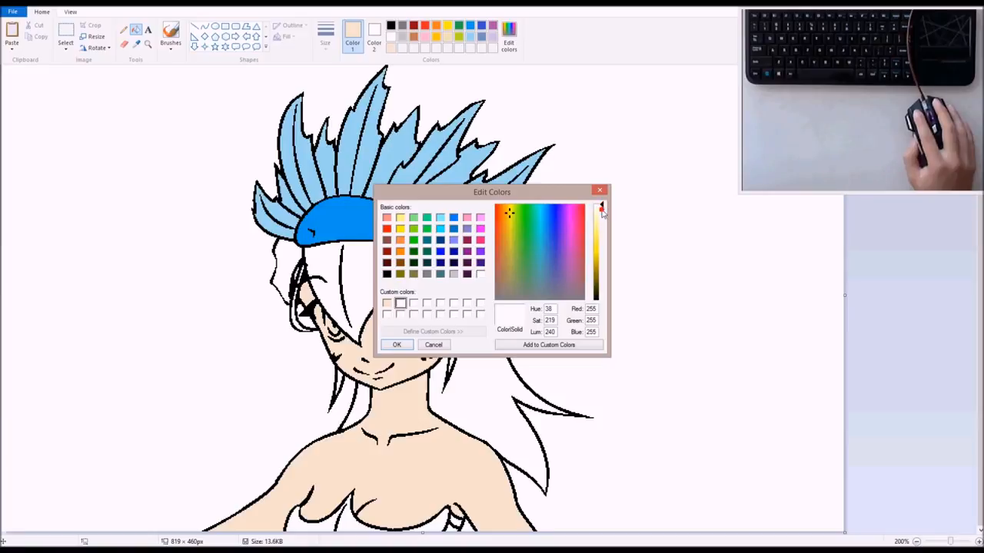
pyautogui.moveTo(601, 211); pyautogui.dragTo(600, 234)
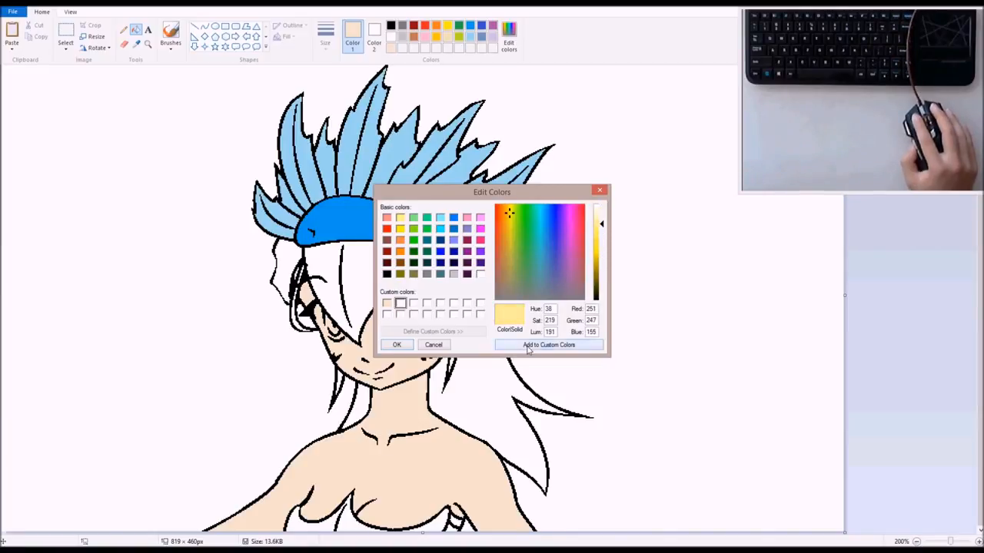
pyautogui.click(396, 345)
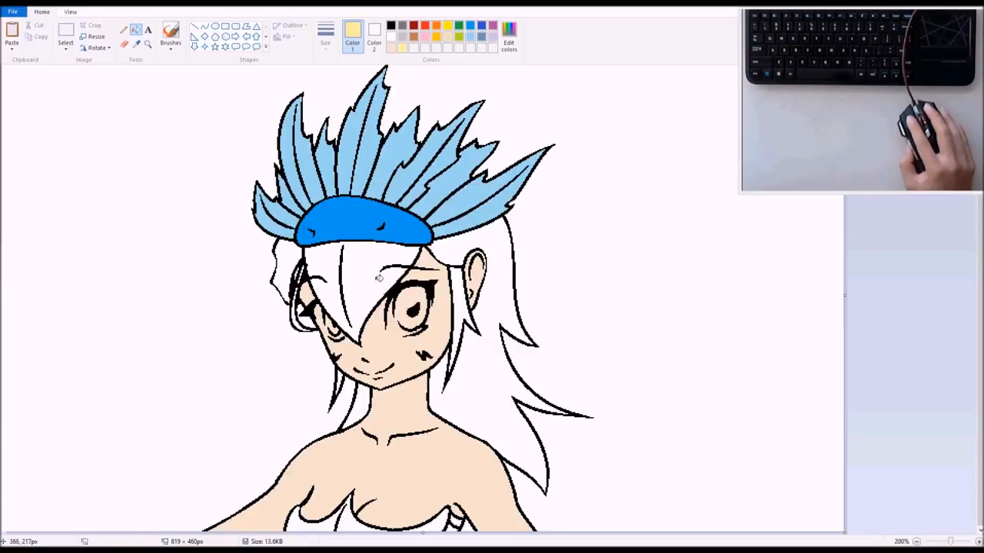
pyautogui.click(361, 280)
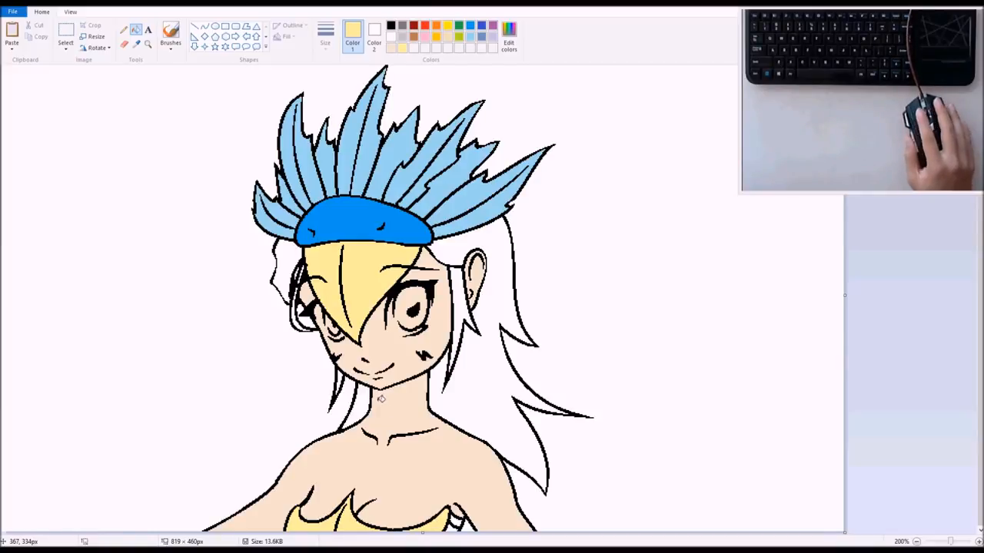
pyautogui.moveTo(380, 242)
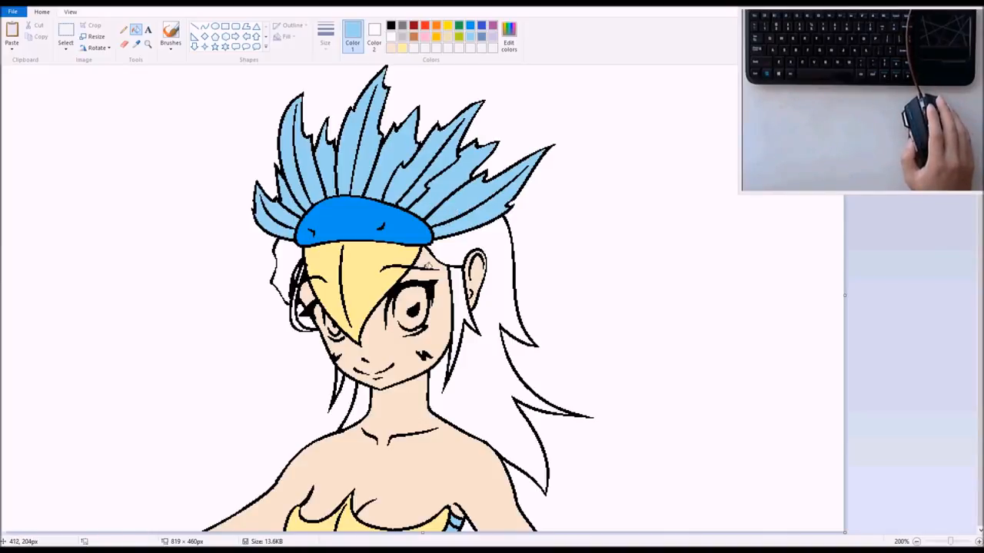
pyautogui.moveTo(525, 302)
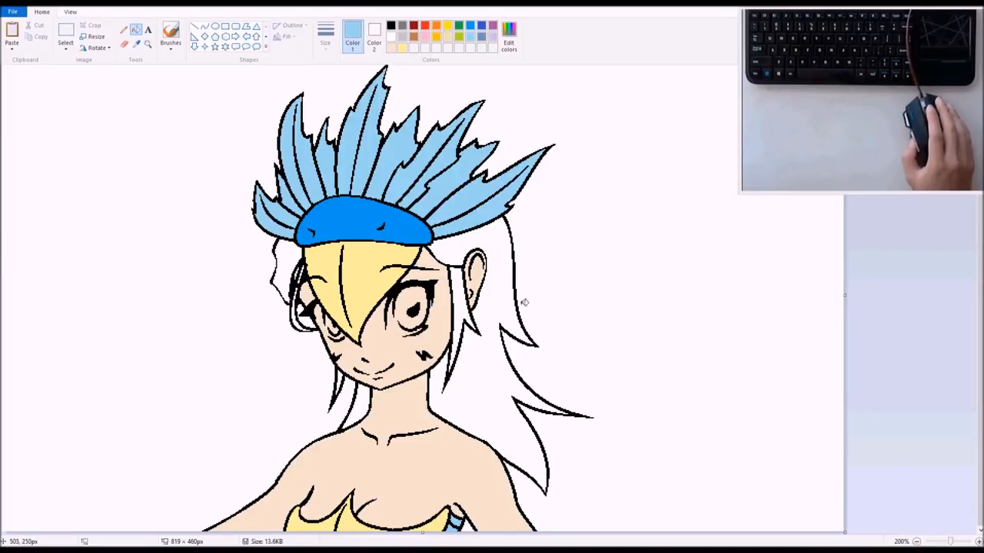
pyautogui.moveTo(397, 274)
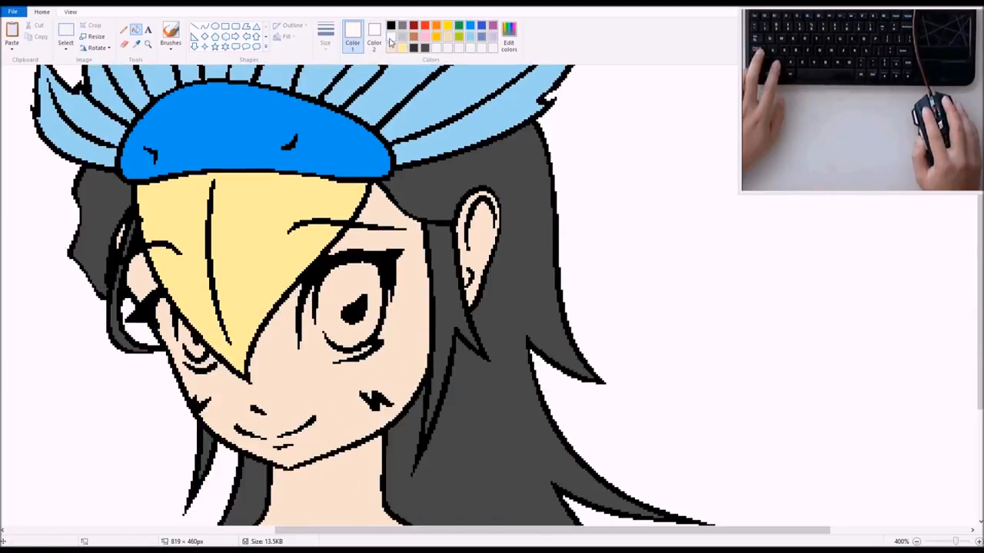
# Step: Mix a near-white colour for the eye and select the Curve tool
pyautogui.click(509, 42)
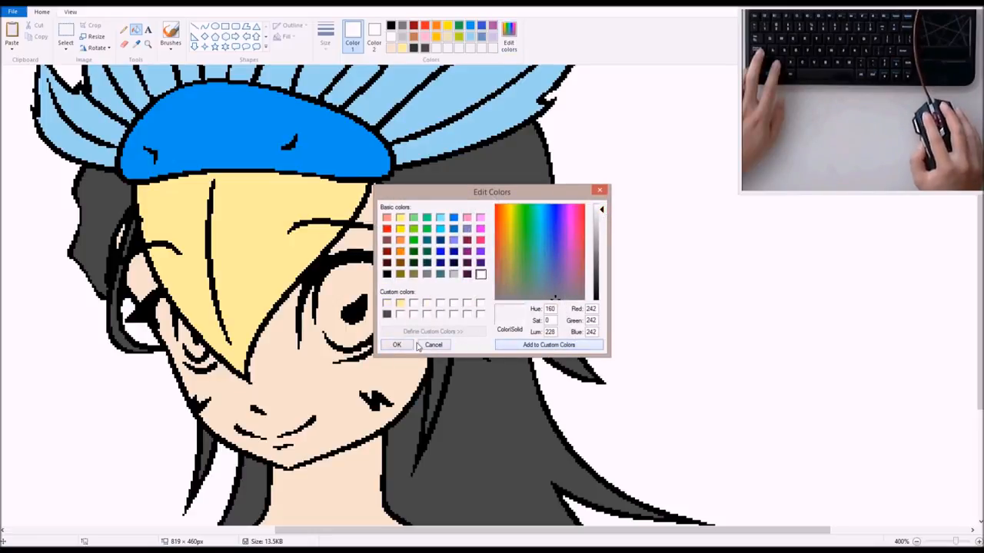
pyautogui.click(397, 345)
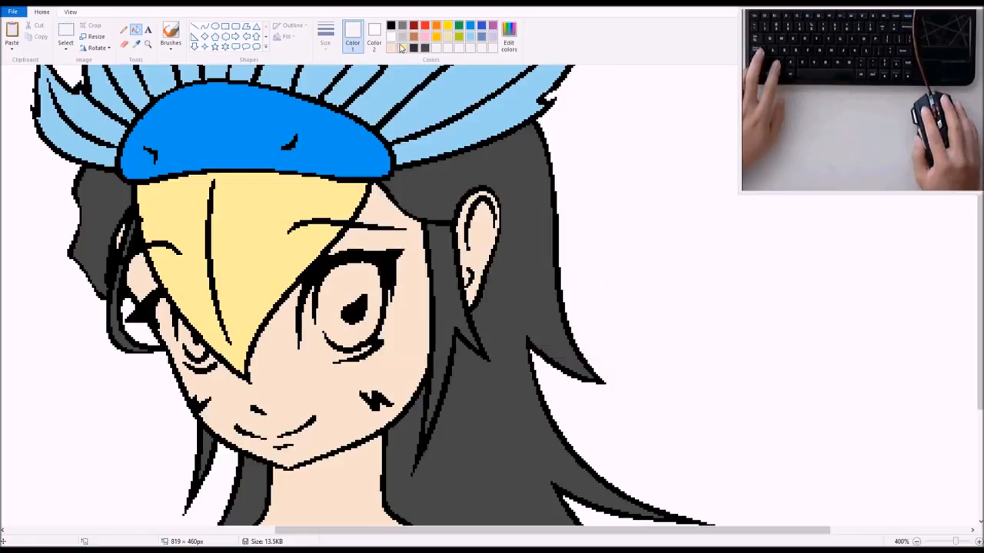
pyautogui.moveTo(261, 174)
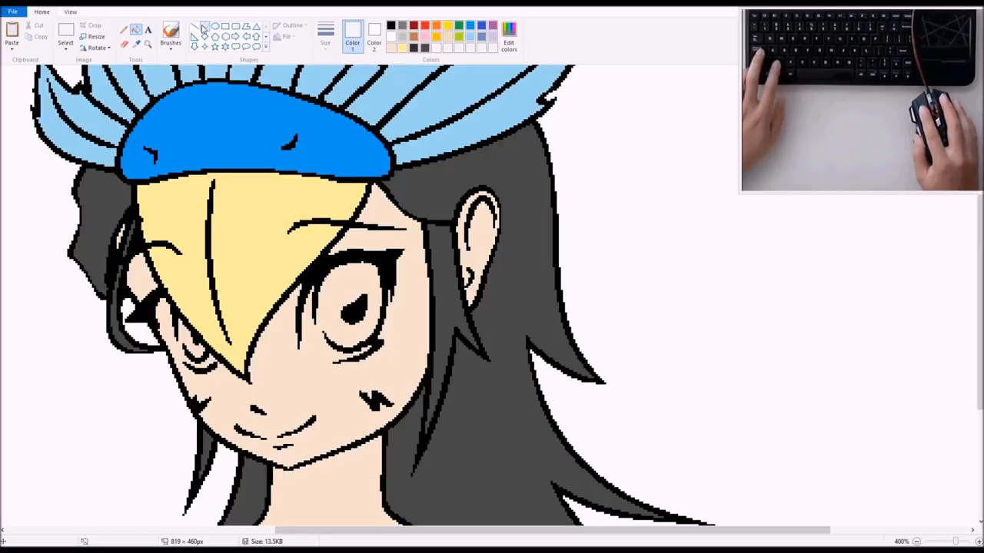
pyautogui.click(326, 35)
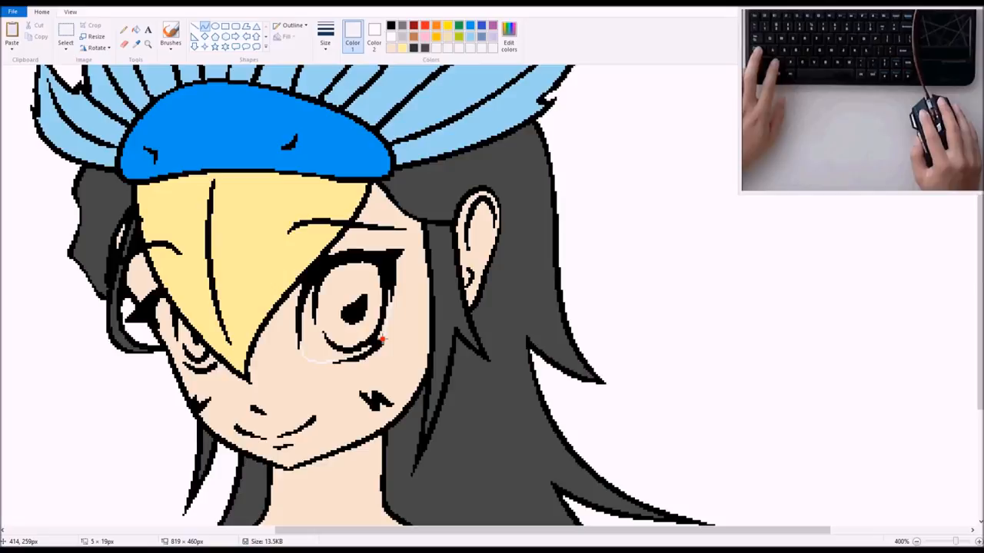
pyautogui.moveTo(388, 321)
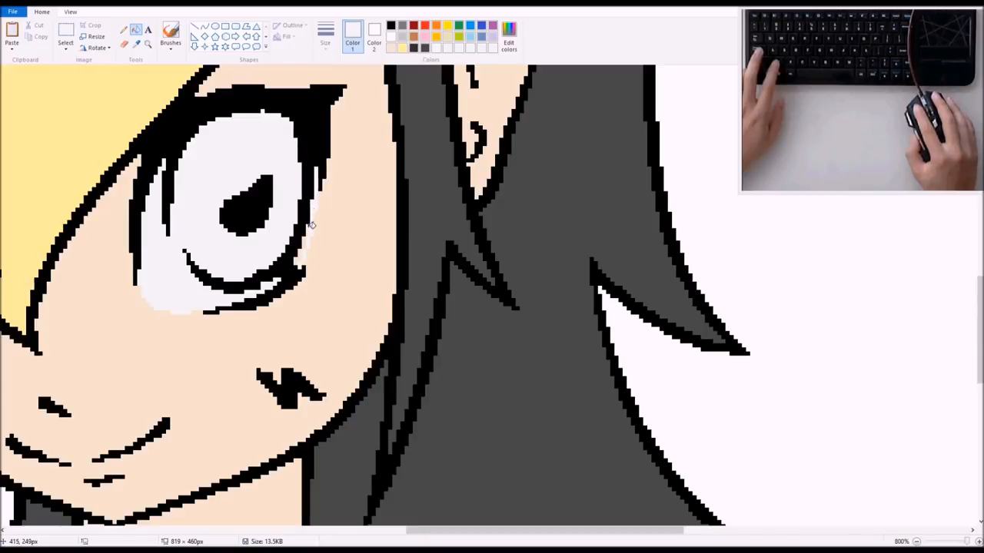
pyautogui.moveTo(302, 252)
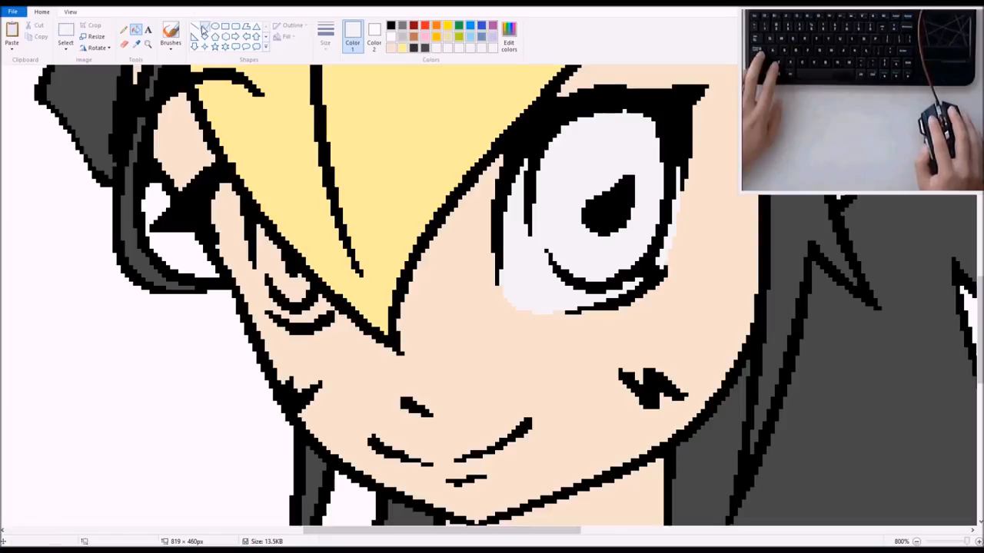
# Step: Draw a curved white edge inside the smaller, half-hidden eye
pyautogui.click(204, 27)
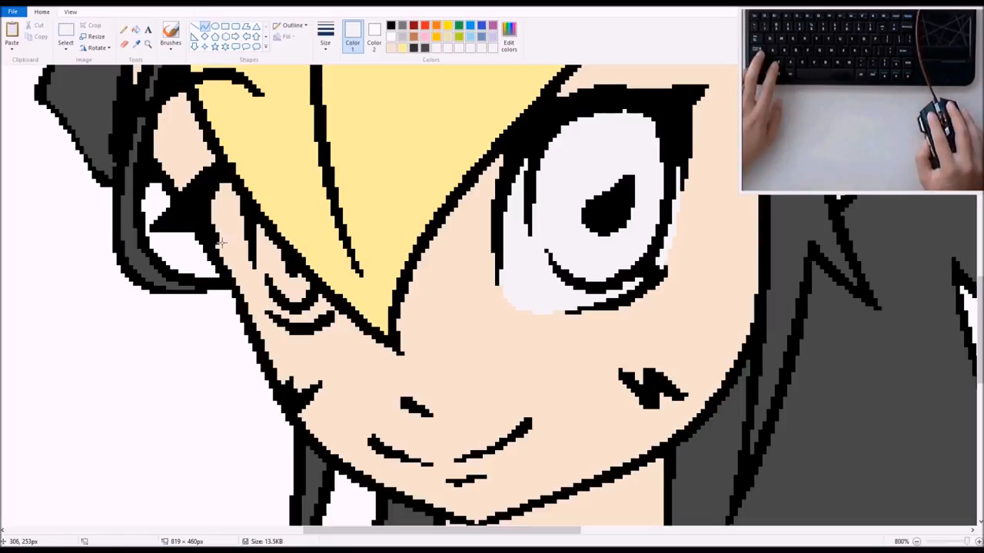
pyautogui.moveTo(222, 243); pyautogui.dragTo(269, 309)
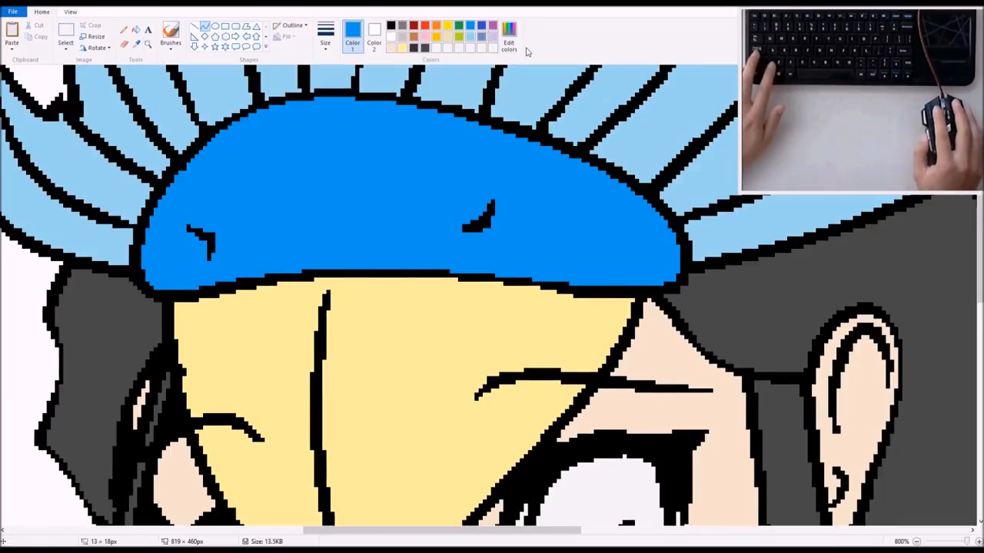
pyautogui.moveTo(331, 188)
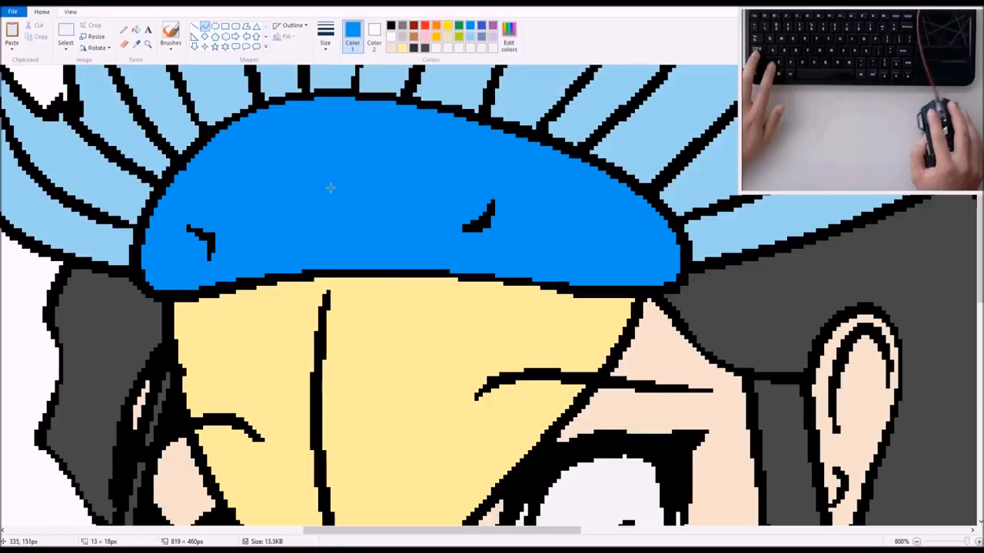
# Step: Lighten the sampled headband blue in Edit colors and switch to the Pencil
pyautogui.click(508, 42)
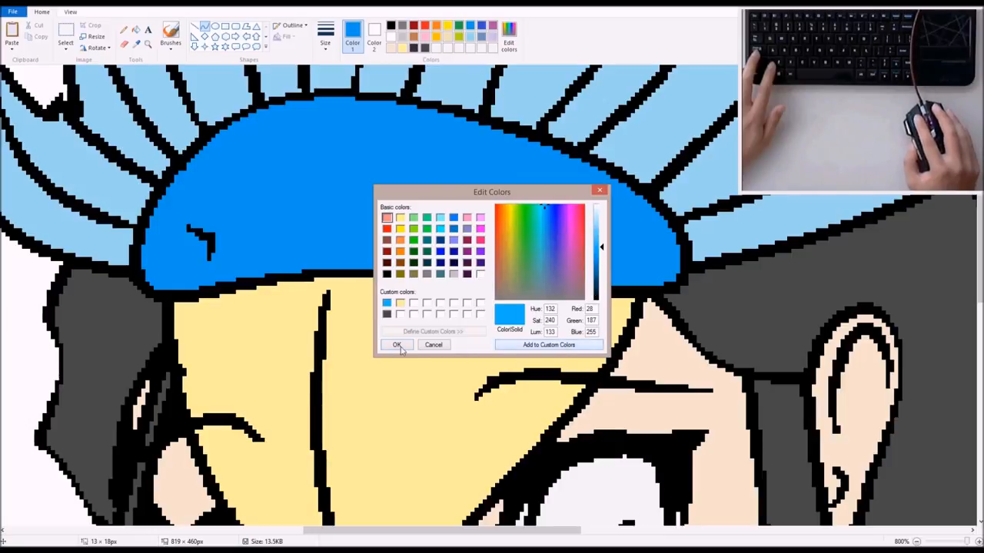
pyautogui.click(396, 345)
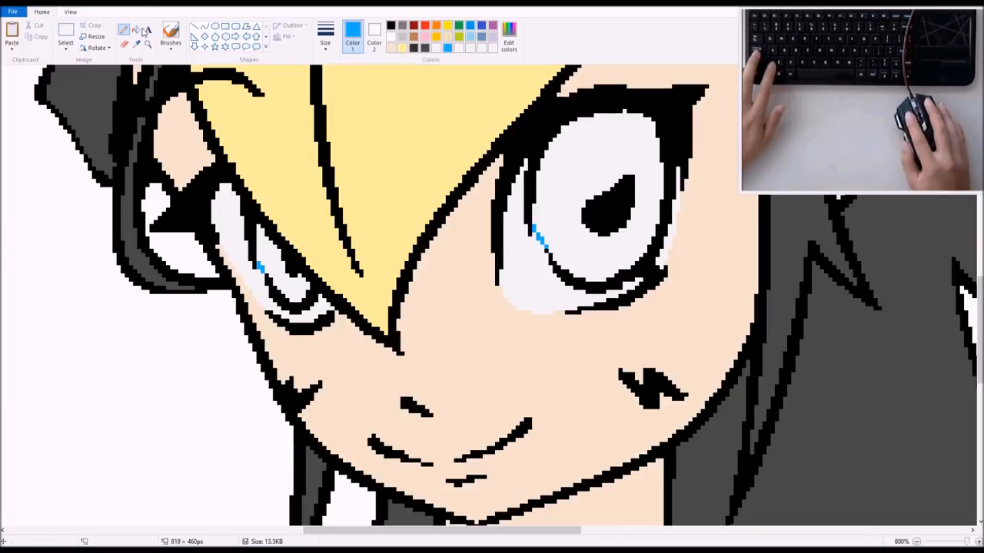
pyautogui.click(284, 266)
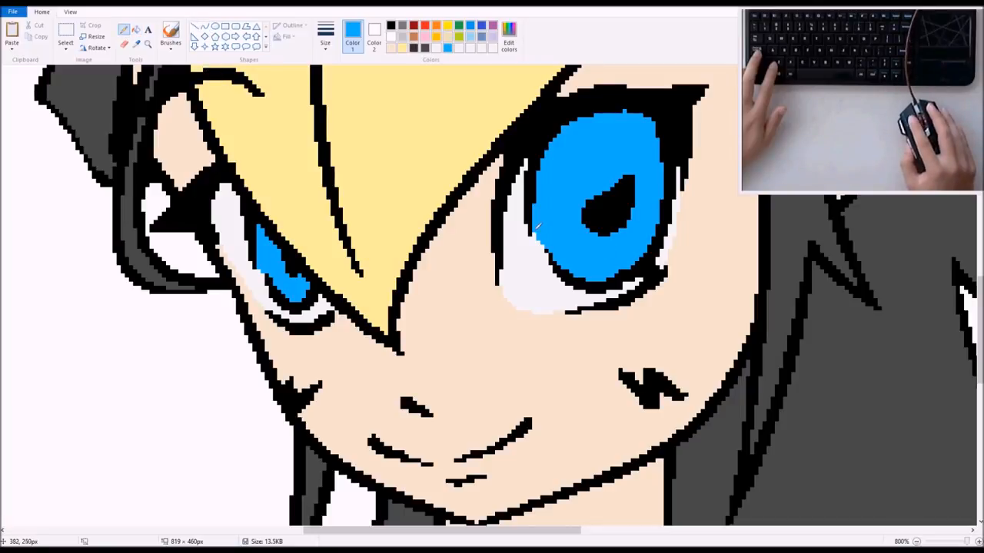
pyautogui.click(373, 32)
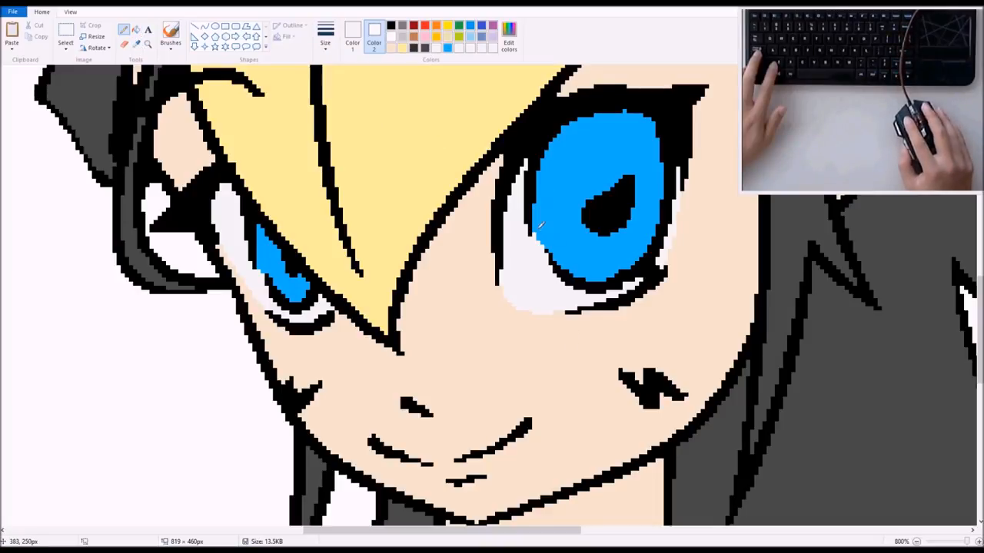
pyautogui.moveTo(352, 38)
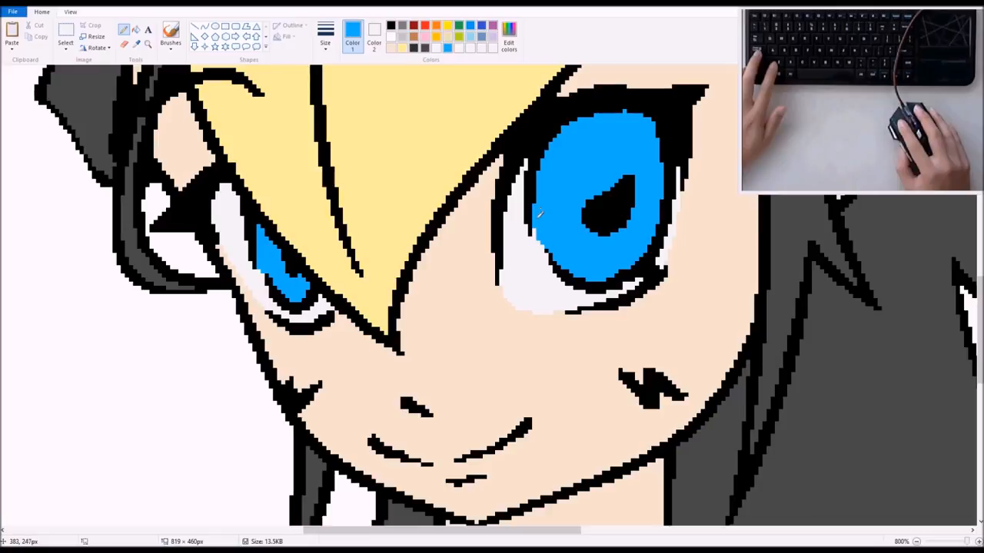
pyautogui.moveTo(286, 276)
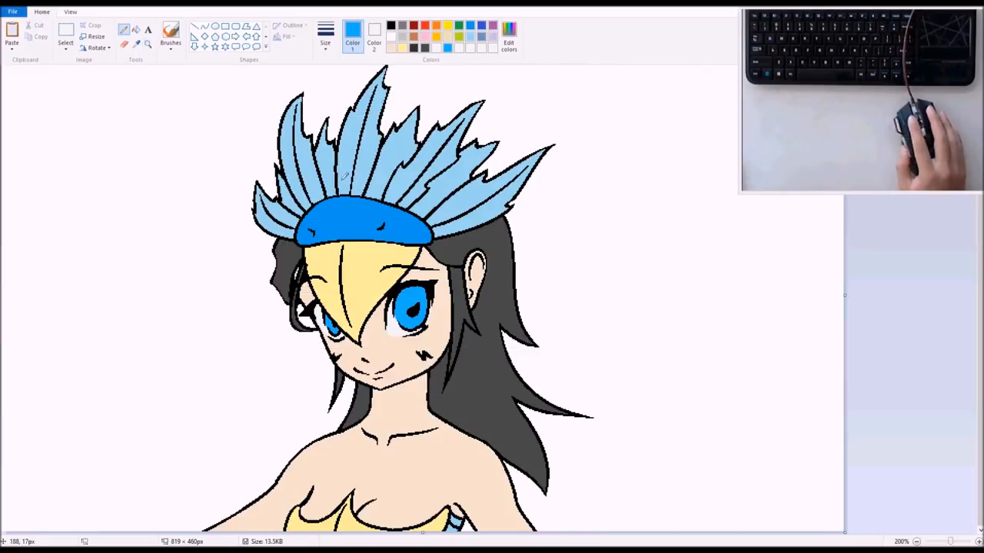
pyautogui.moveTo(784, 372)
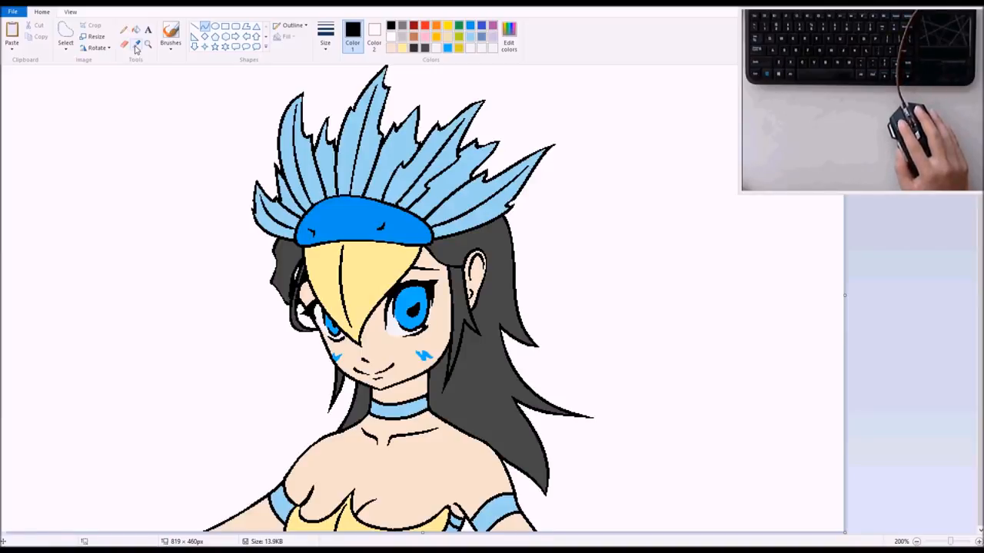
pyautogui.moveTo(136, 46)
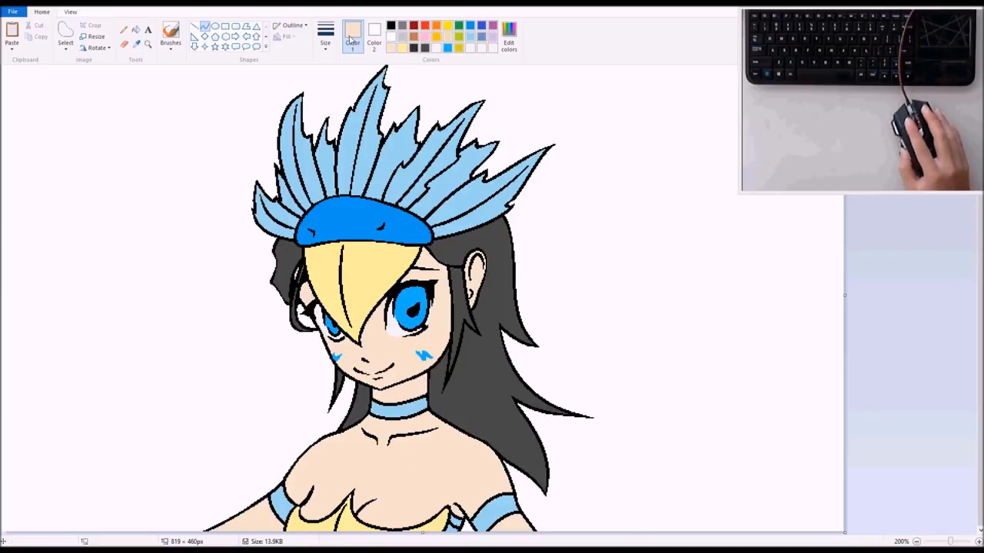
# Step: Mix a darker skin tone for shading in Edit colors and zoom toward the neck
pyautogui.click(509, 38)
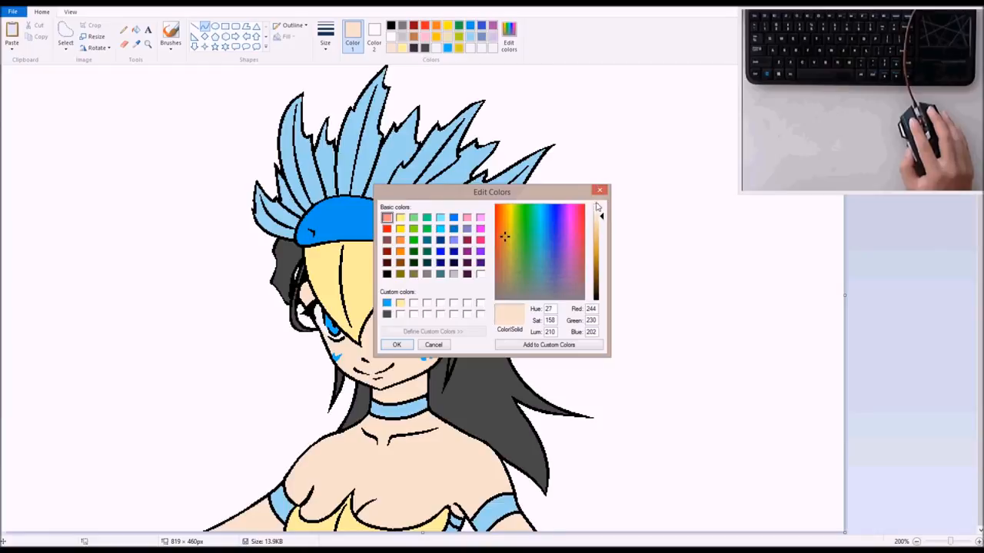
pyautogui.moveTo(601, 216); pyautogui.dragTo(601, 234)
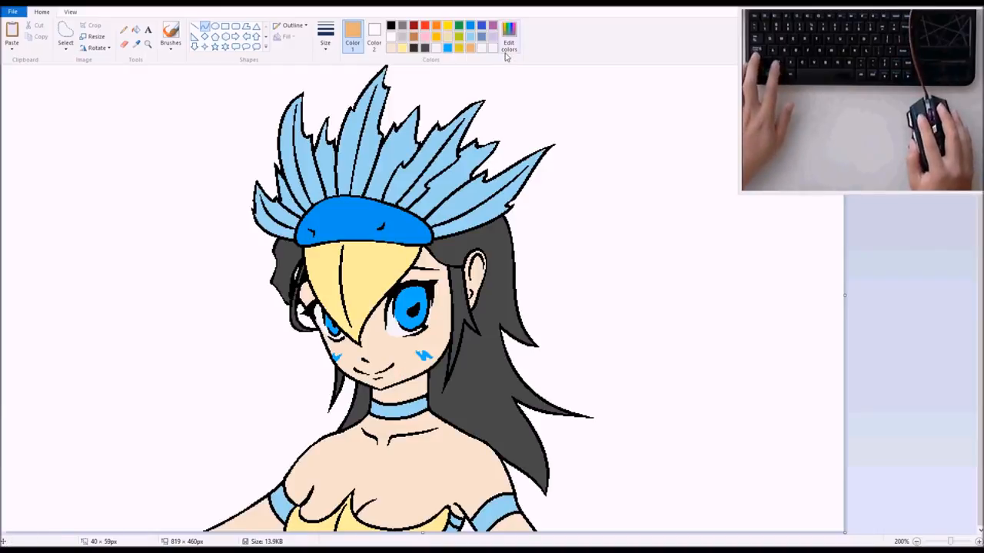
pyautogui.click(509, 44)
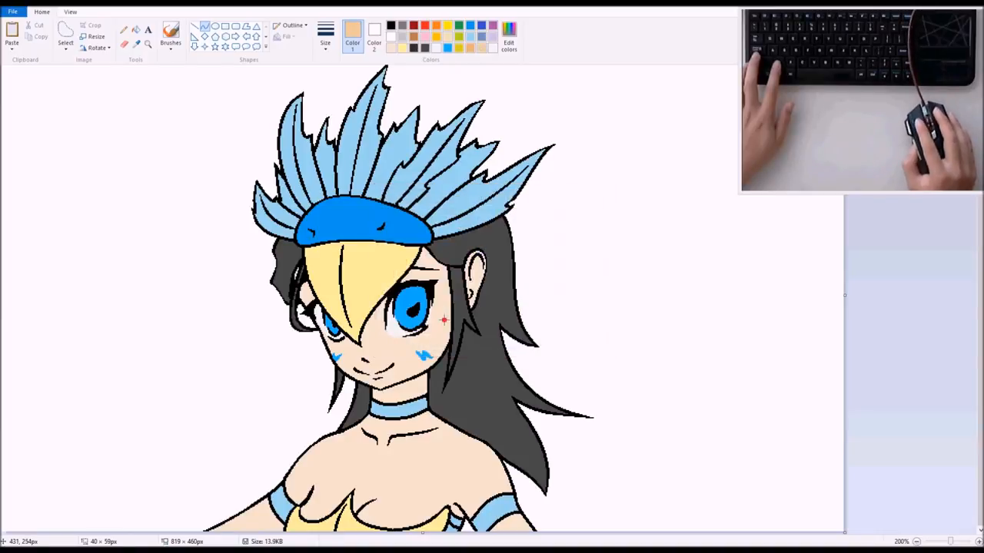
pyautogui.moveTo(436, 402)
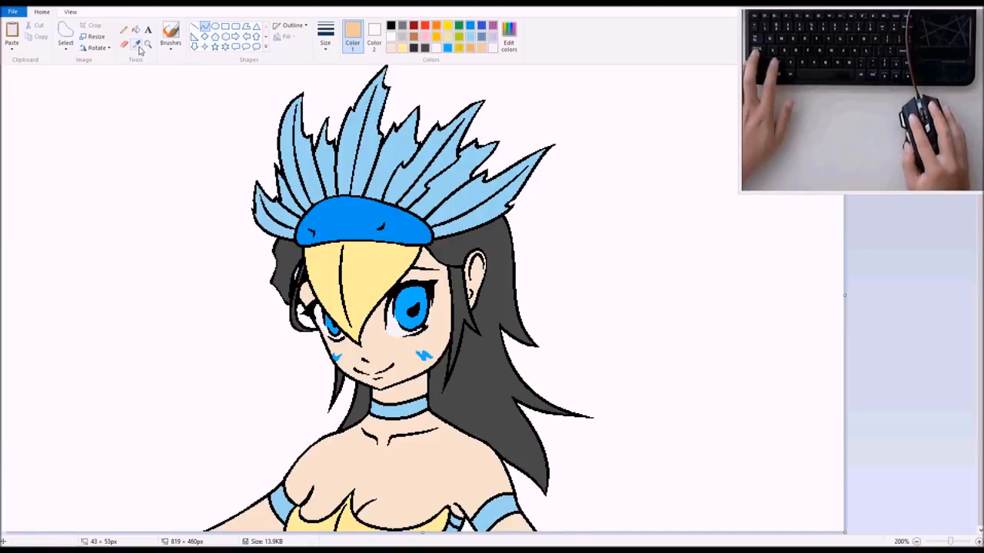
pyautogui.click(148, 44)
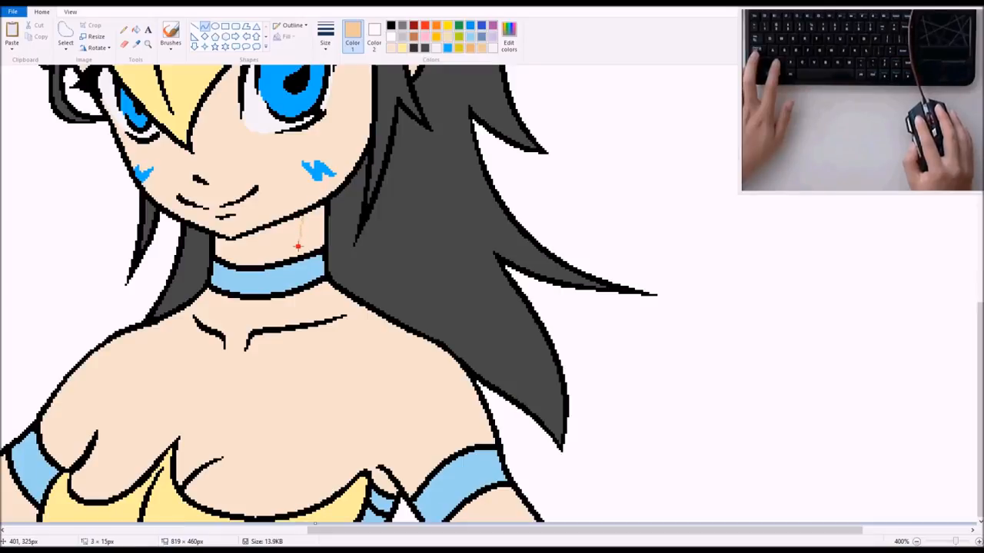
pyautogui.moveTo(307, 238)
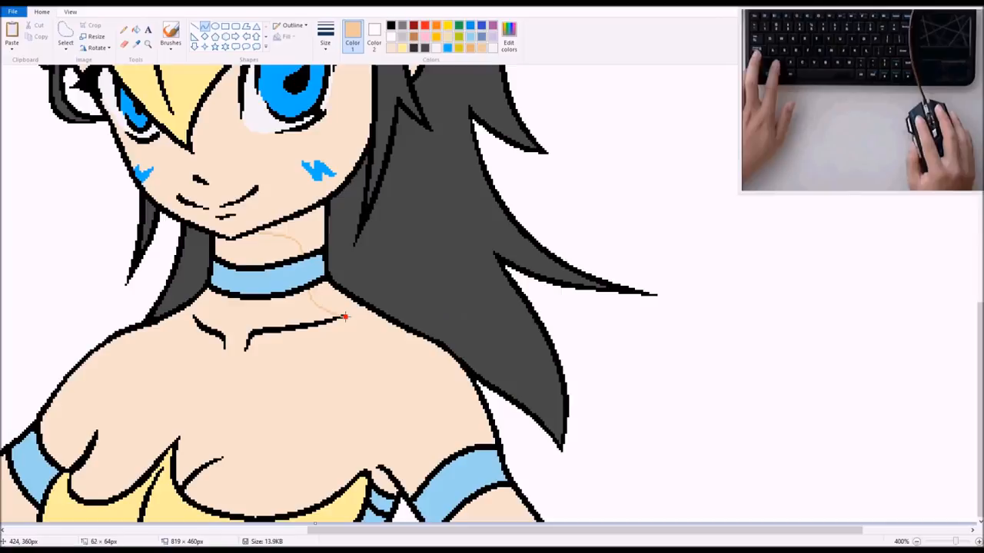
# Step: Outline shadows under the chin, along the shoulder and below the collarbone, and fill them darker peach
pyautogui.moveTo(344, 317); pyautogui.dragTo(425, 340)
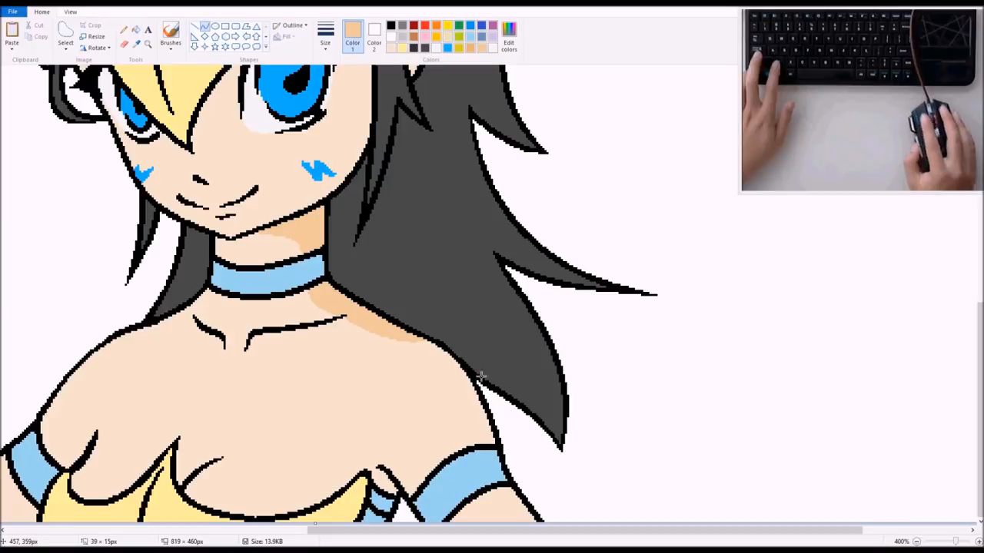
pyautogui.moveTo(420, 339)
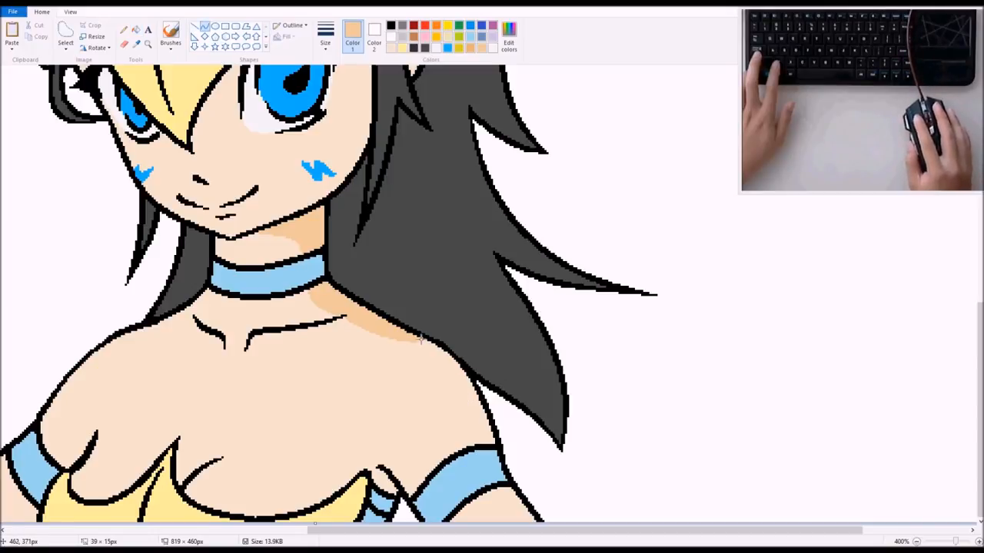
pyautogui.moveTo(423, 338); pyautogui.dragTo(477, 440)
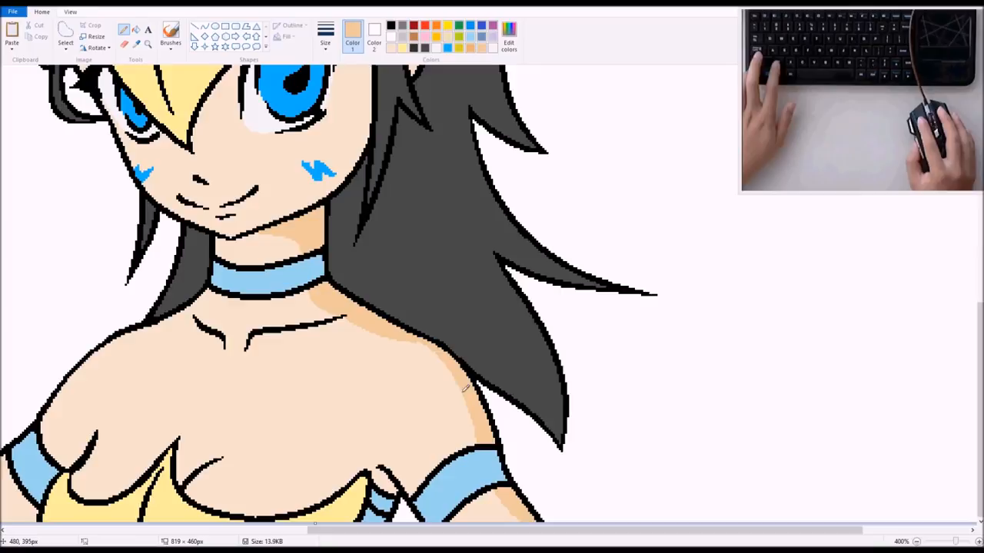
pyautogui.moveTo(473, 427)
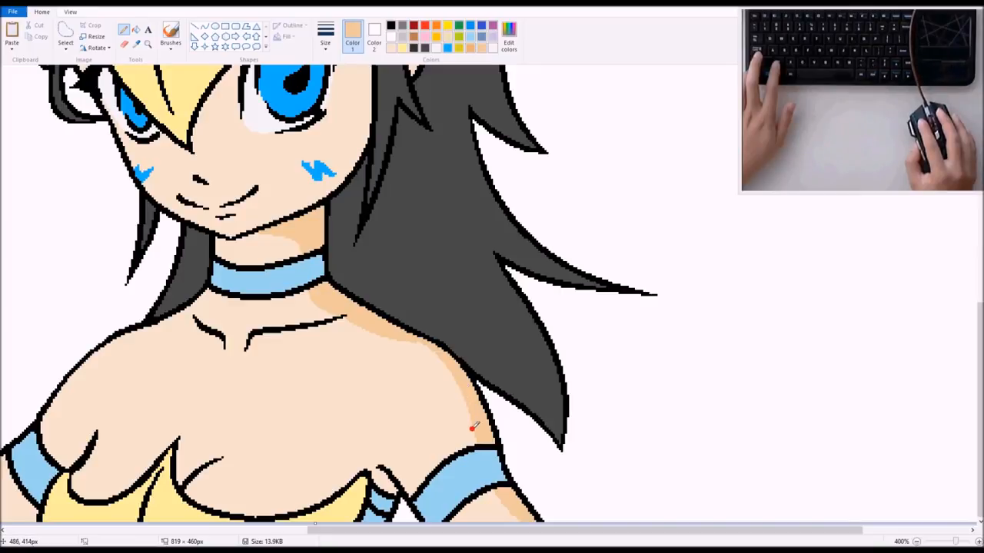
pyautogui.moveTo(477, 438)
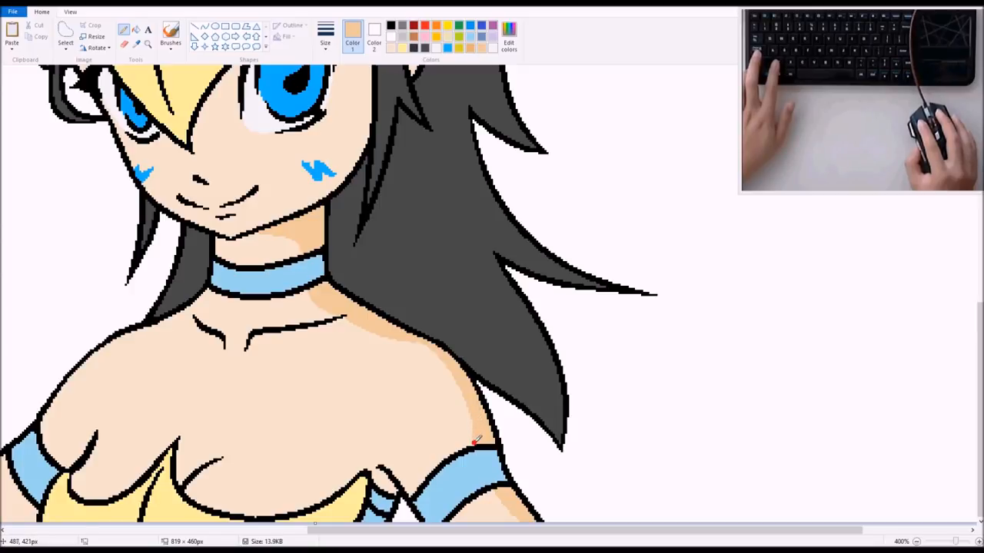
pyautogui.moveTo(323, 342)
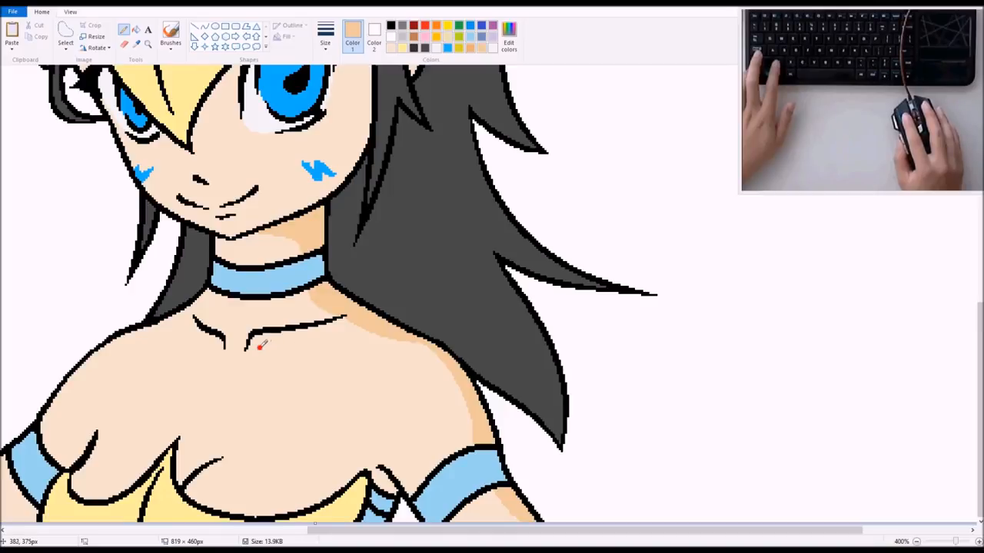
pyautogui.moveTo(261, 347); pyautogui.dragTo(300, 344)
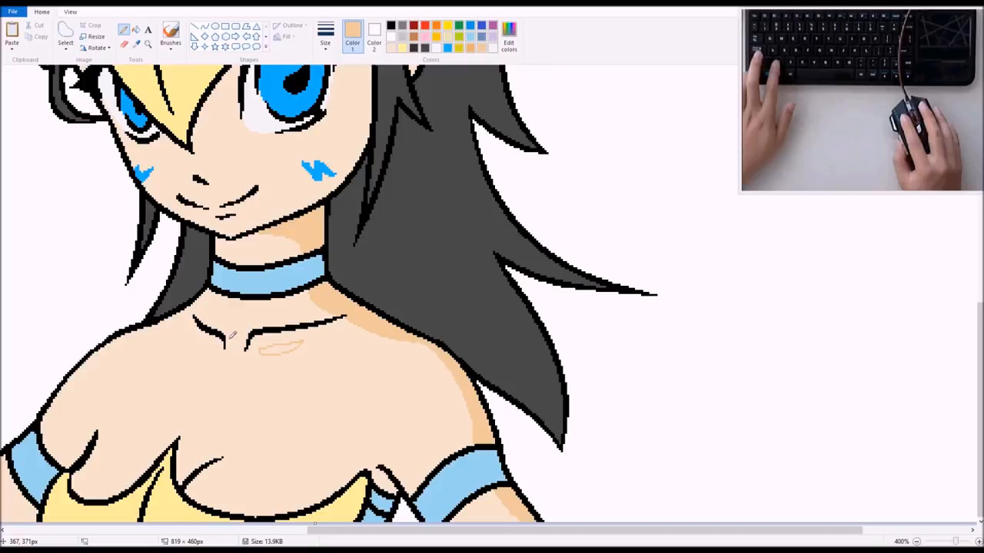
pyautogui.moveTo(225, 346)
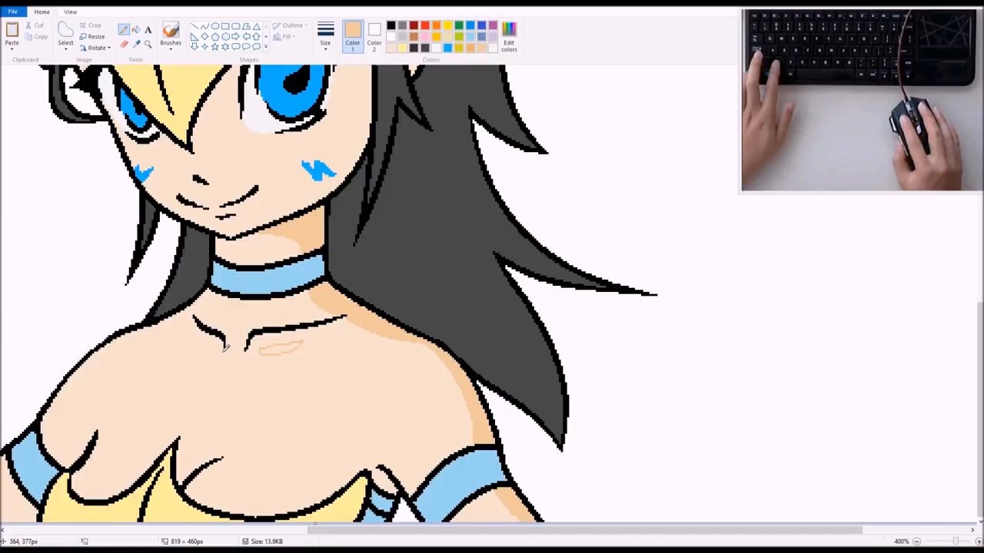
pyautogui.click(231, 359)
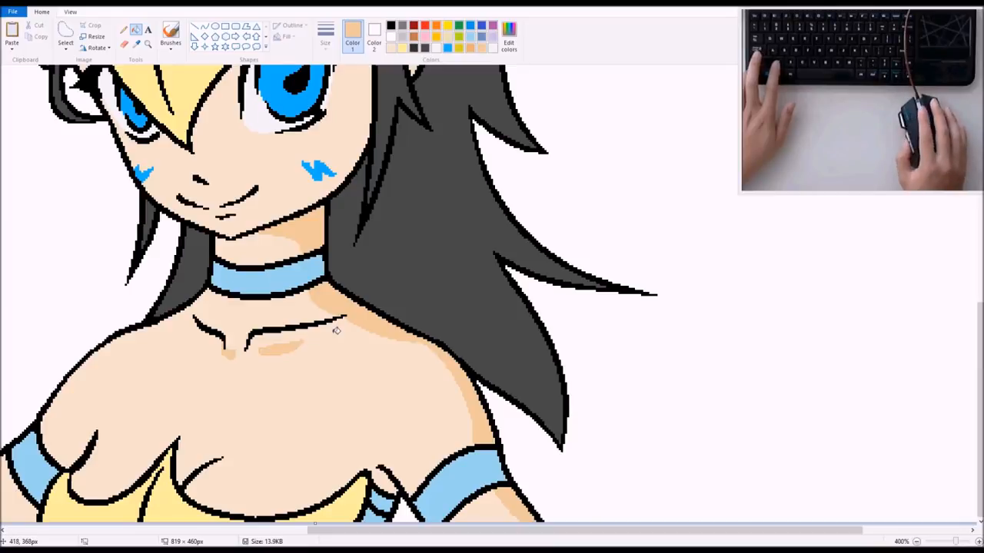
pyautogui.moveTo(376, 220)
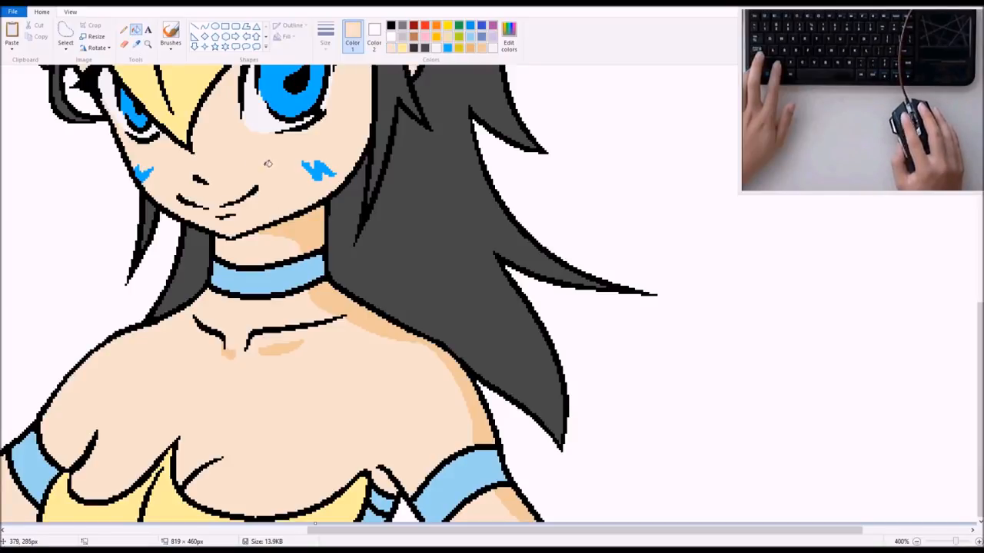
# Step: Mix a very pale cream drawing colour (250,243,228) for highlights
pyautogui.click(509, 44)
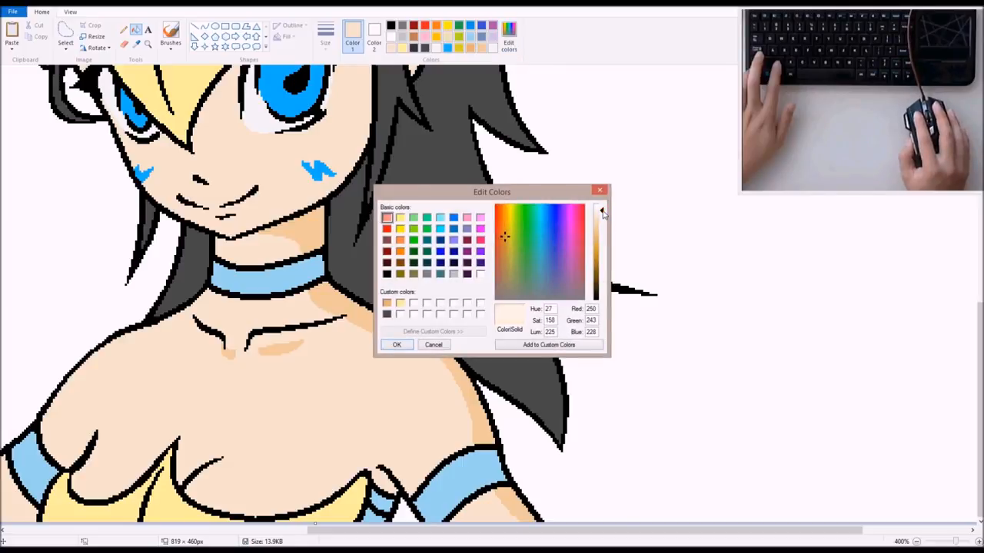
pyautogui.click(396, 344)
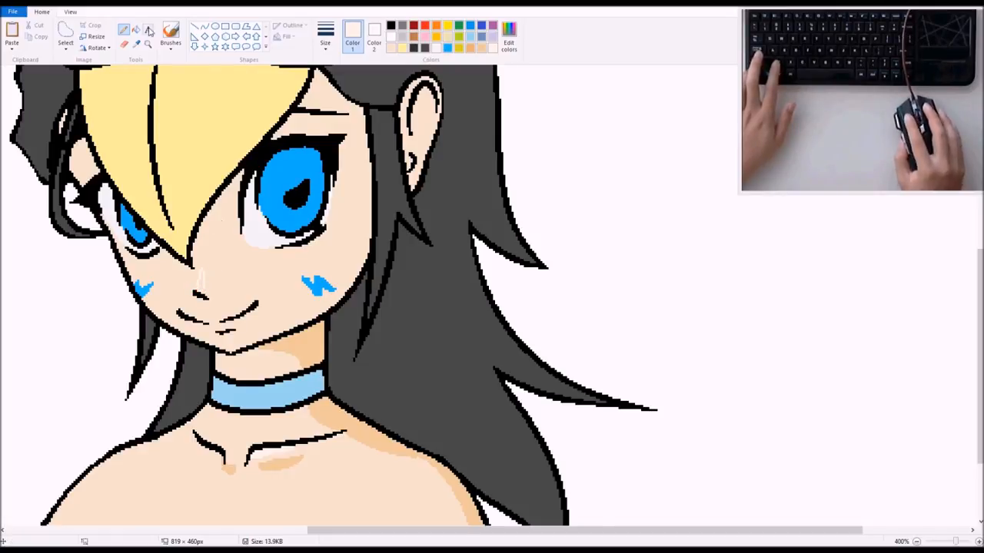
# Step: Open a menu from Paint's menu bar
pyautogui.click(136, 28)
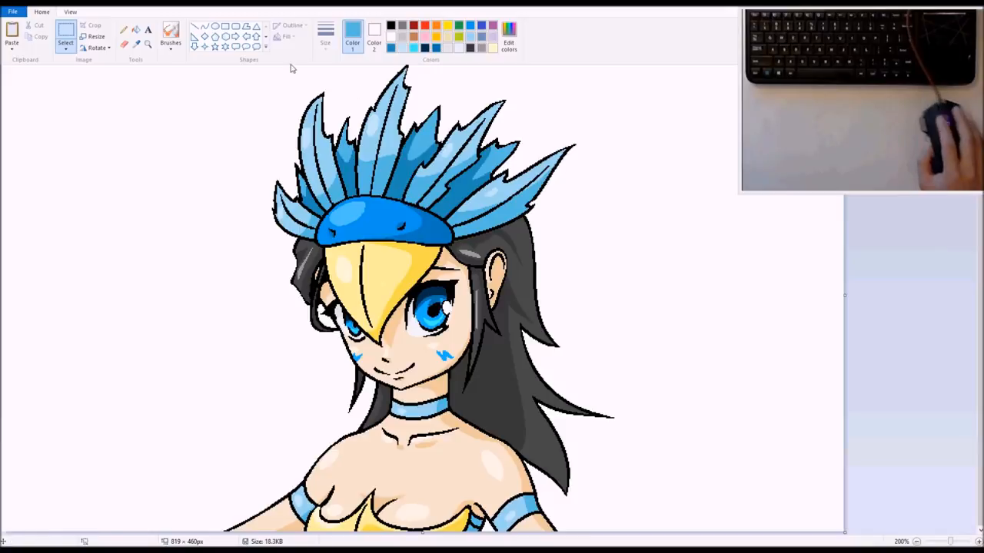
pyautogui.moveTo(283, 86)
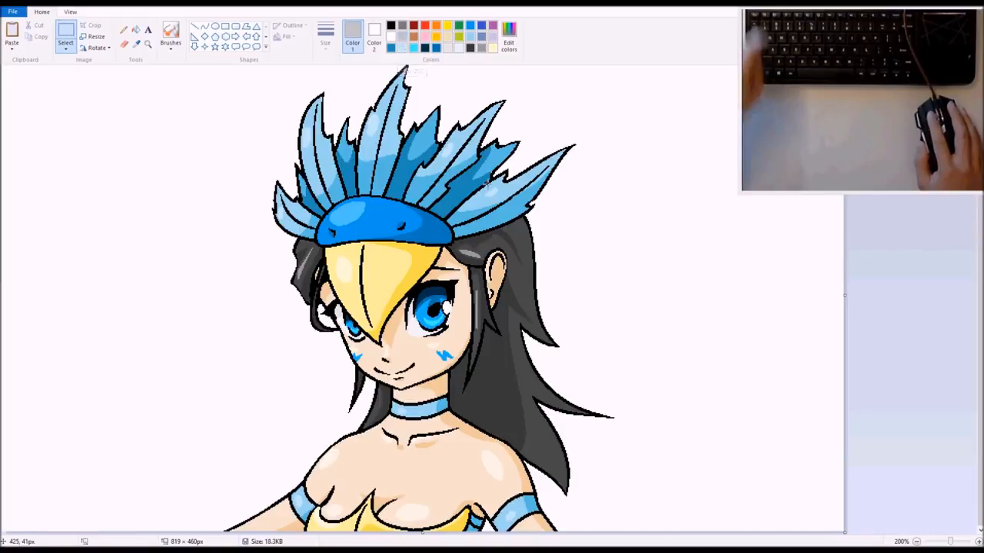
pyautogui.moveTo(633, 272)
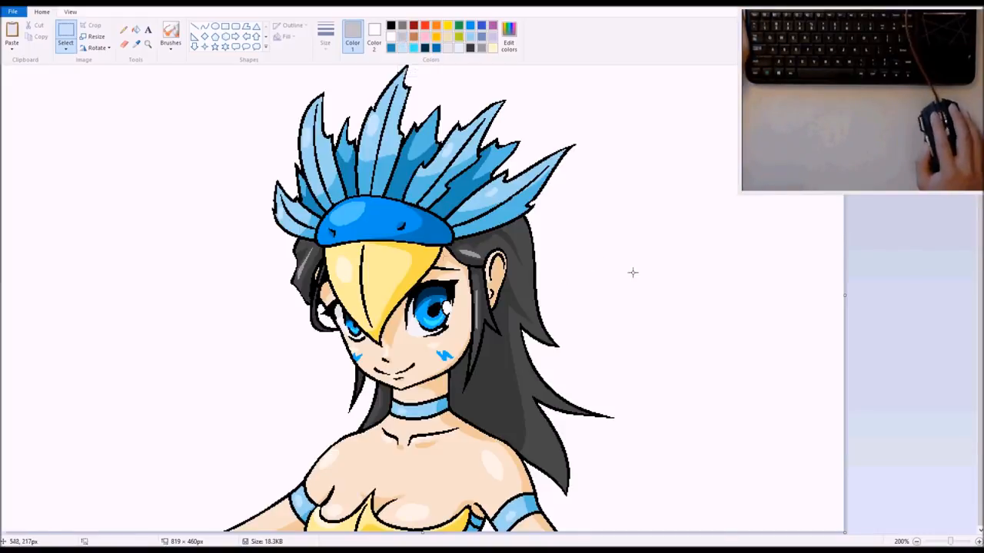
pyautogui.moveTo(421, 103)
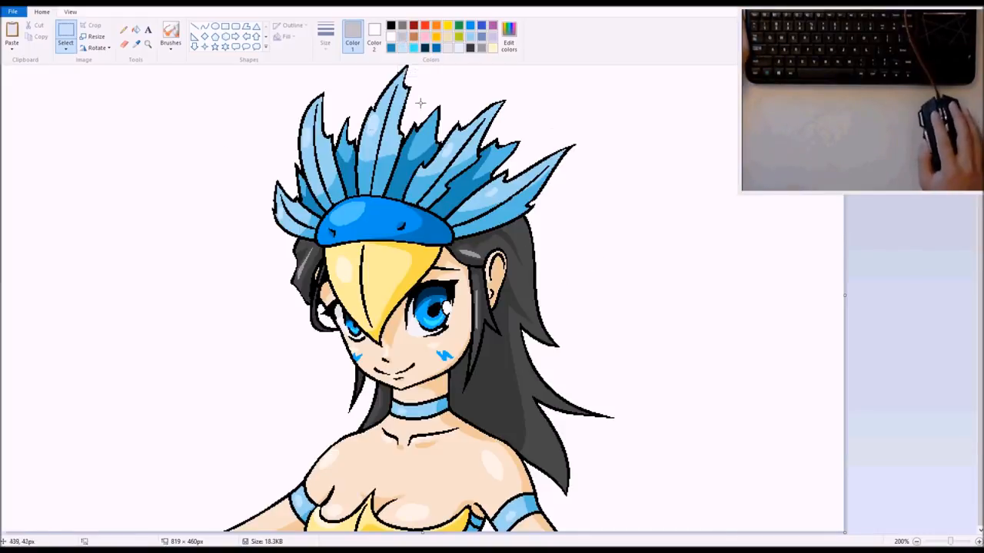
pyautogui.moveTo(627, 216)
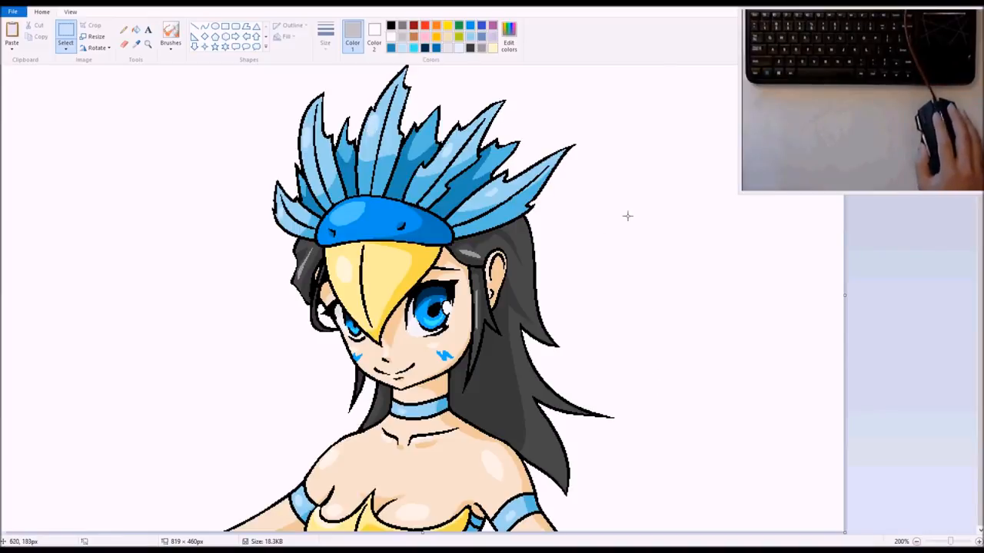
pyautogui.moveTo(576, 301)
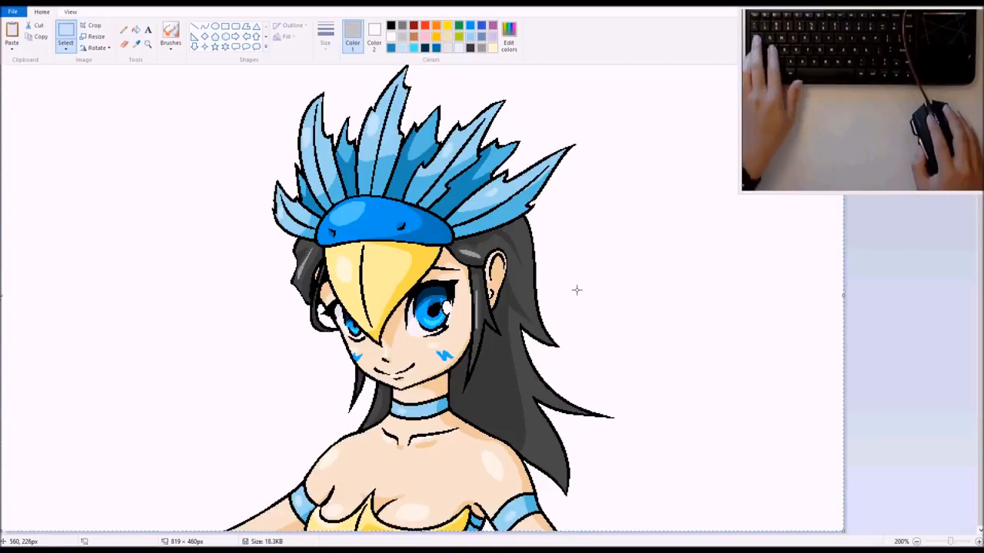
pyautogui.moveTo(544, 326)
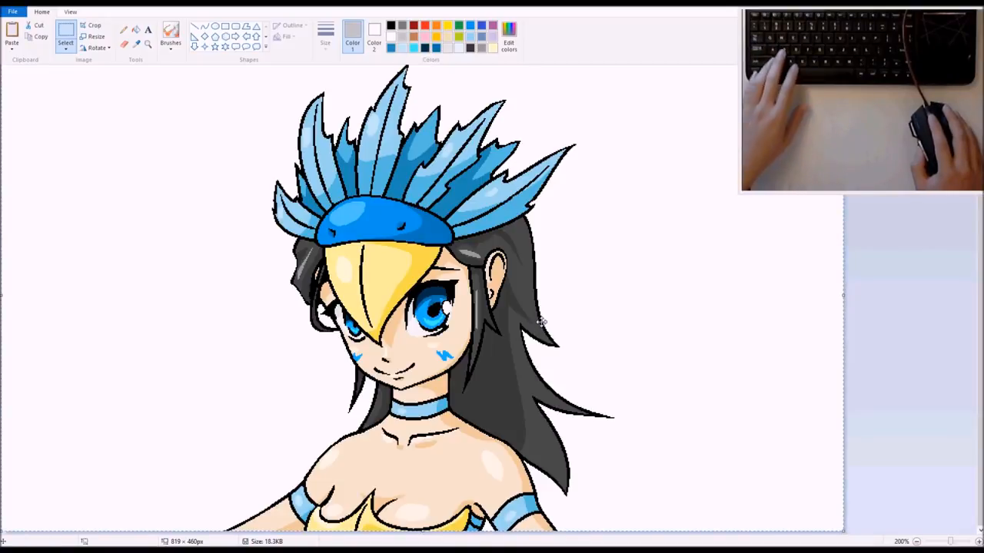
pyautogui.moveTo(577, 382)
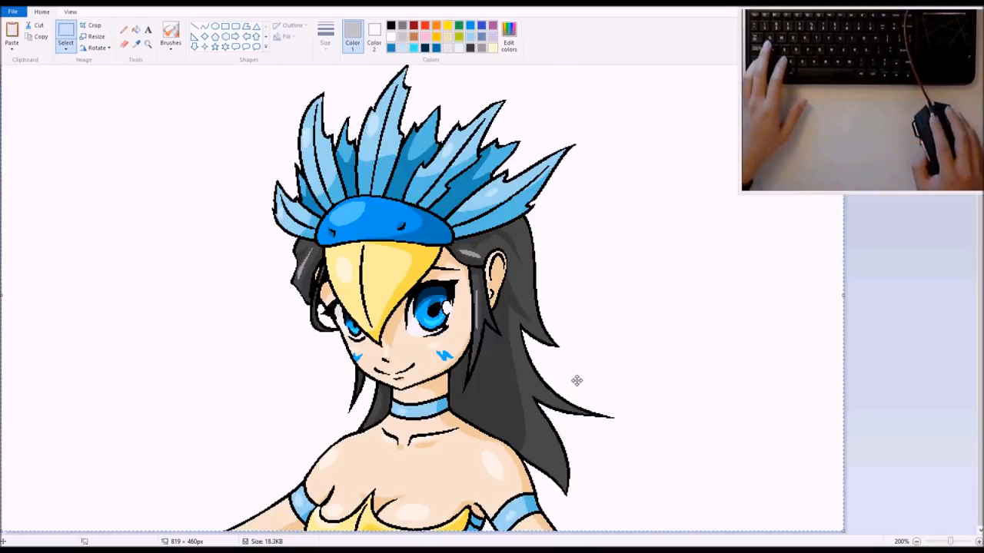
pyautogui.moveTo(580, 374)
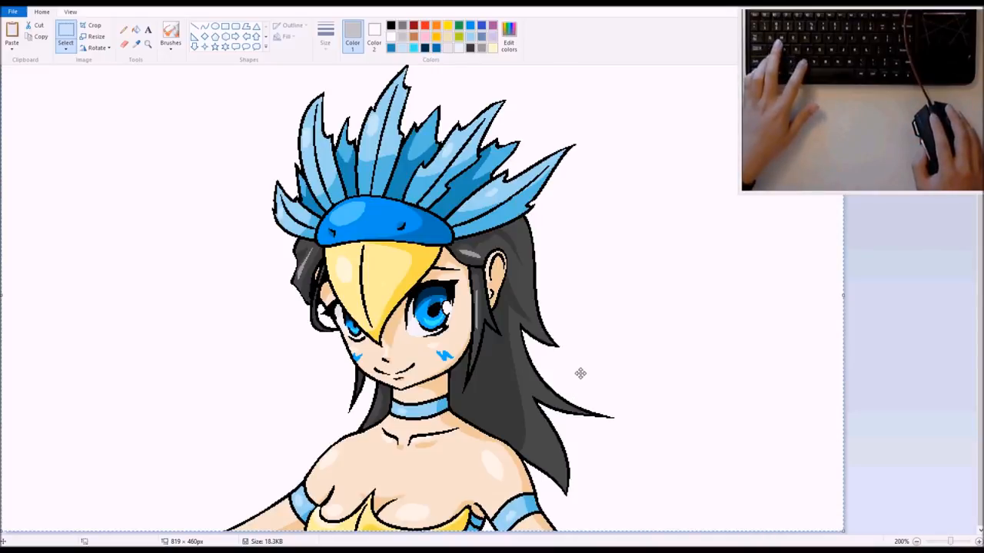
pyautogui.moveTo(127, 16)
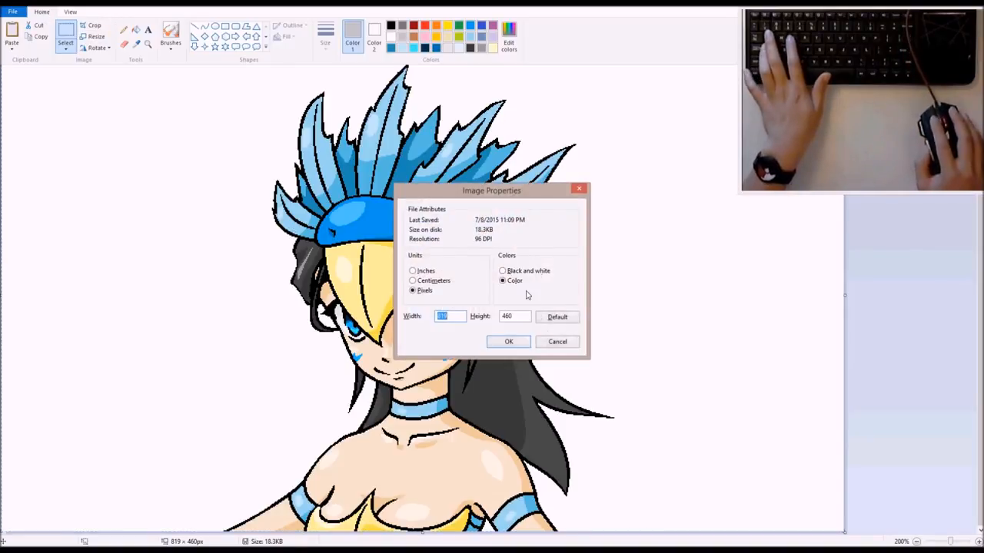
# Step: Convert the image to black and white in Properties, then set it back to Color
pyautogui.click(503, 271)
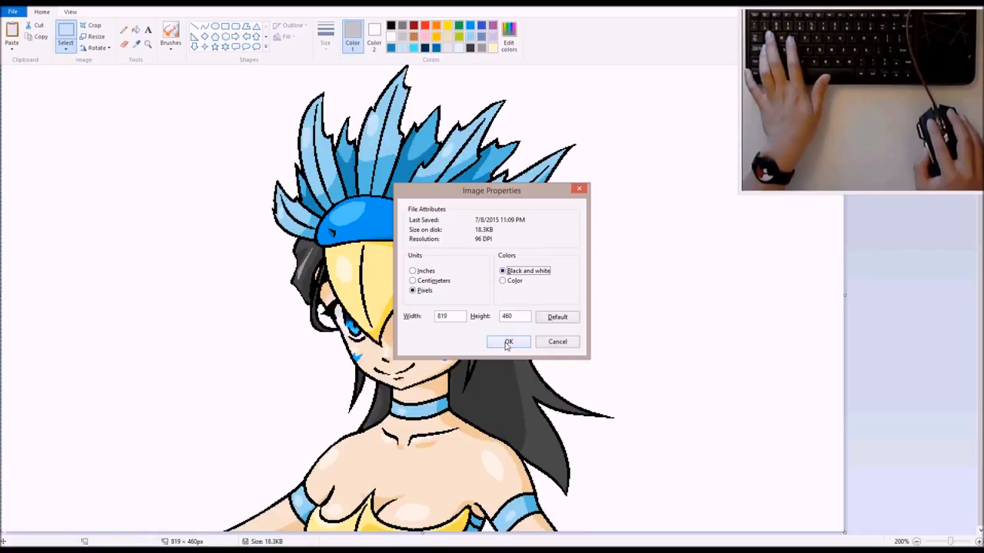
pyautogui.click(508, 342)
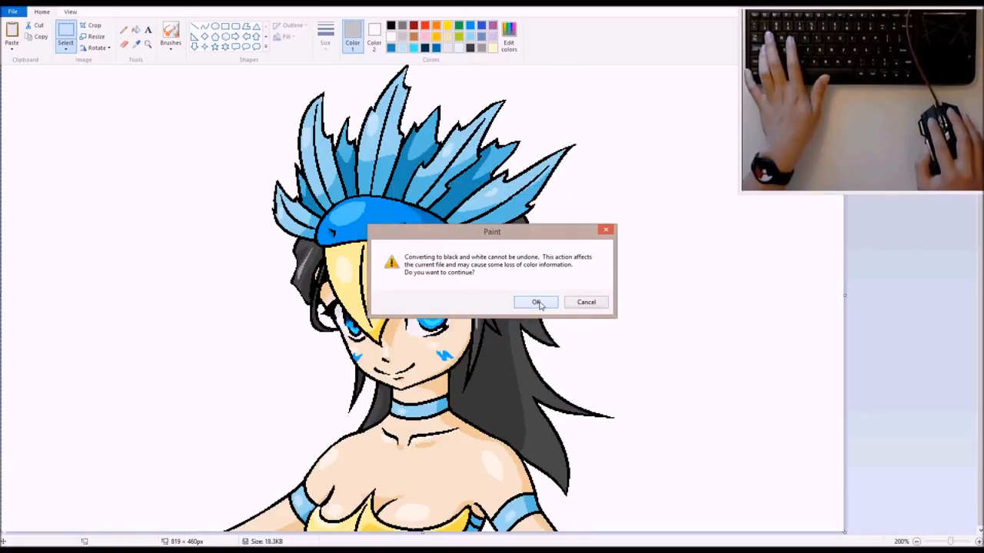
pyautogui.click(536, 302)
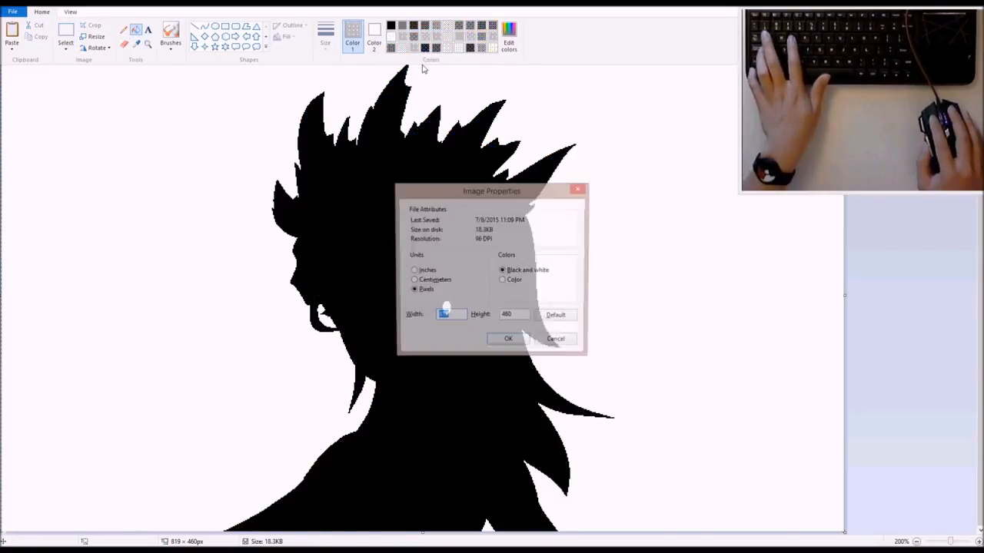
pyautogui.click(503, 280)
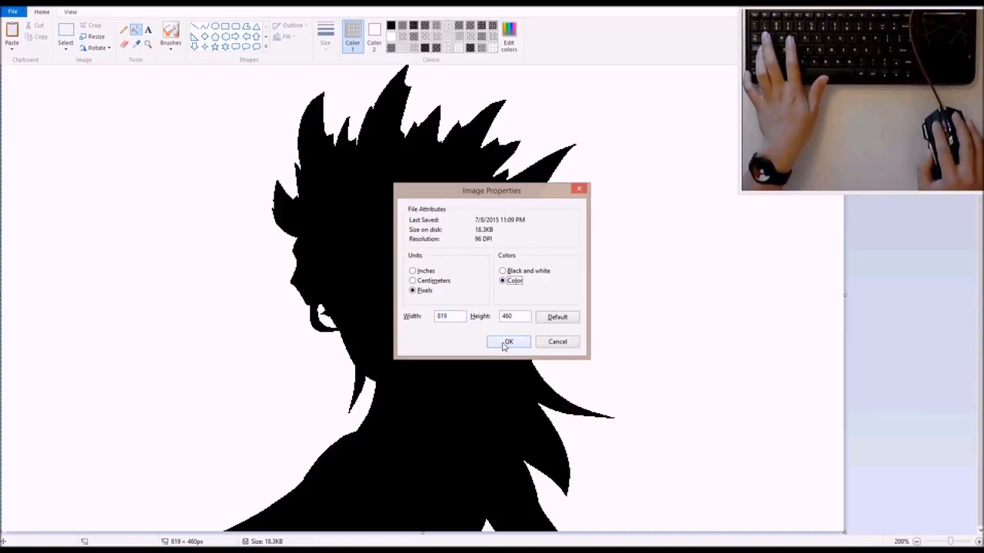
pyautogui.click(508, 342)
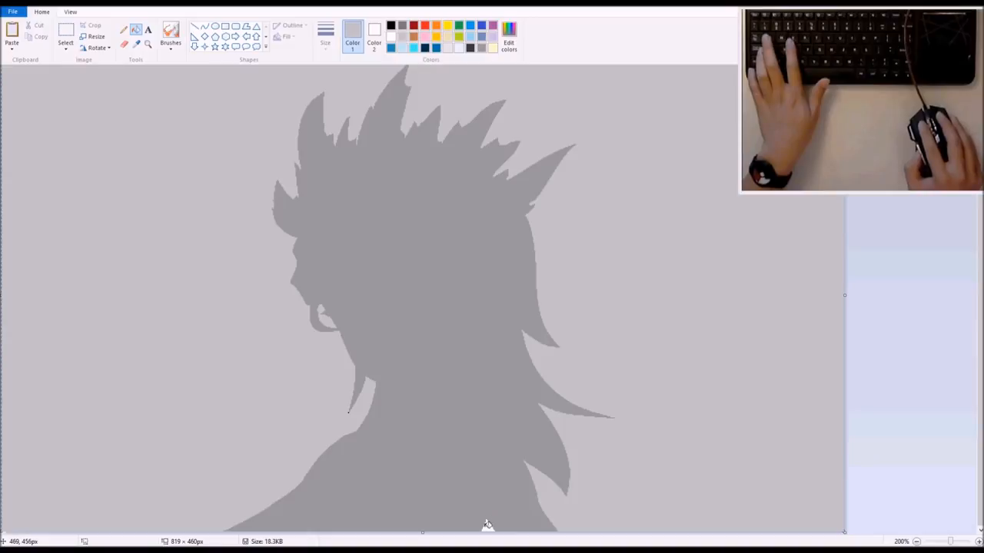
pyautogui.moveTo(439, 376)
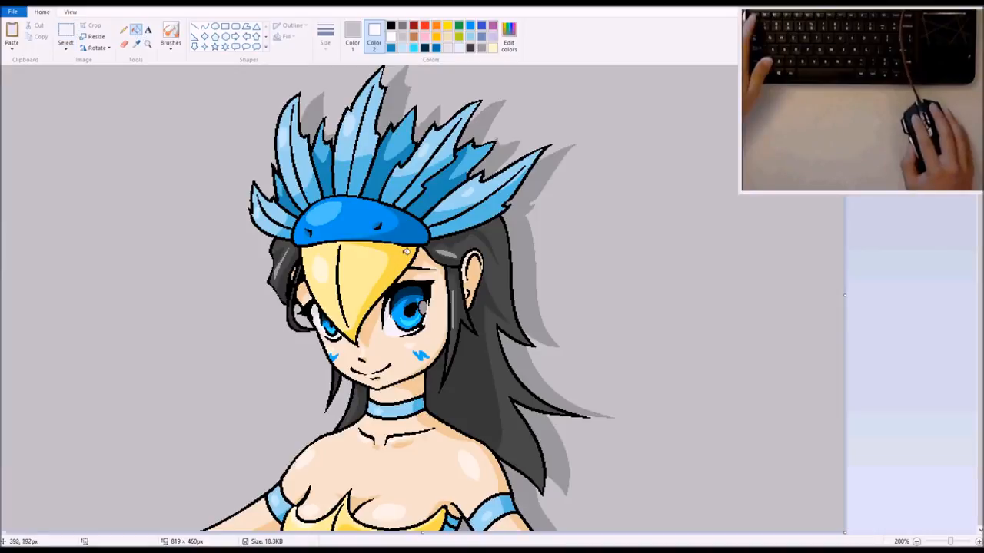
pyautogui.moveTo(503, 281)
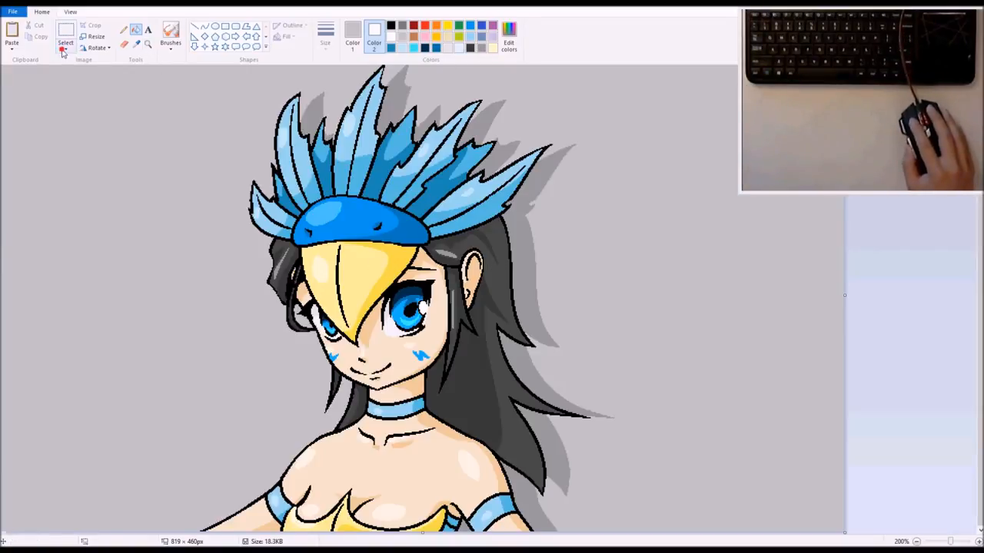
pyautogui.click(65, 46)
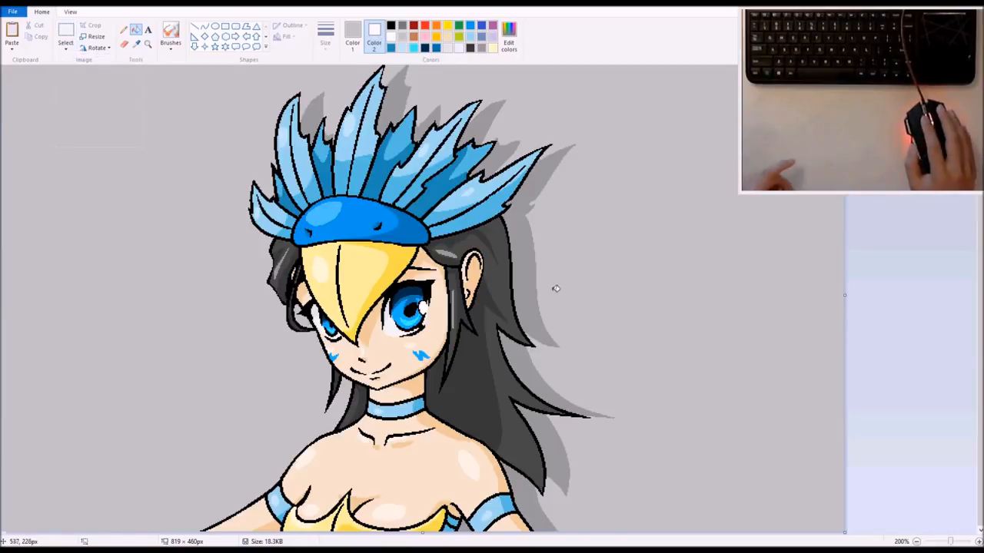
pyautogui.moveTo(772, 381)
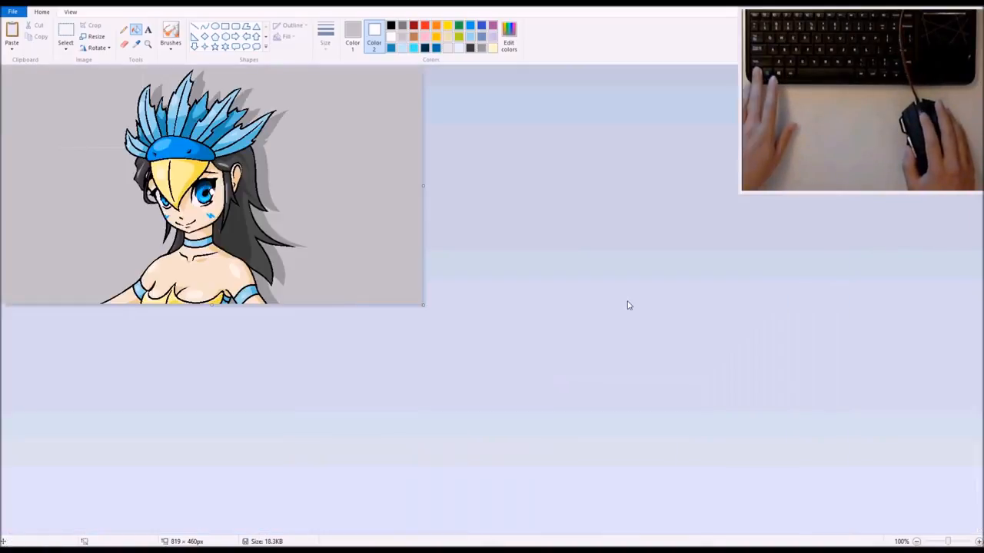
pyautogui.moveTo(606, 298)
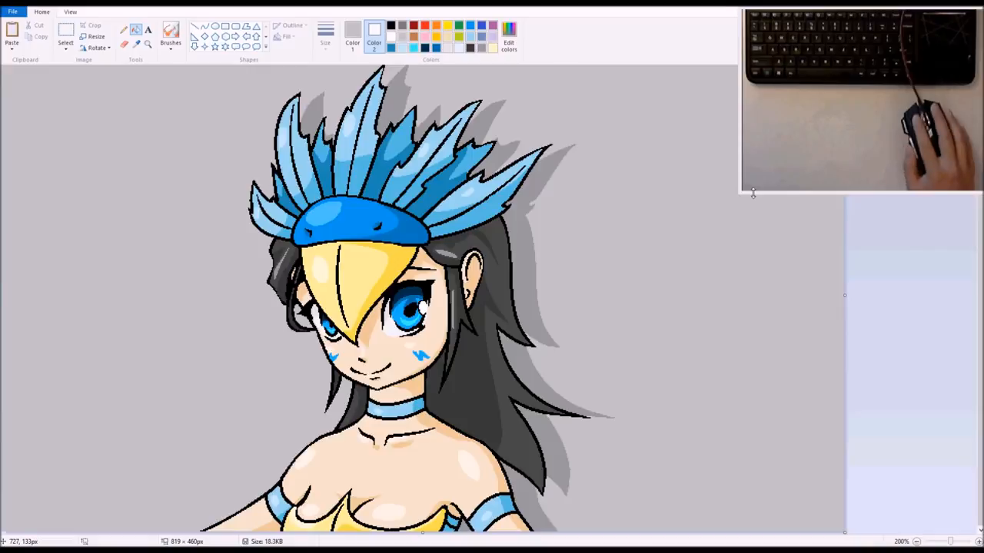
pyautogui.moveTo(766, 186)
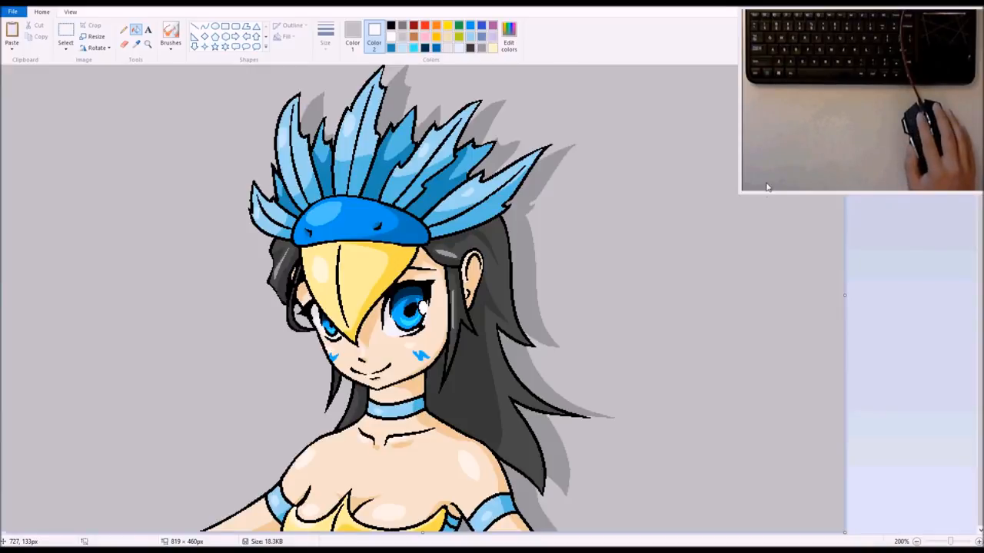